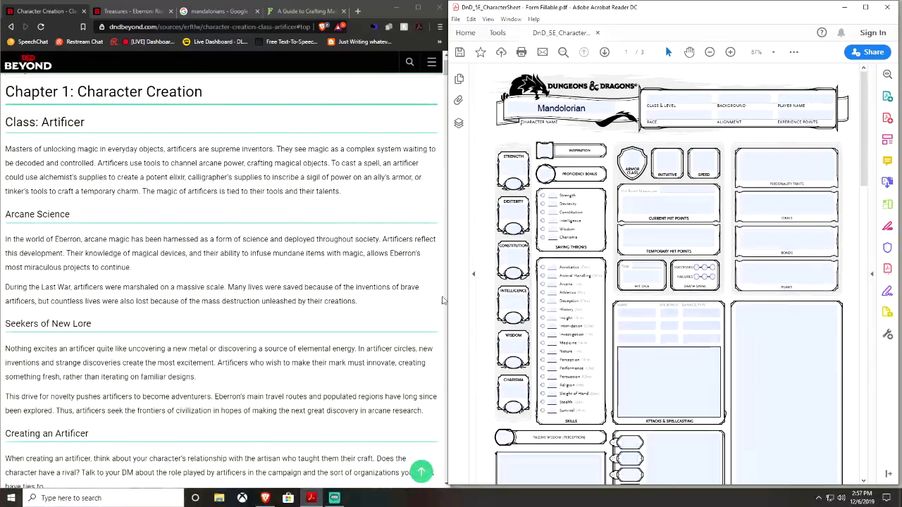
{"action": "mouse_move", "coordinate": [379, 207]}
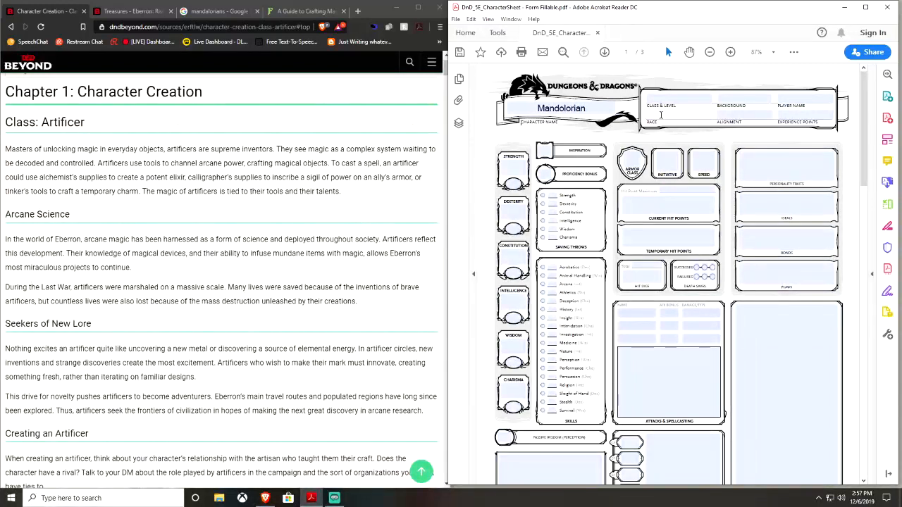
Step: Enter class Artificer, race Human, and Strength 10, Dexterity 14, Intelligence 16, Charisma 8
{"action": "left_click", "coordinate": [679, 98]}
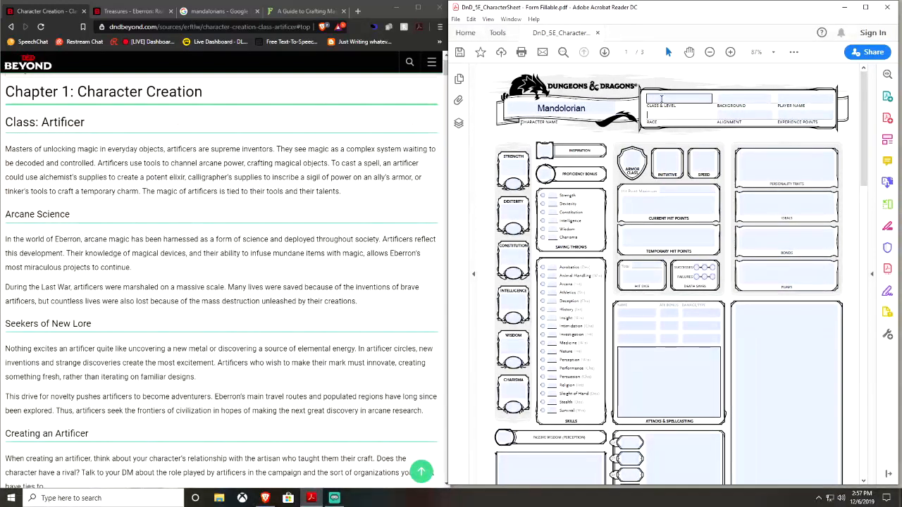
{"action": "type", "text": "Human"}
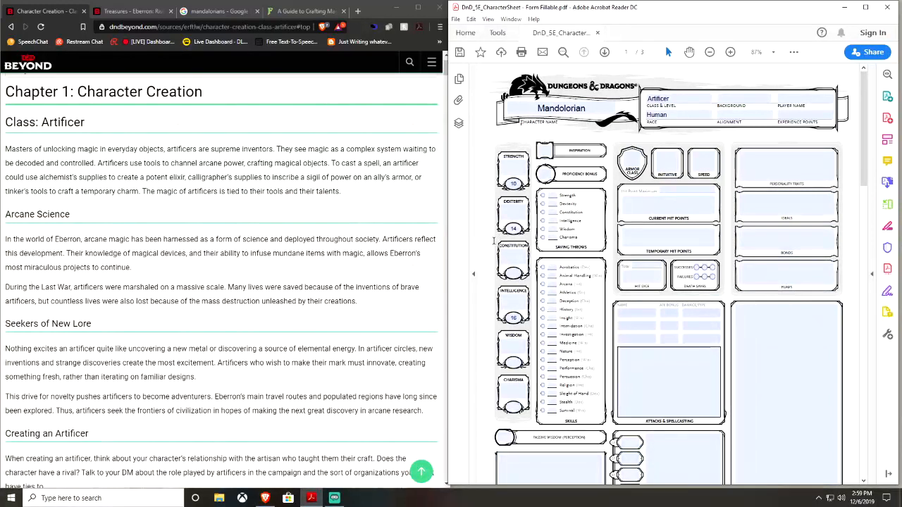
{"action": "mouse_move", "coordinate": [509, 335]}
{"action": "type", "text": "8"}
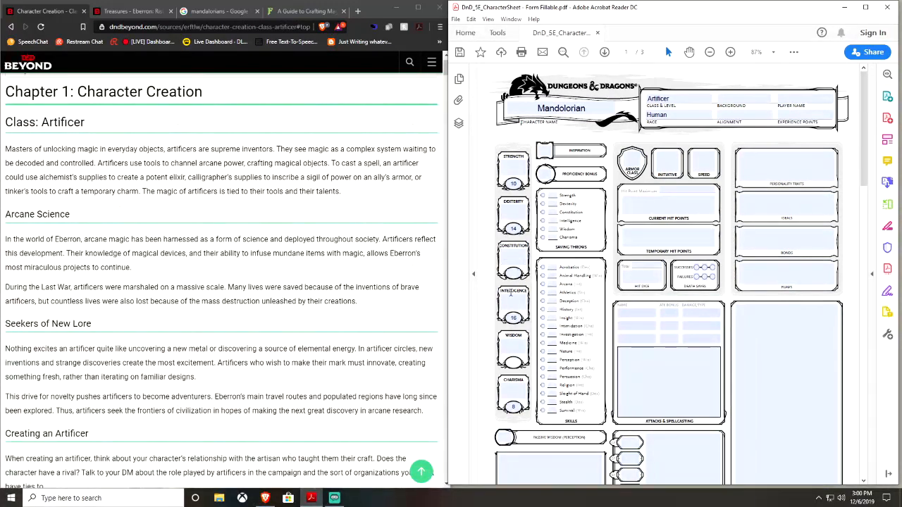
Step: Enter Wisdom 12 and Constitution 14, then ability modifiers 0, 2, 2, 3, 1, -1
{"action": "left_click", "coordinate": [513, 258]}
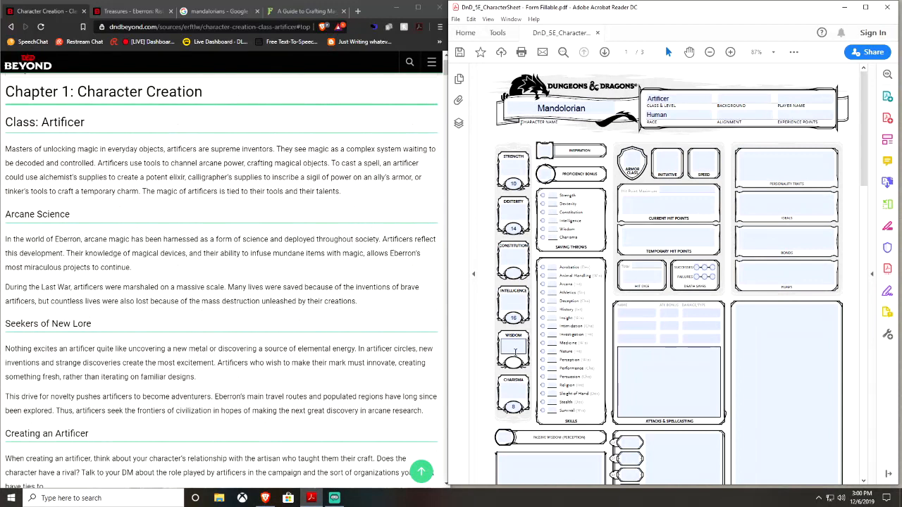
{"action": "left_click", "coordinate": [513, 351]}
{"action": "type", "text": "12"}
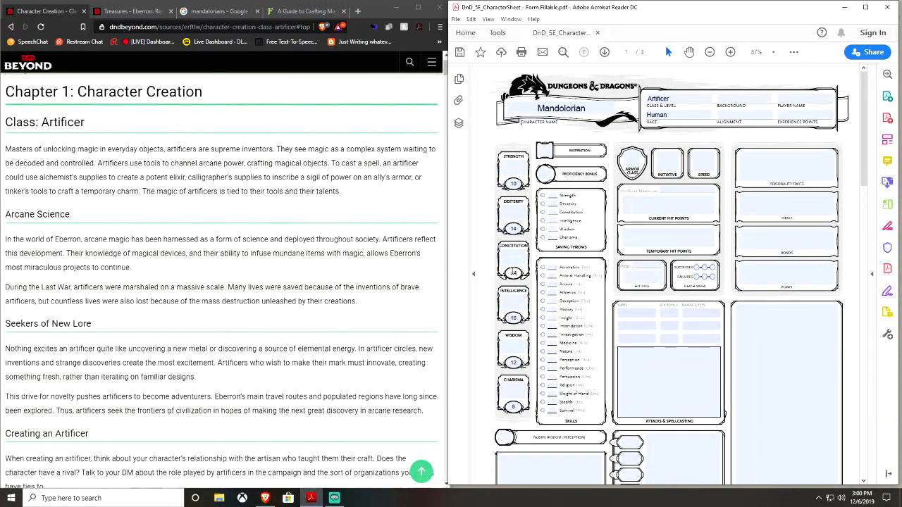
{"action": "left_click", "coordinate": [513, 265]}
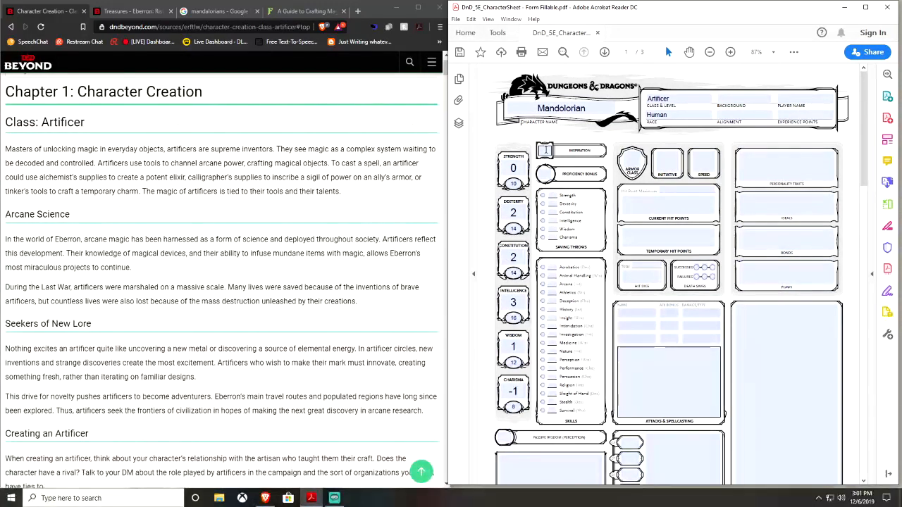
{"action": "left_click", "coordinate": [632, 163]}
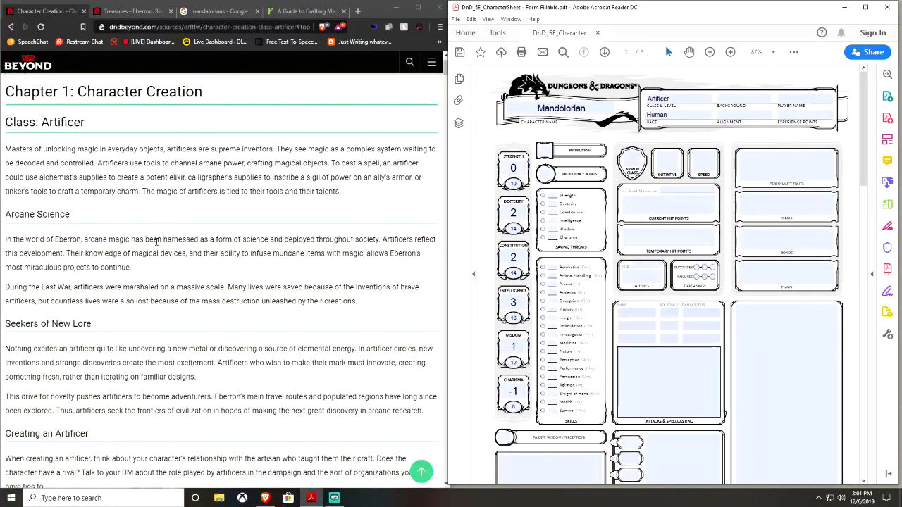
Step: Check D&D Beyond's artificer Hit Points rules and enter a hit point maximum of 10
{"action": "scroll", "scroll_direction": "down", "scroll_amount": 3}
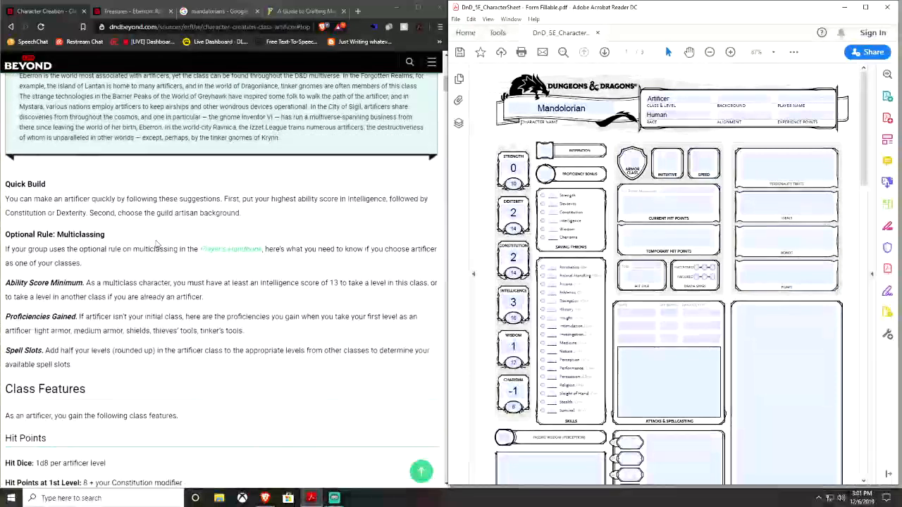
{"action": "scroll", "scroll_direction": "down", "scroll_amount": 3}
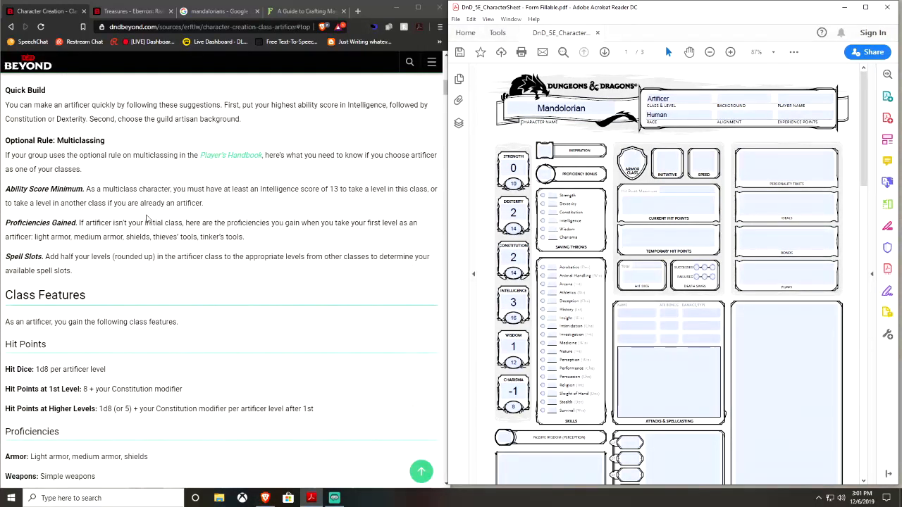
{"action": "scroll", "scroll_direction": "up", "scroll_amount": 3}
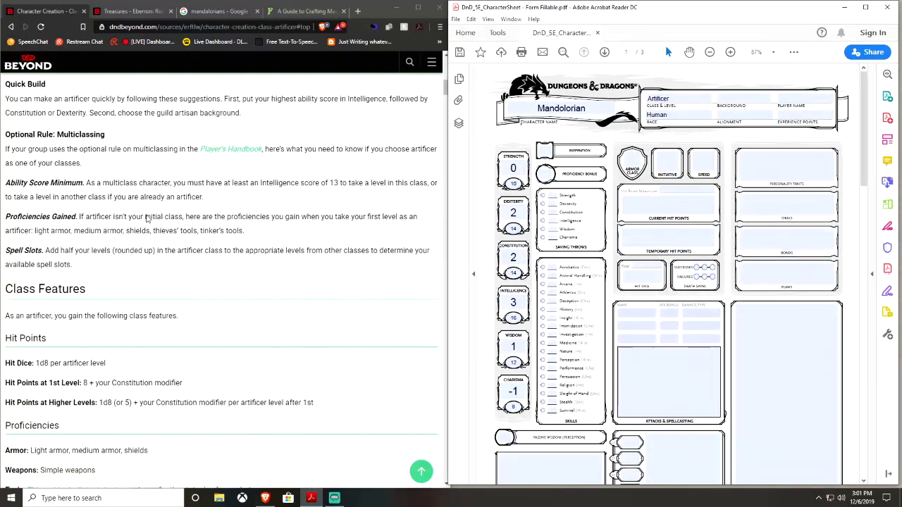
{"action": "scroll", "scroll_direction": "down", "scroll_amount": 3}
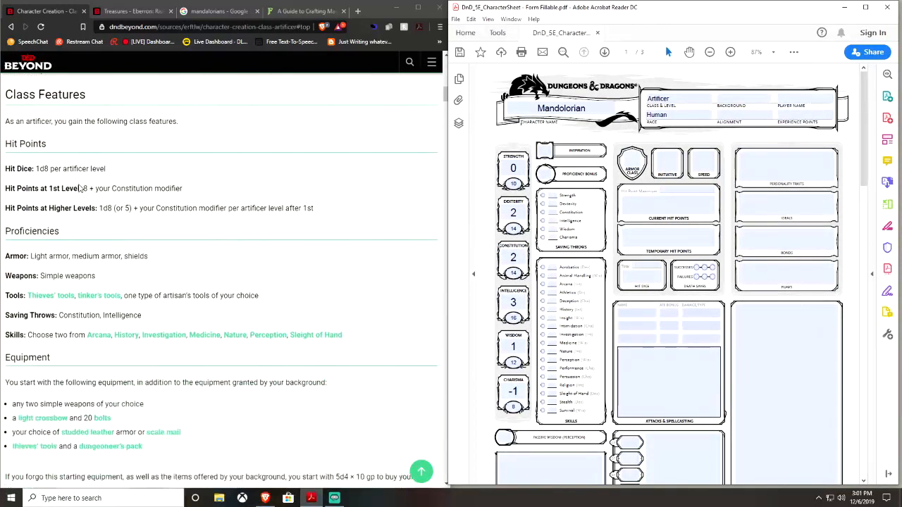
{"action": "scroll", "scroll_direction": "down", "scroll_amount": 3}
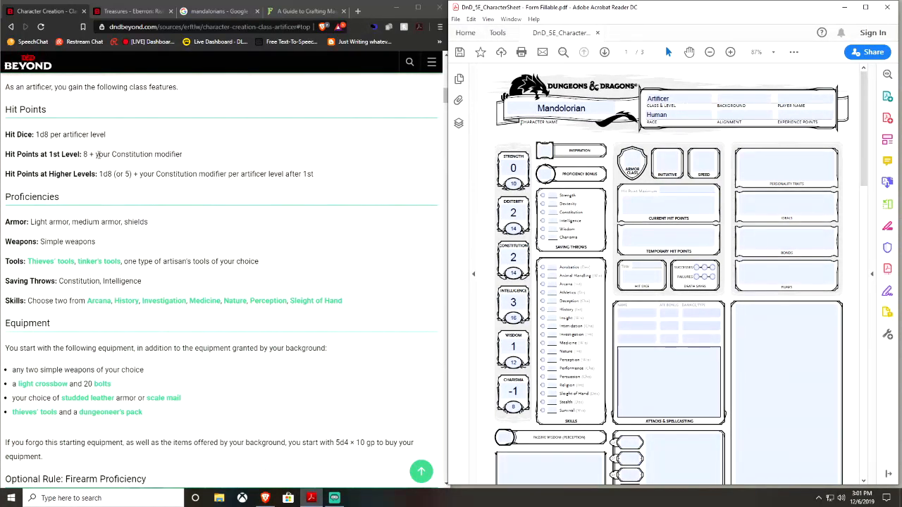
{"action": "left_click", "coordinate": [667, 204]}
{"action": "type", "text": "10"}
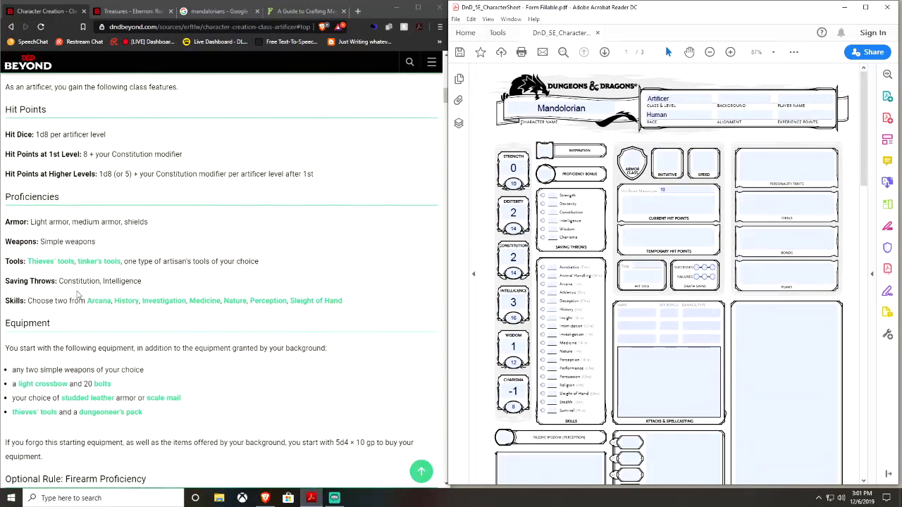
Step: Paste armor, weapon and tool proficiencies, set bonus 2, and mark saves and Arcana, Perception, Survival
{"action": "left_click_drag", "start_coordinate": [5, 222], "coordinate": [259, 261]}
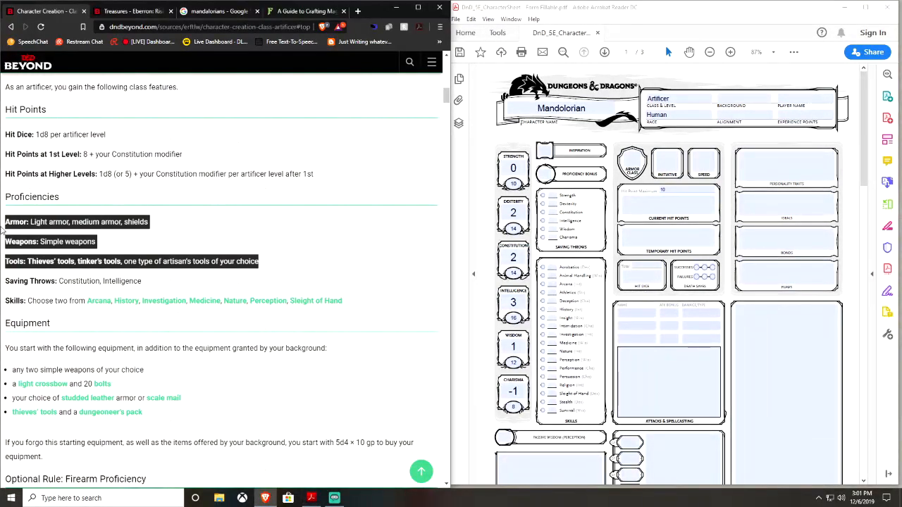
{"action": "mouse_move", "coordinate": [511, 499]}
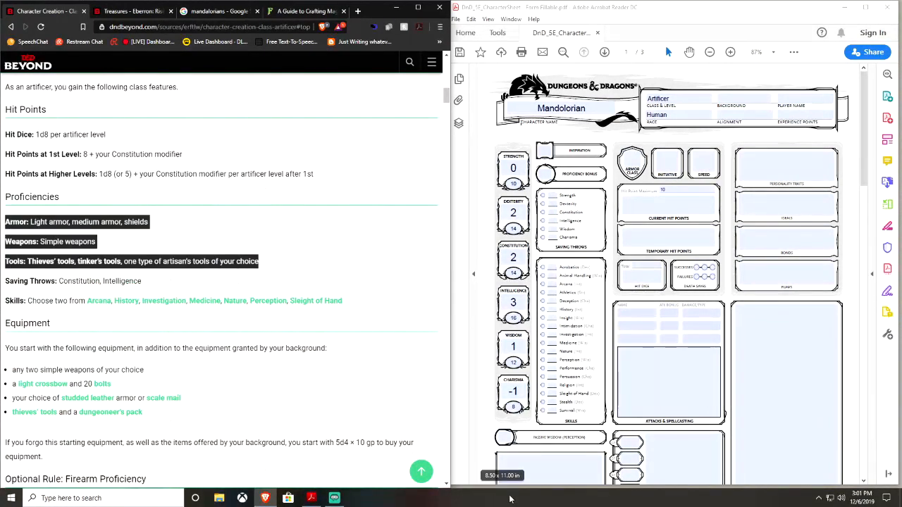
{"action": "left_click", "coordinate": [550, 465]}
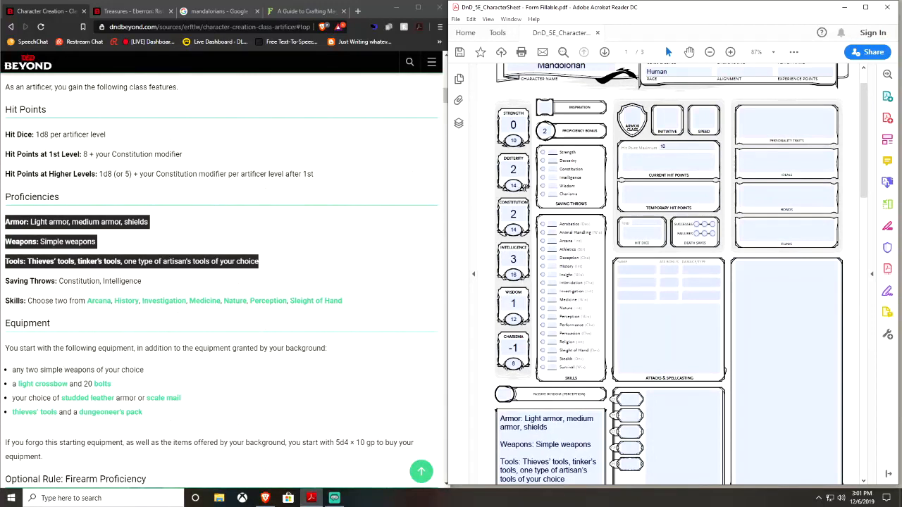
{"action": "mouse_move", "coordinate": [543, 179]}
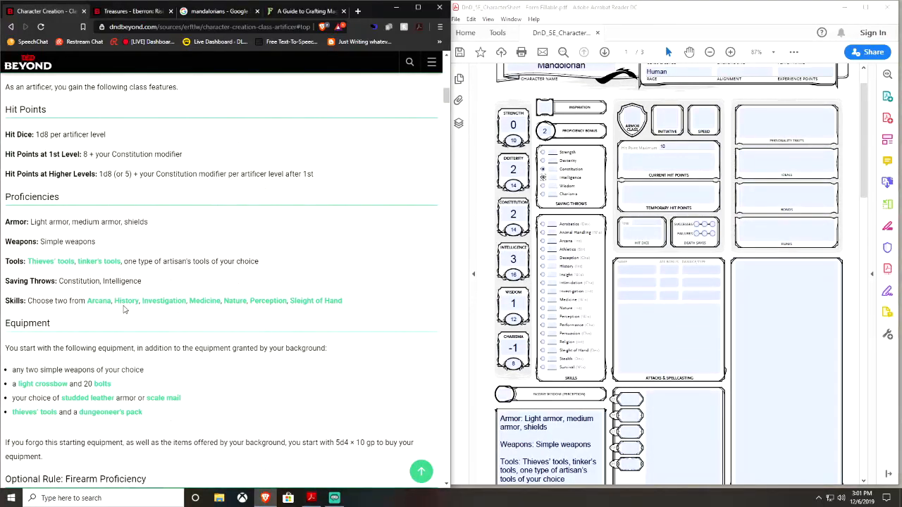
{"action": "mouse_move", "coordinate": [204, 309]}
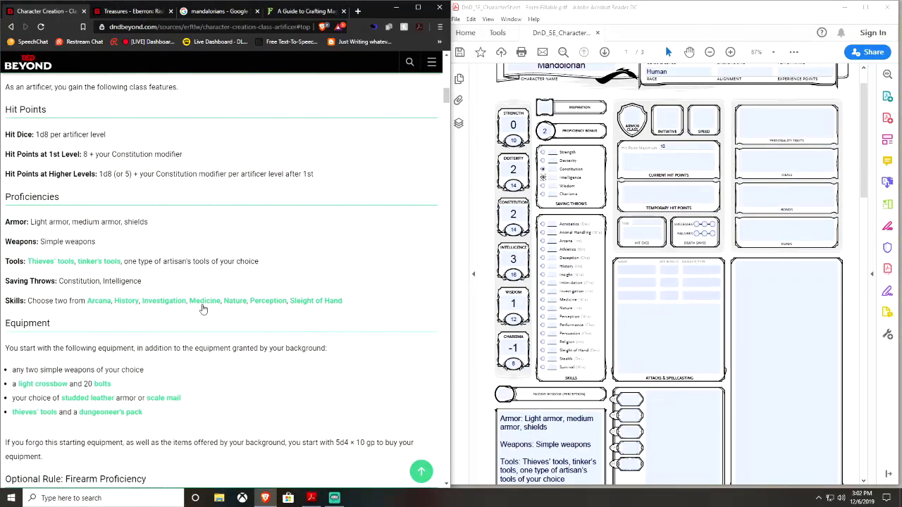
{"action": "mouse_move", "coordinate": [280, 307]}
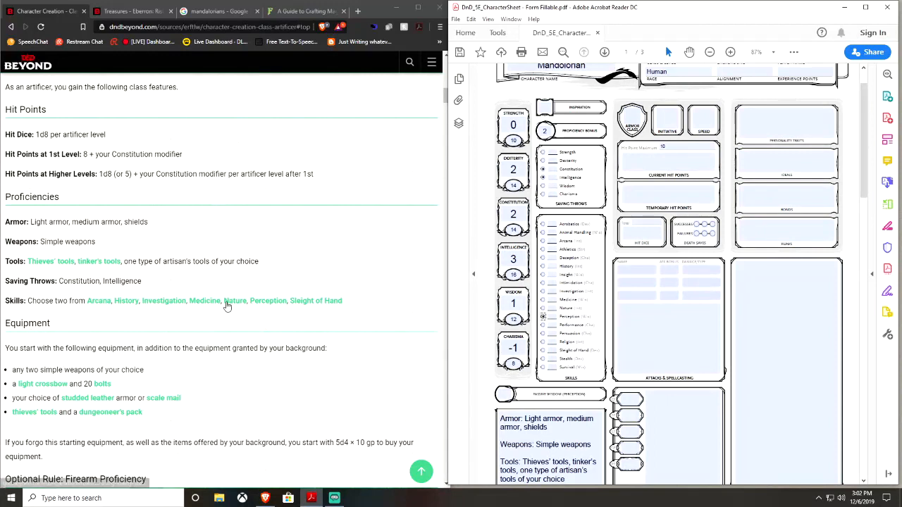
{"action": "mouse_move", "coordinate": [214, 306]}
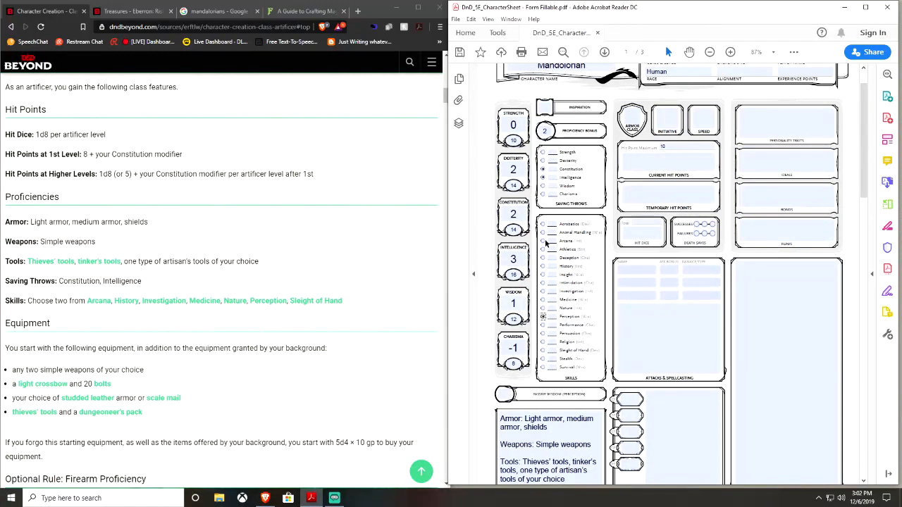
{"action": "mouse_move", "coordinate": [542, 301]}
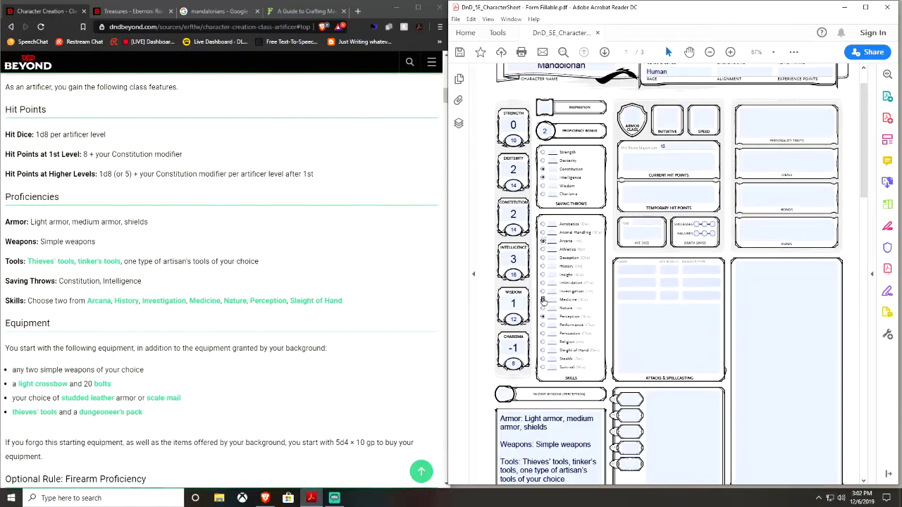
{"action": "mouse_move", "coordinate": [548, 374]}
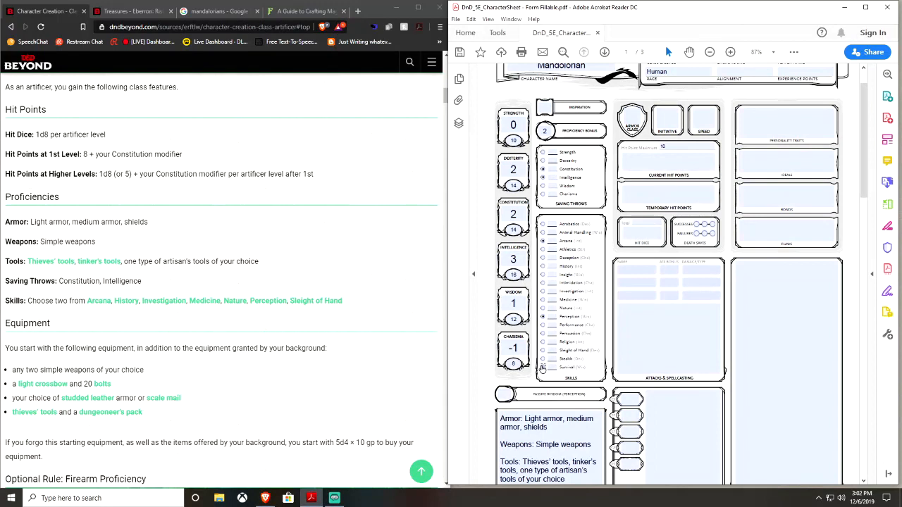
{"action": "mouse_move", "coordinate": [458, 357]}
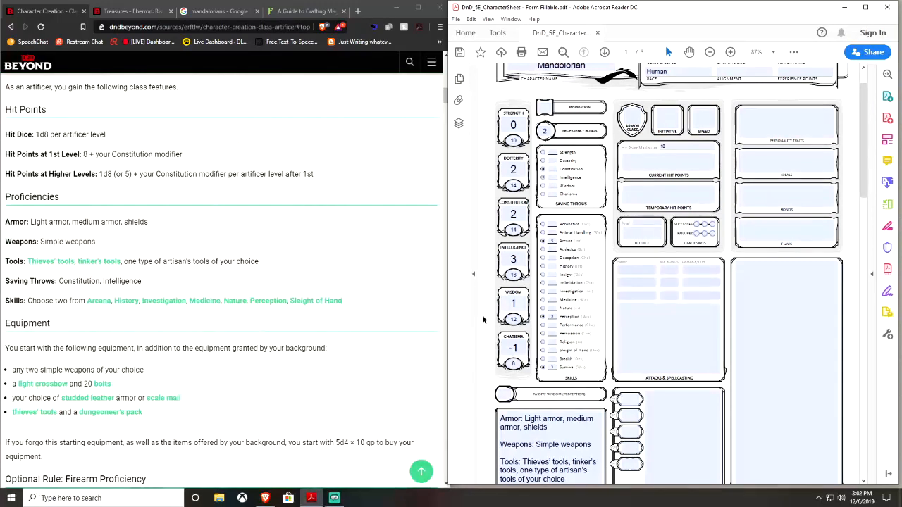
{"action": "left_click", "coordinate": [513, 303]}
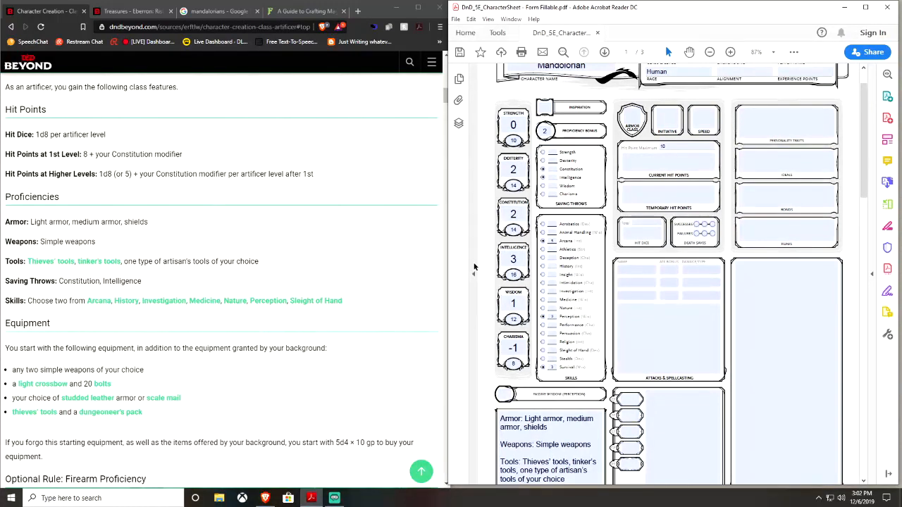
{"action": "mouse_move", "coordinate": [482, 300]}
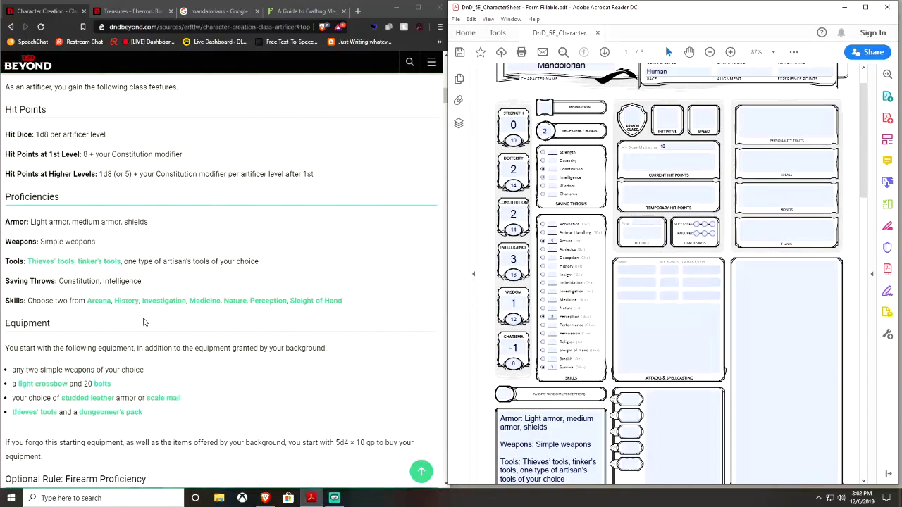
Step: Look up the studded leather armor page and fill in the sheet's armor class
{"action": "scroll", "scroll_direction": "down", "scroll_amount": 3}
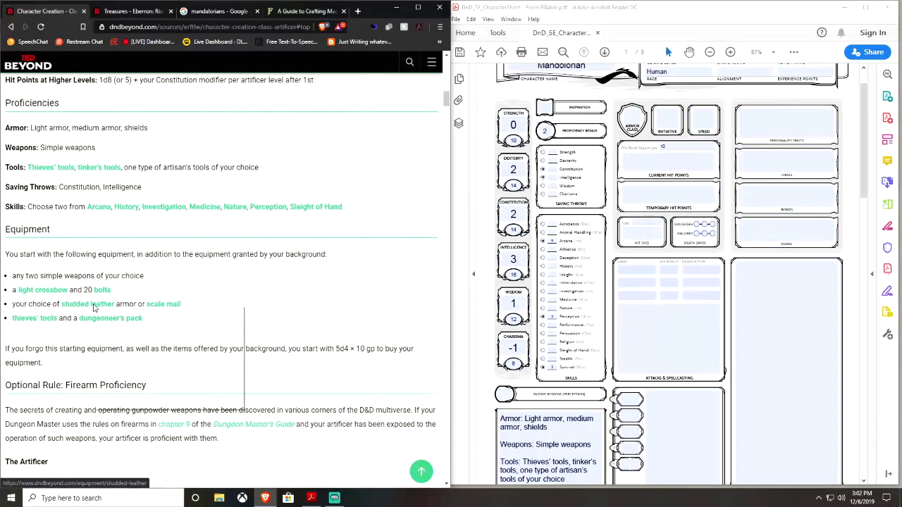
{"action": "left_click", "coordinate": [87, 304]}
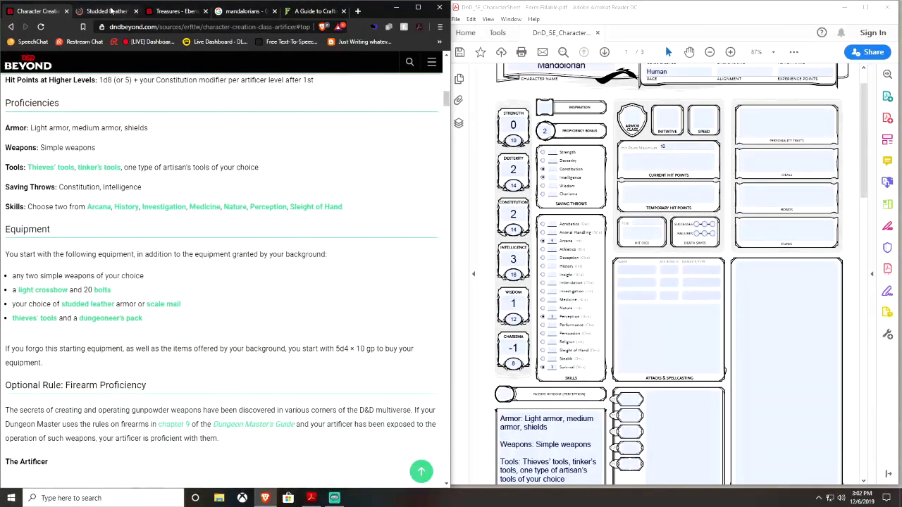
{"action": "left_click", "coordinate": [87, 304]}
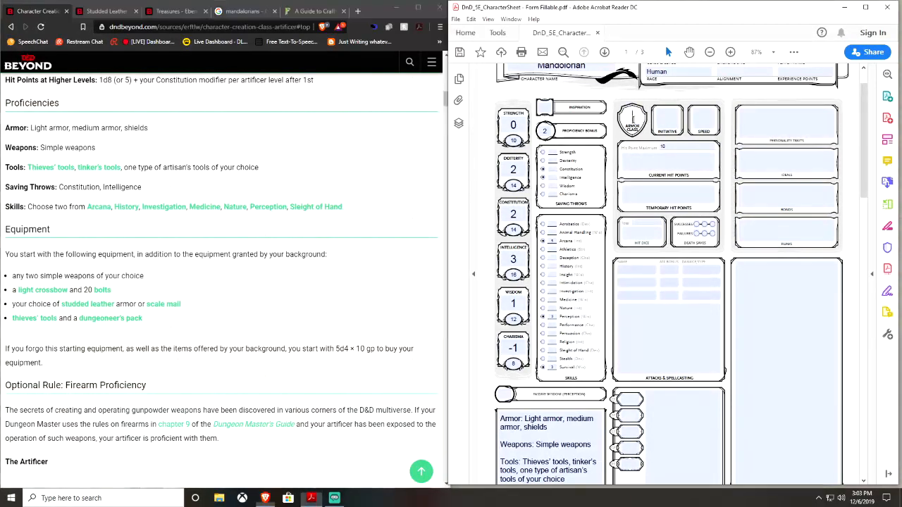
{"action": "left_click", "coordinate": [633, 117]}
{"action": "type", "text": "14"}
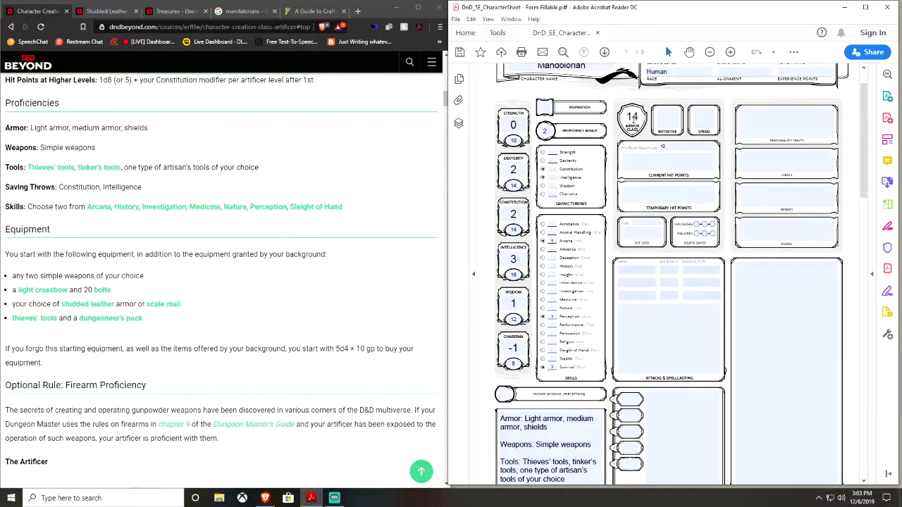
{"action": "mouse_move", "coordinate": [373, 242]}
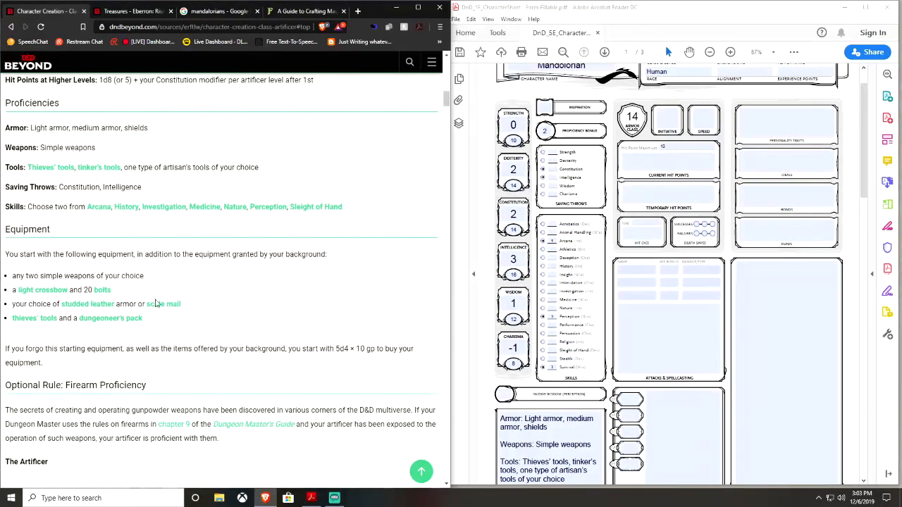
Step: Check the scale mail page, set armor class to 16, and view the light crossbow page
{"action": "left_click", "coordinate": [163, 304]}
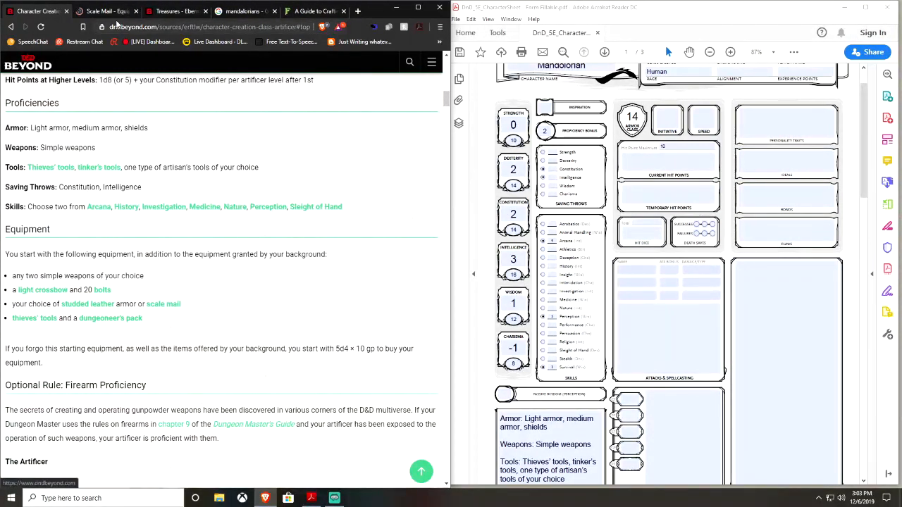
{"action": "left_click", "coordinate": [162, 304]}
{"action": "type", "text": "16"}
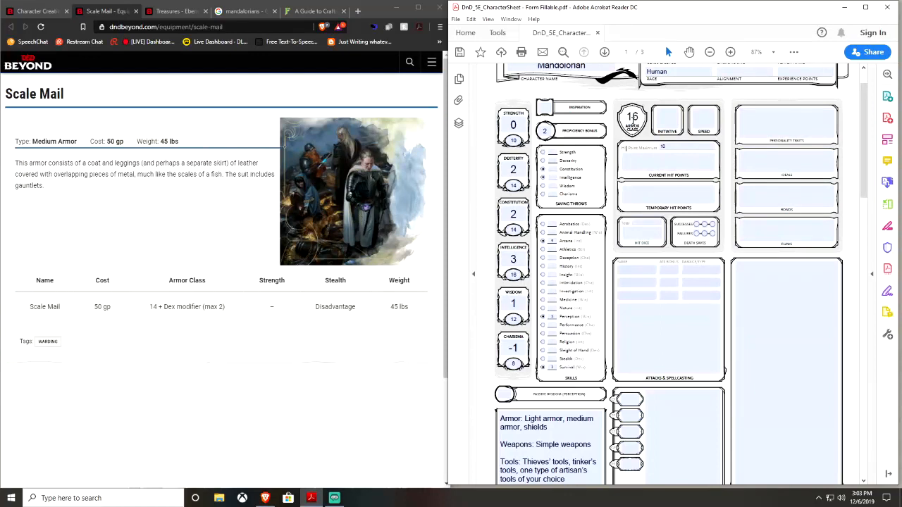
{"action": "mouse_move", "coordinate": [484, 206]}
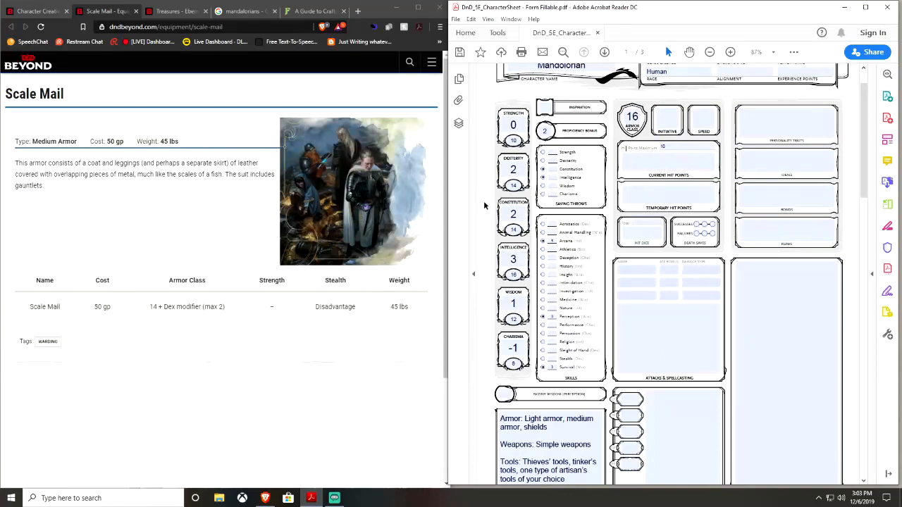
{"action": "mouse_move", "coordinate": [169, 266]}
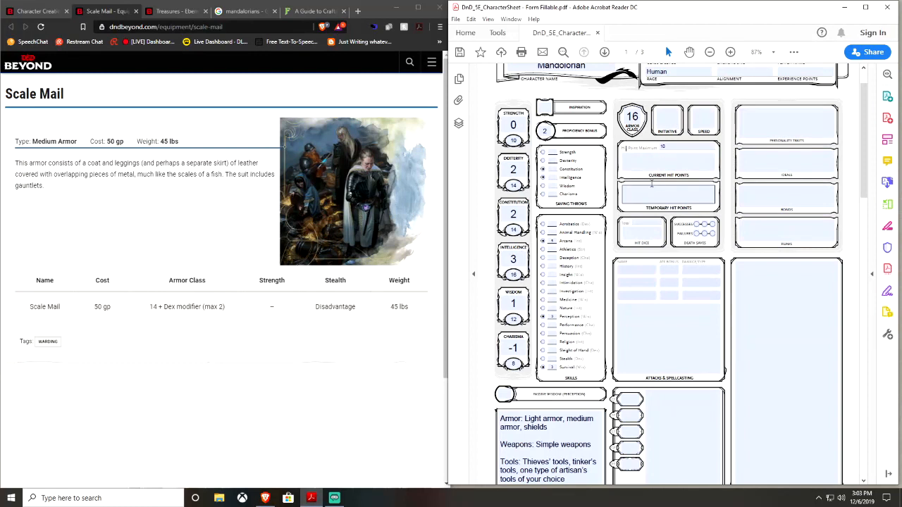
{"action": "left_click", "coordinate": [668, 195]}
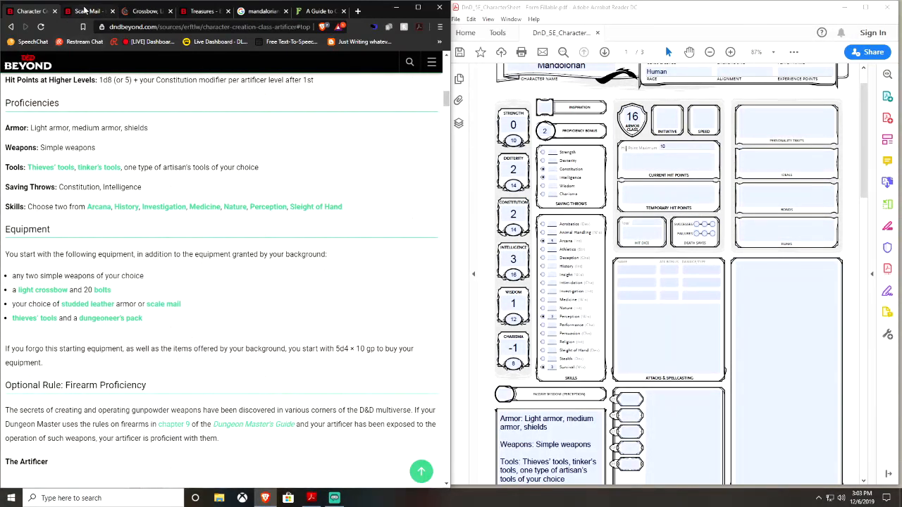
{"action": "left_click", "coordinate": [43, 289]}
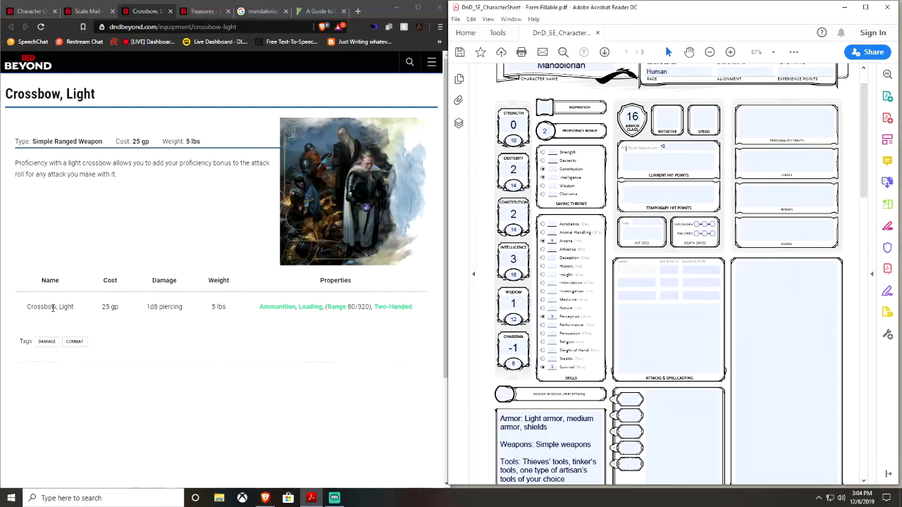
Step: Fill the first attack row: Crossbow, Light, bonus 4, 1d8+2 piercing, pasted from D&D Beyond
{"action": "right_click", "coordinate": [50, 307]}
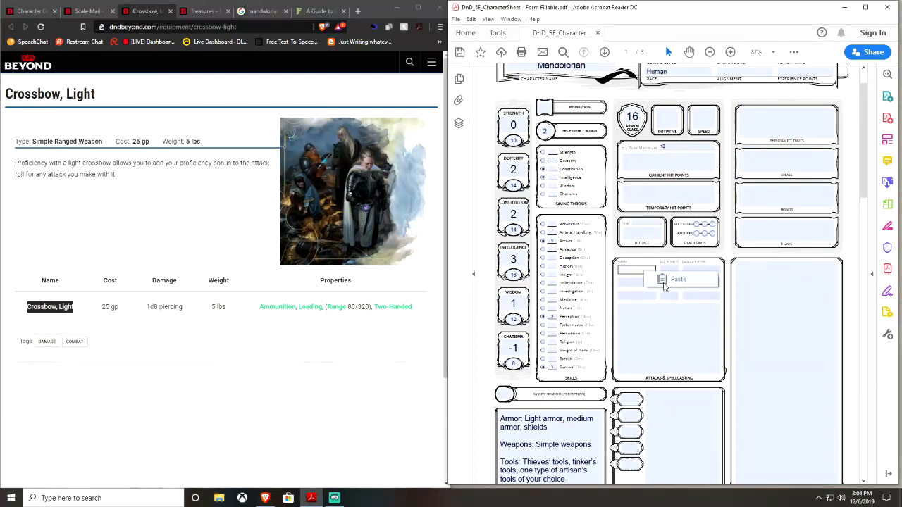
{"action": "left_click", "coordinate": [678, 279]}
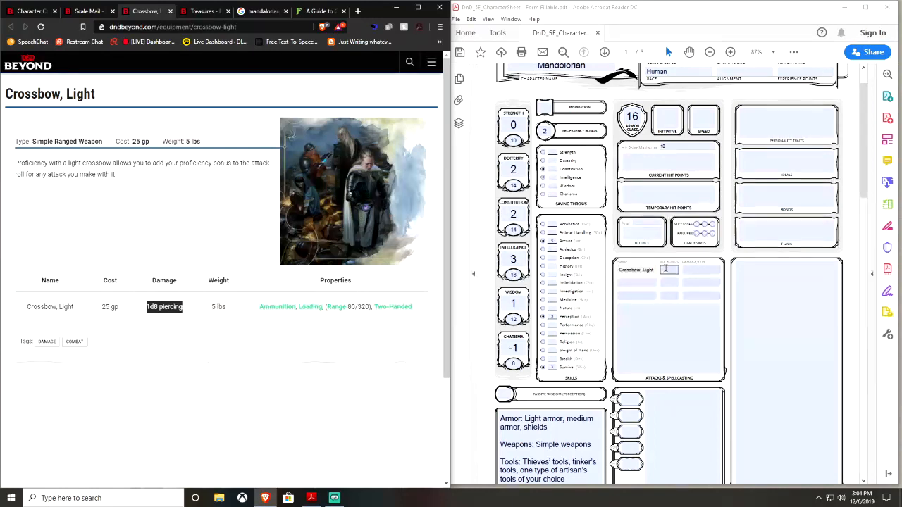
{"action": "right_click", "coordinate": [666, 270]}
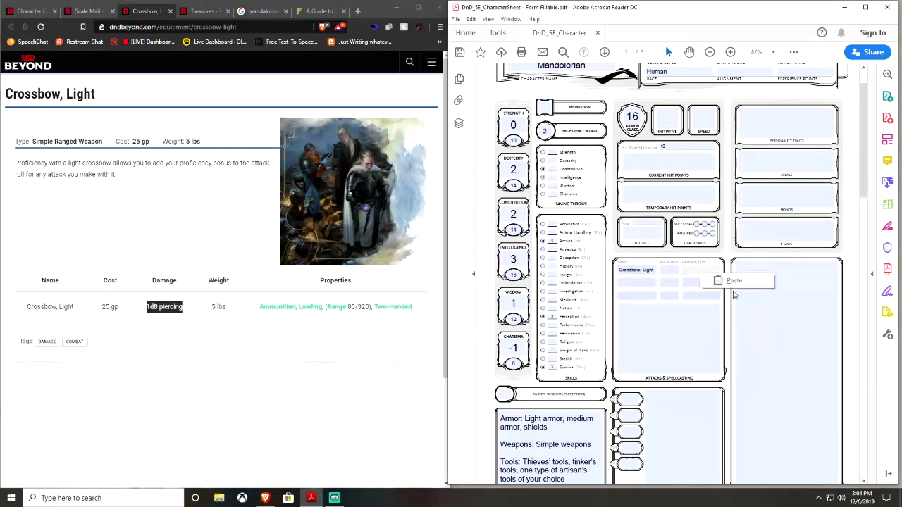
{"action": "left_click", "coordinate": [734, 280]}
{"action": "type", "text": "4"}
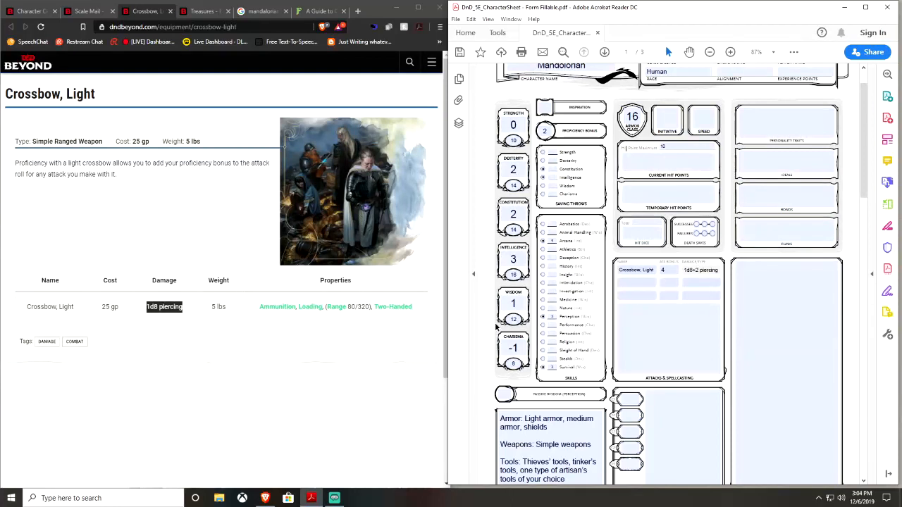
{"action": "mouse_move", "coordinate": [476, 330]}
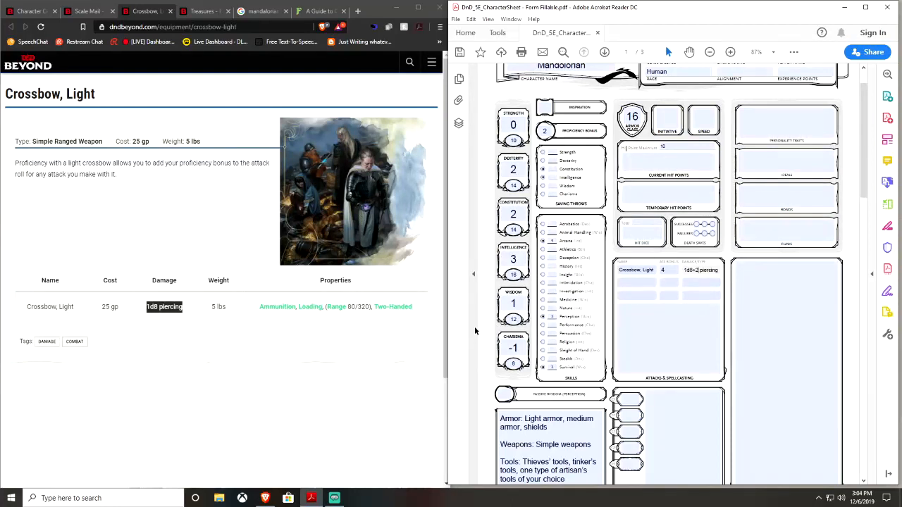
{"action": "left_click", "coordinate": [730, 52]}
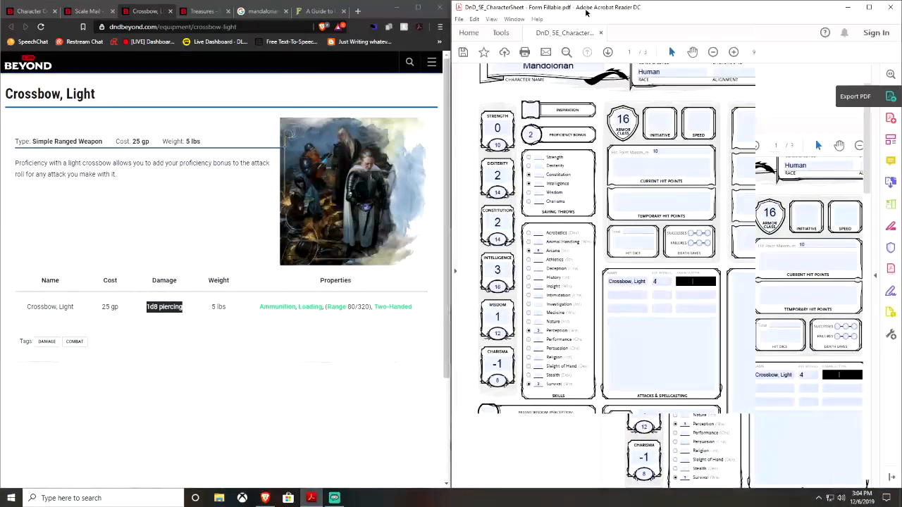
Step: Close the scale mail and crossbow tabs, then copy the 'thieves' tools and a dungeoneer's pack' line
{"action": "left_click", "coordinate": [733, 51]}
{"action": "type", "text": "1d8+2 piercing"}
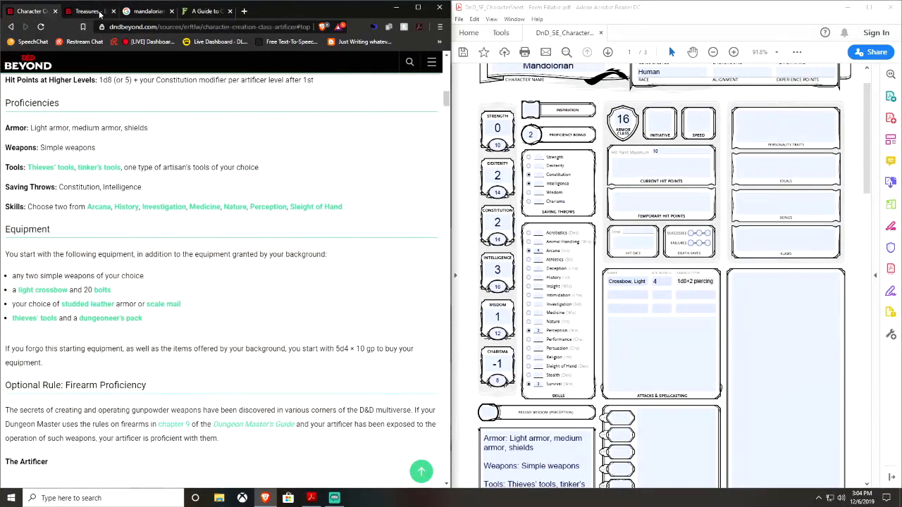
{"action": "left_click", "coordinate": [88, 11]}
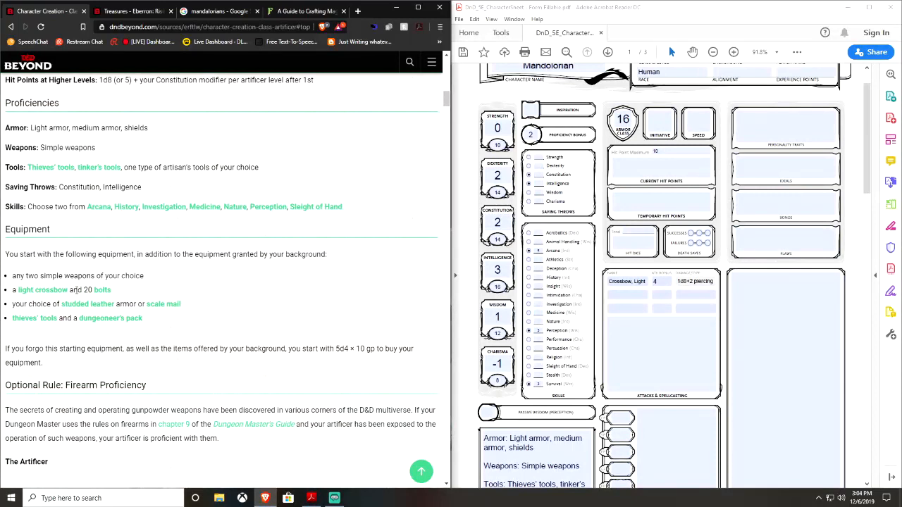
{"action": "mouse_move", "coordinate": [110, 318]}
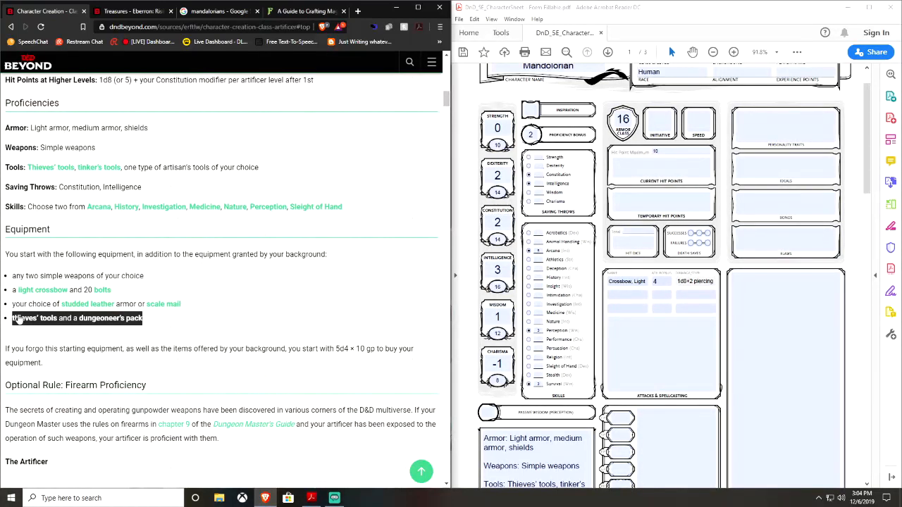
{"action": "mouse_move", "coordinate": [85, 359]}
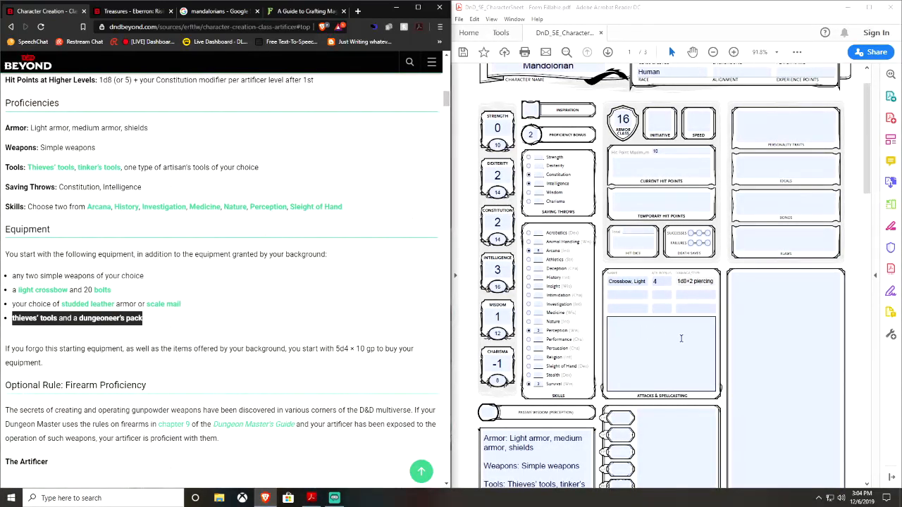
{"action": "left_click", "coordinate": [623, 294]}
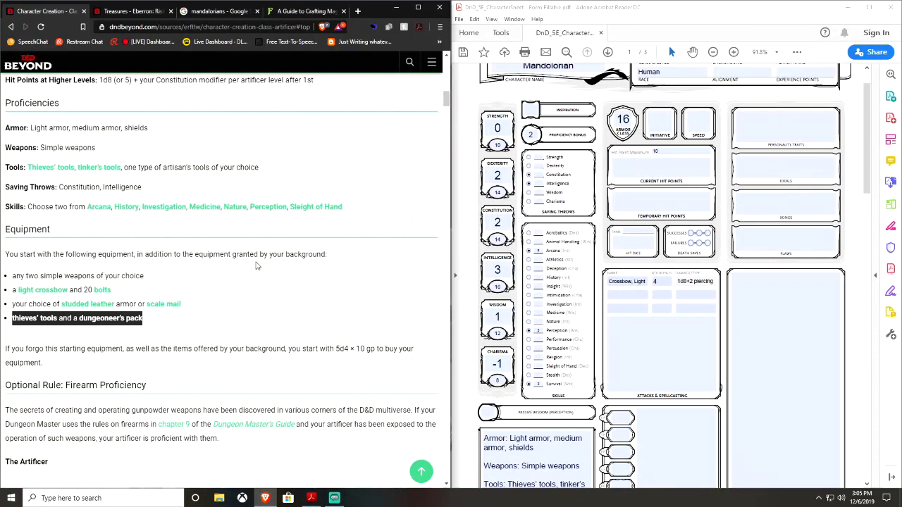
Step: Fill the second attack row with dagger, bonus 4, 1d4+2, and paste thieves' tools and dungeoneer's pack
{"action": "left_click", "coordinate": [627, 294]}
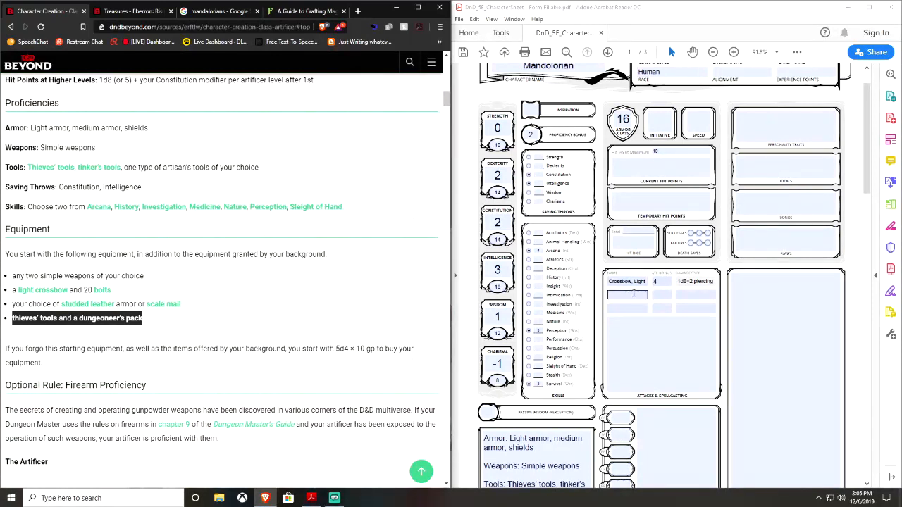
{"action": "type", "text": "d"}
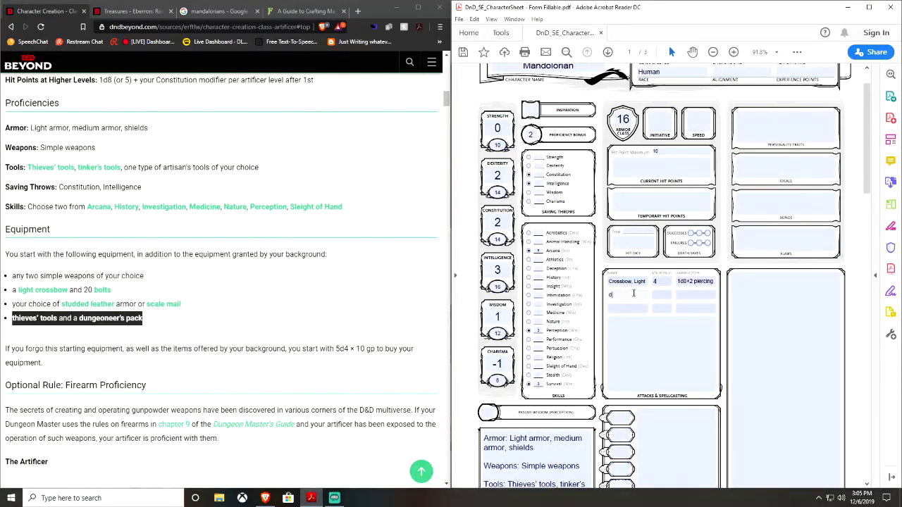
{"action": "type", "text": "ager"}
{"action": "left_click", "coordinate": [661, 294]}
{"action": "type", "text": "4"}
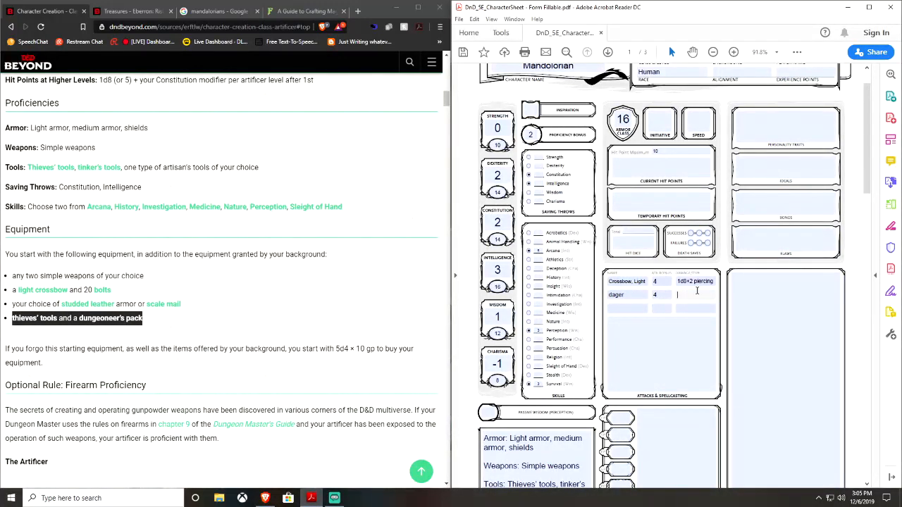
{"action": "type", "text": "1"}
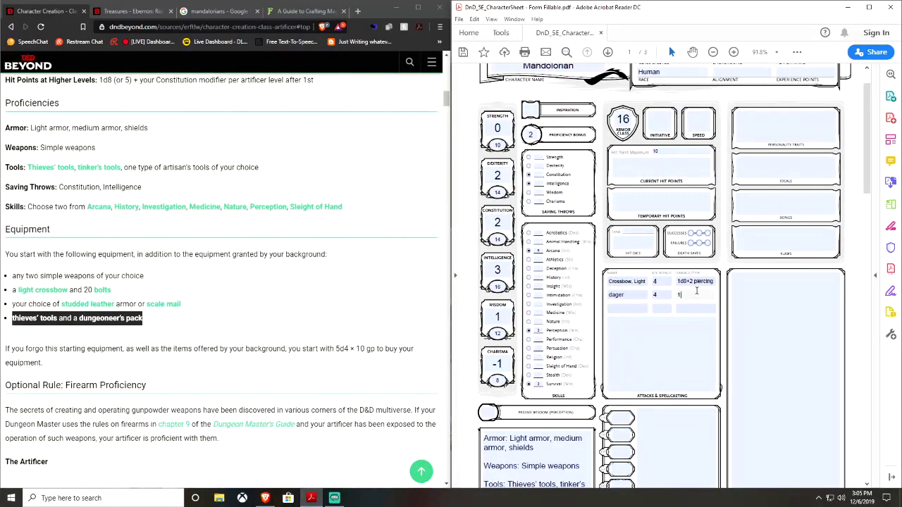
{"action": "type", "text": "d4+2"}
{"action": "left_click", "coordinate": [489, 413]}
{"action": "type", "text": "11"}
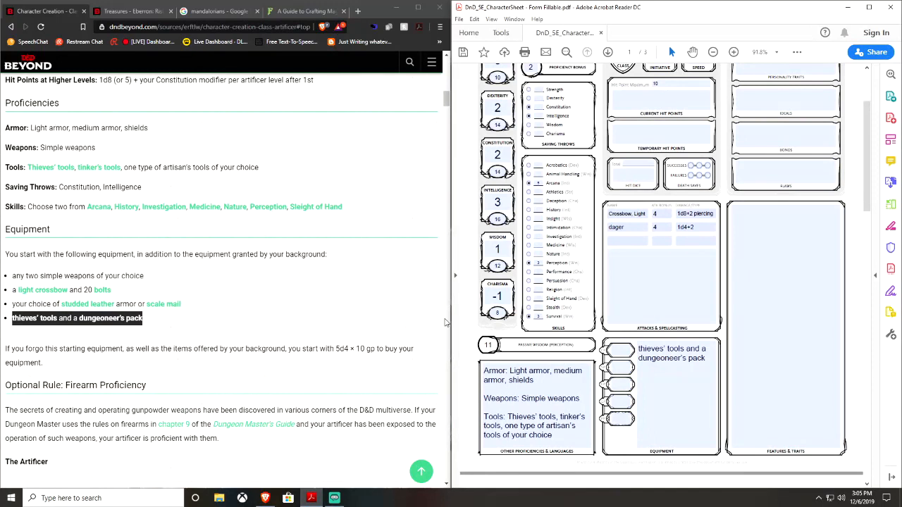
{"action": "mouse_move", "coordinate": [364, 319]}
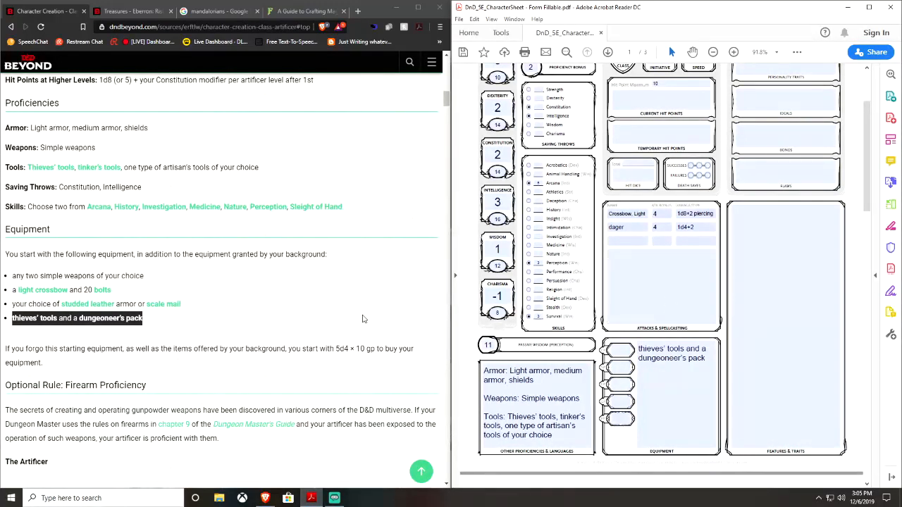
{"action": "left_click", "coordinate": [625, 242]}
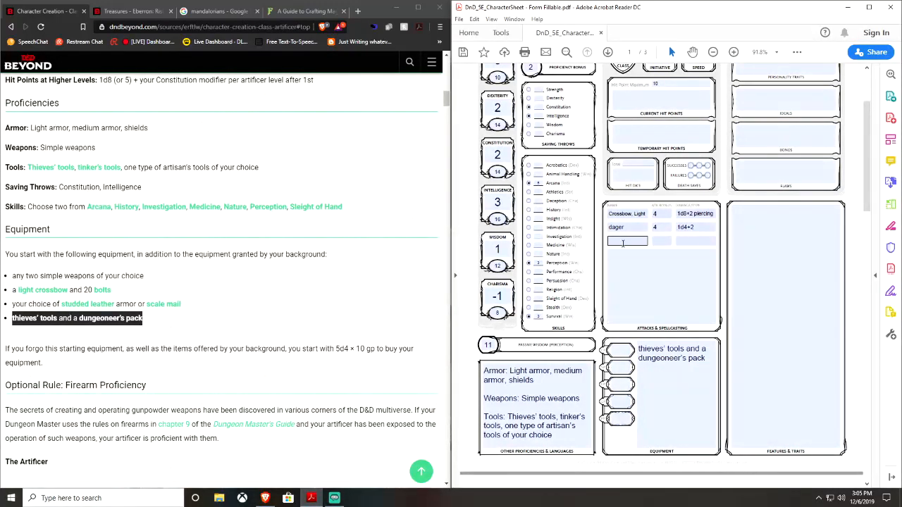
{"action": "left_click", "coordinate": [626, 241]}
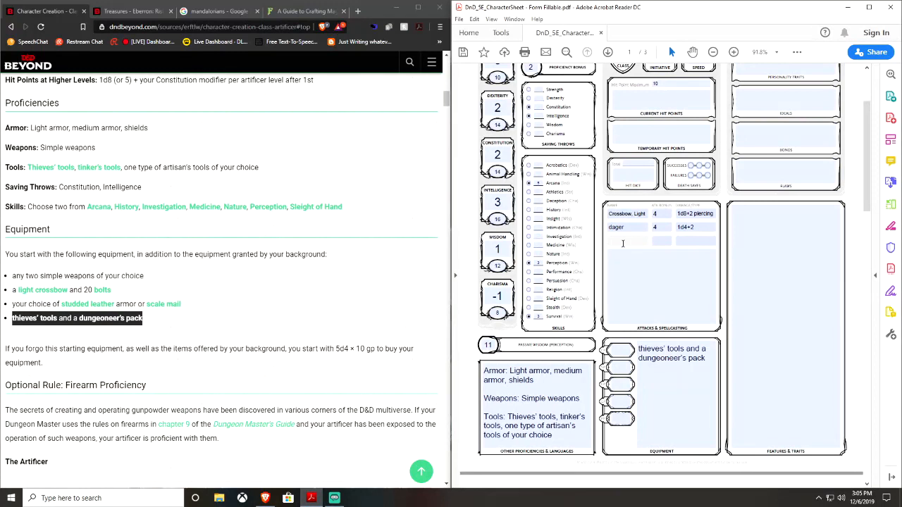
Step: Fill the third attack row with firebolt, attack bonus 5, and 1d10 damage
{"action": "scroll", "scroll_direction": "down", "scroll_amount": 3}
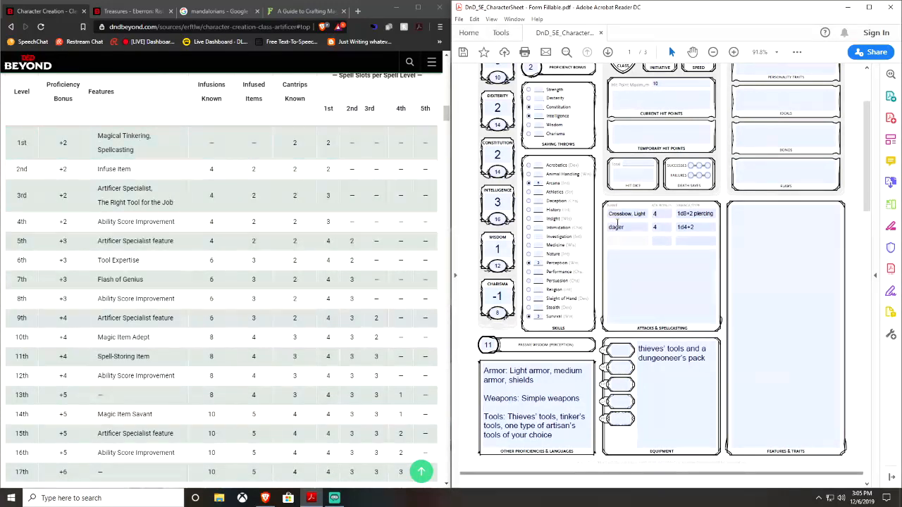
{"action": "left_click", "coordinate": [620, 241]}
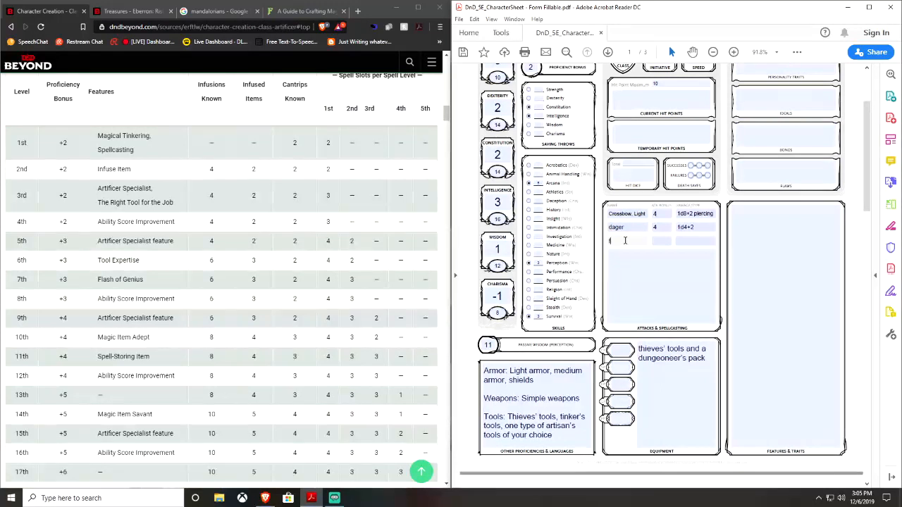
{"action": "type", "text": "fireboll"}
{"action": "left_click", "coordinate": [695, 241]}
{"action": "type", "text": "1"}
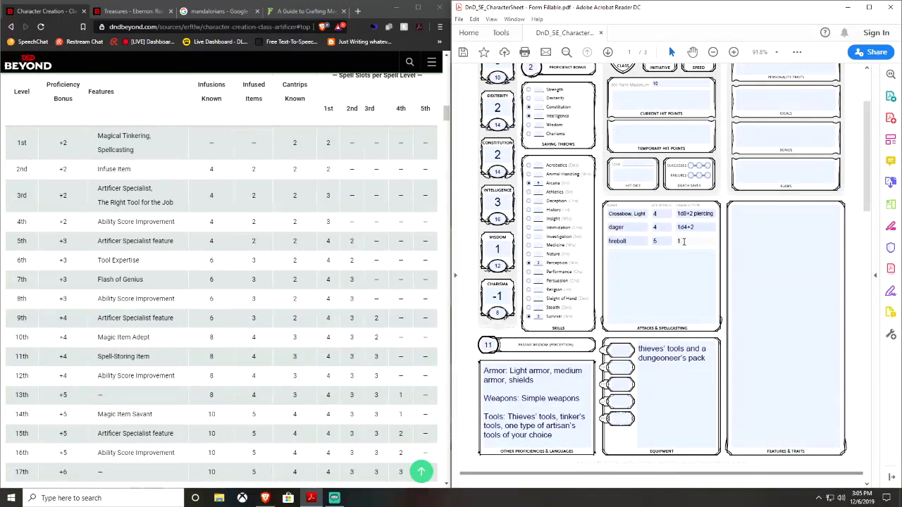
{"action": "type", "text": "d10"}
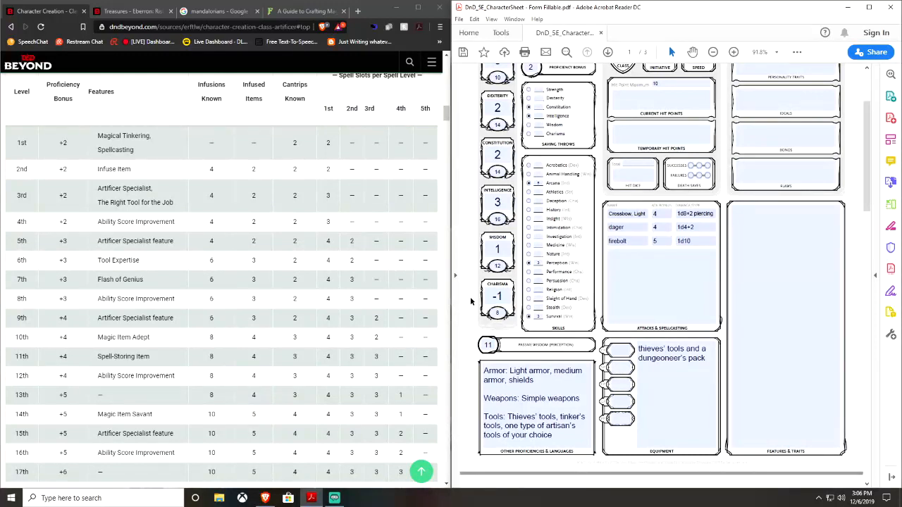
{"action": "mouse_move", "coordinate": [567, 269]}
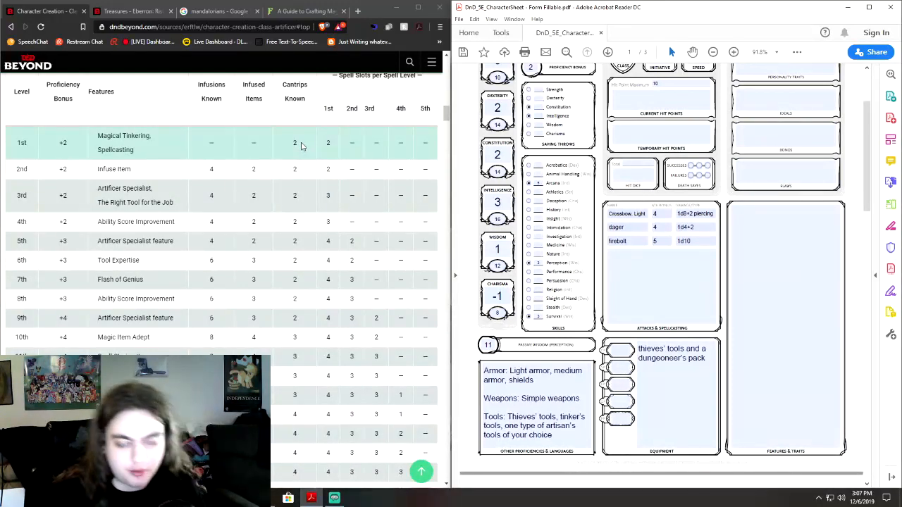
Step: Scroll the sheet down to page 2 and right-click the firebolt attack name
{"action": "scroll", "scroll_direction": "down", "scroll_amount": 3}
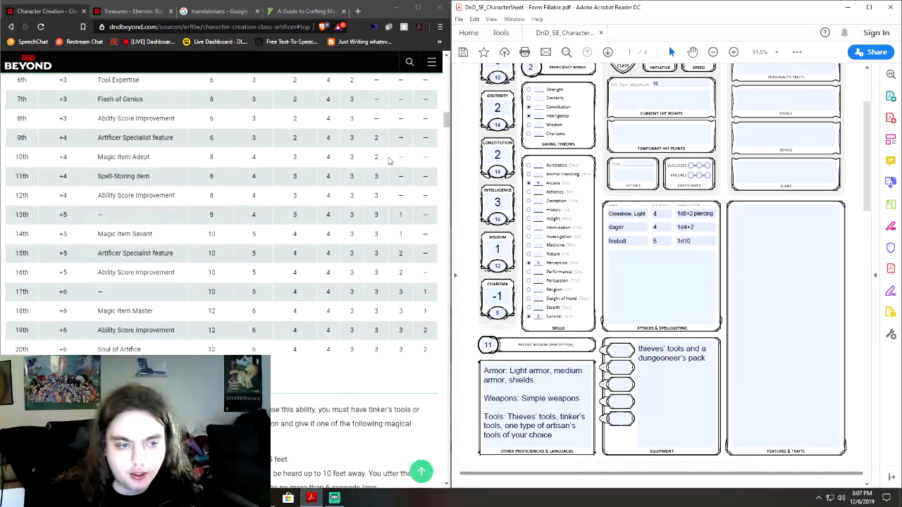
{"action": "scroll", "scroll_direction": "down", "scroll_amount": 3}
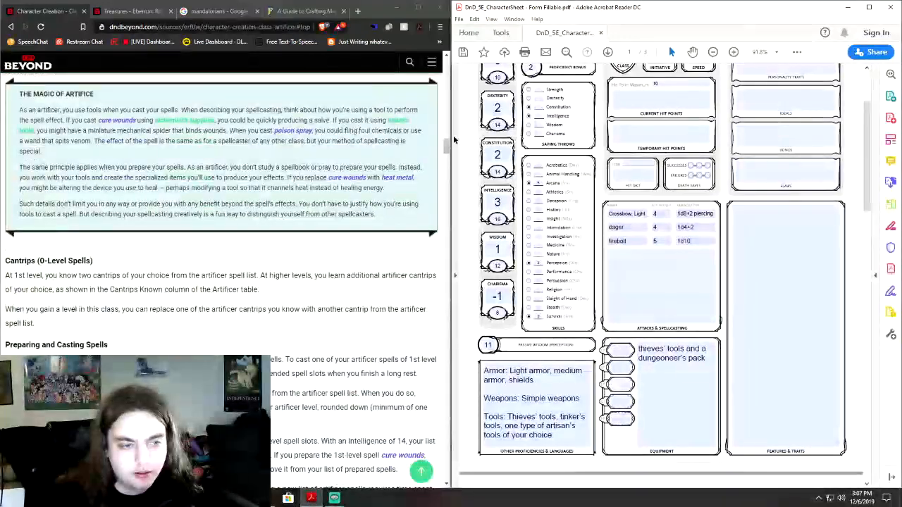
{"action": "scroll", "scroll_direction": "down", "scroll_amount": 3}
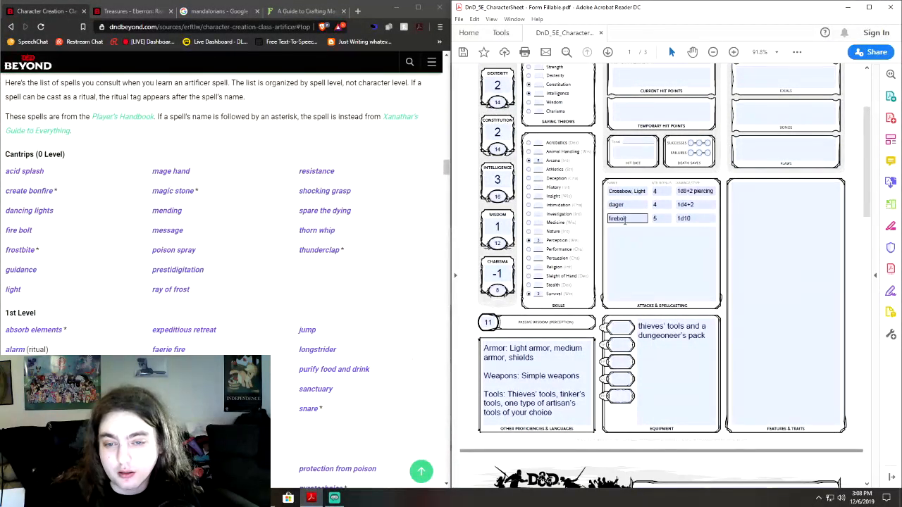
{"action": "right_click", "coordinate": [618, 217]}
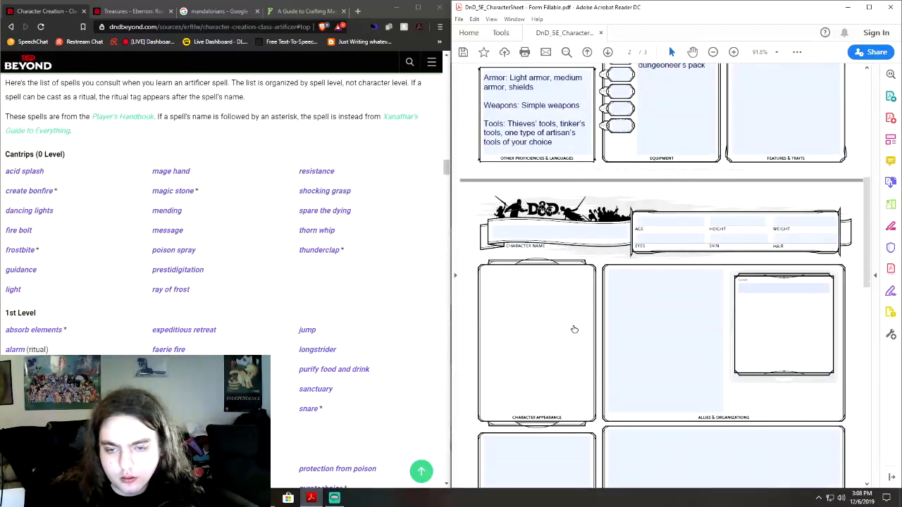
Step: On page 3, enter firebolt and Mending as cantrips after checking Mending's description
{"action": "scroll", "scroll_direction": "down", "scroll_amount": 3}
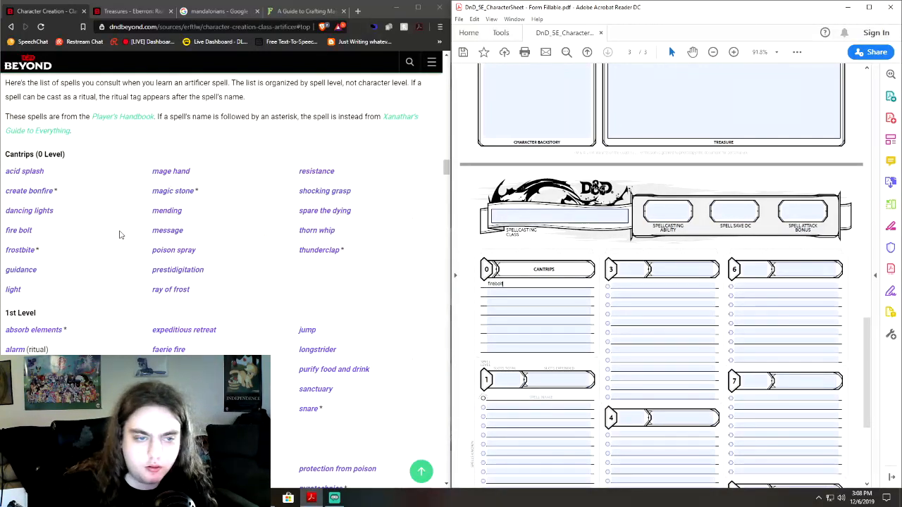
{"action": "left_click", "coordinate": [167, 210]}
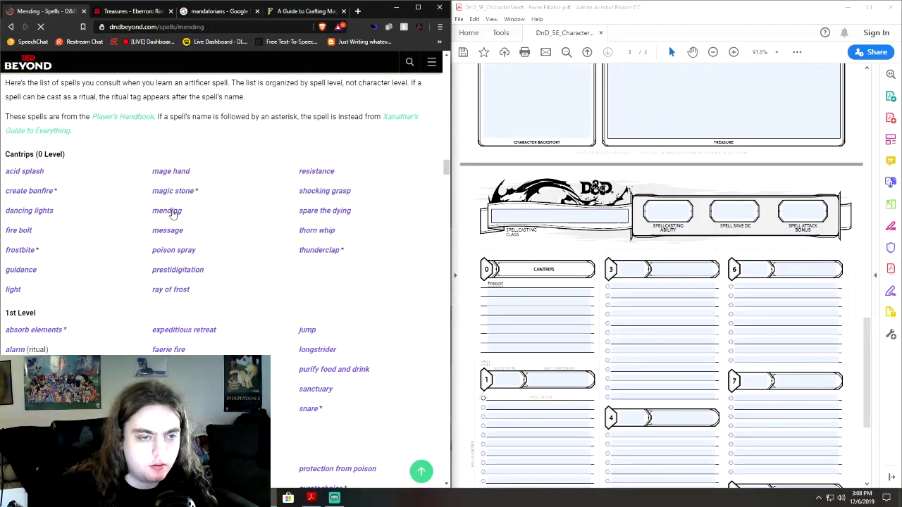
{"action": "left_click", "coordinate": [167, 210]}
{"action": "type", "text": "Mending"}
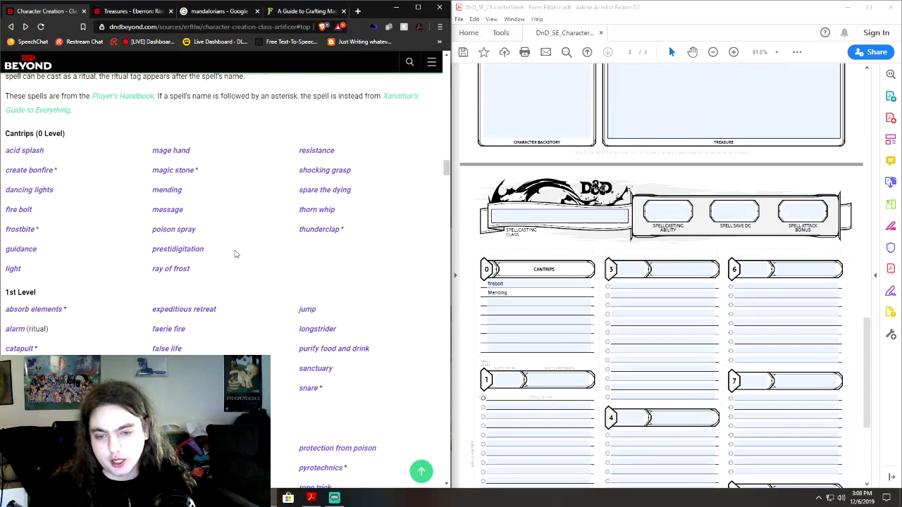
{"action": "scroll", "scroll_direction": "down", "scroll_amount": 3}
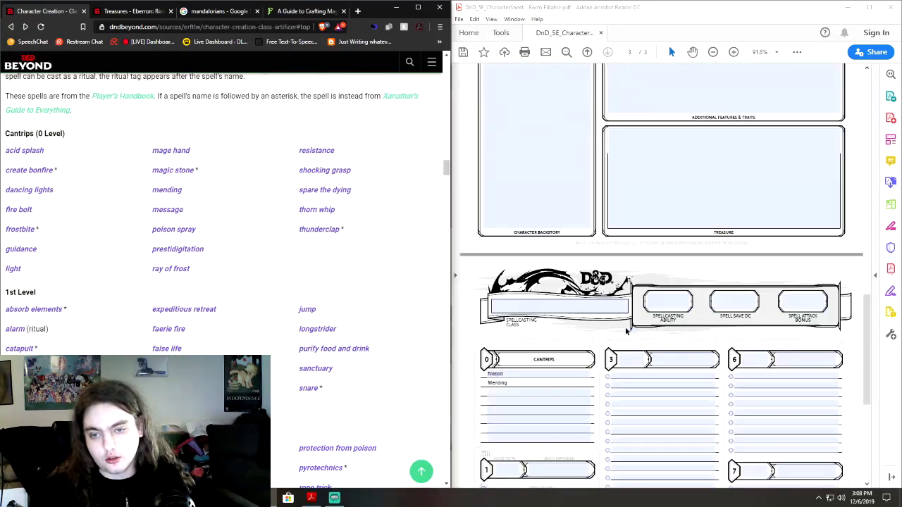
{"action": "scroll", "scroll_direction": "down", "scroll_amount": 3}
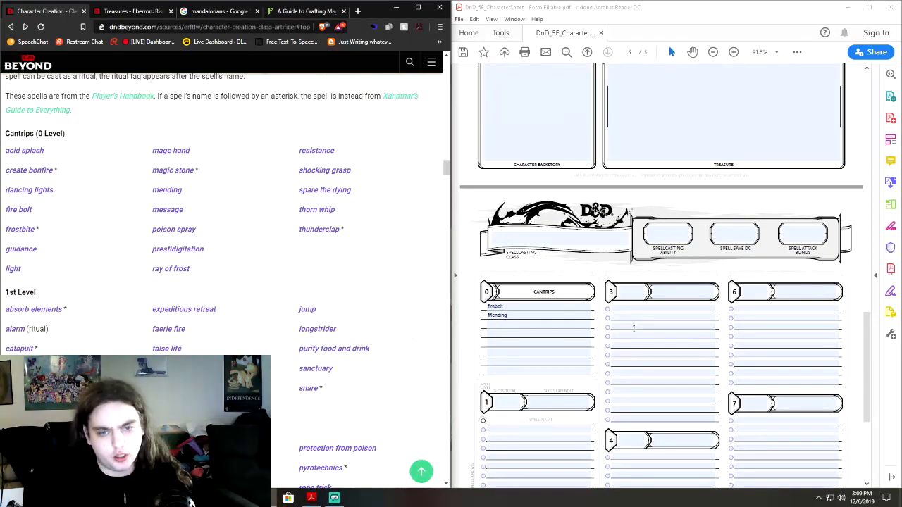
{"action": "scroll", "scroll_direction": "down", "scroll_amount": 3}
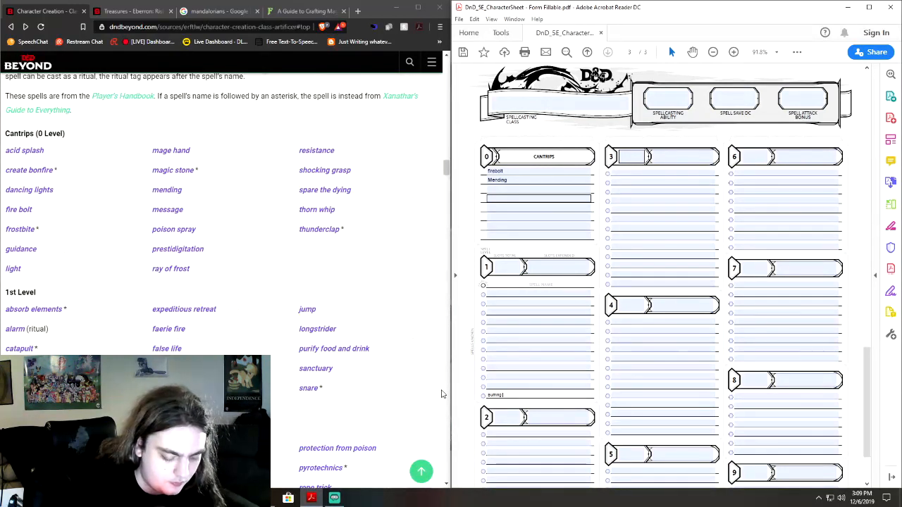
Step: Enter Burning Hands as a 1st-level spell, Artificier as class, and INT as ability
{"action": "type", "text": "Burning Hands 1/day"}
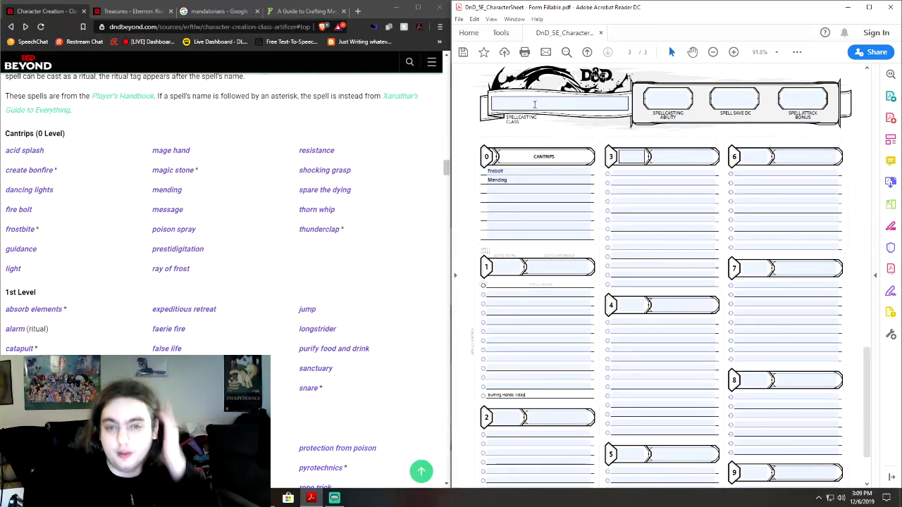
{"action": "type", "text": "A"}
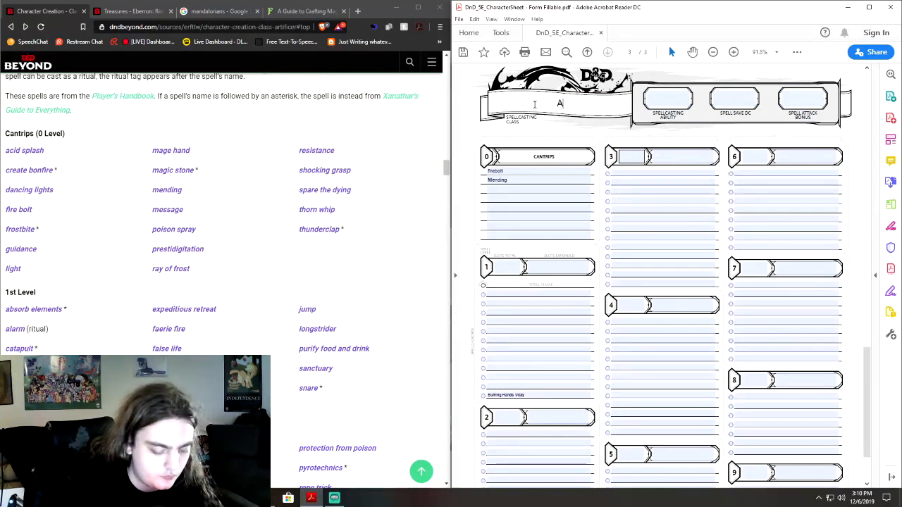
{"action": "type", "text": "Artificier"}
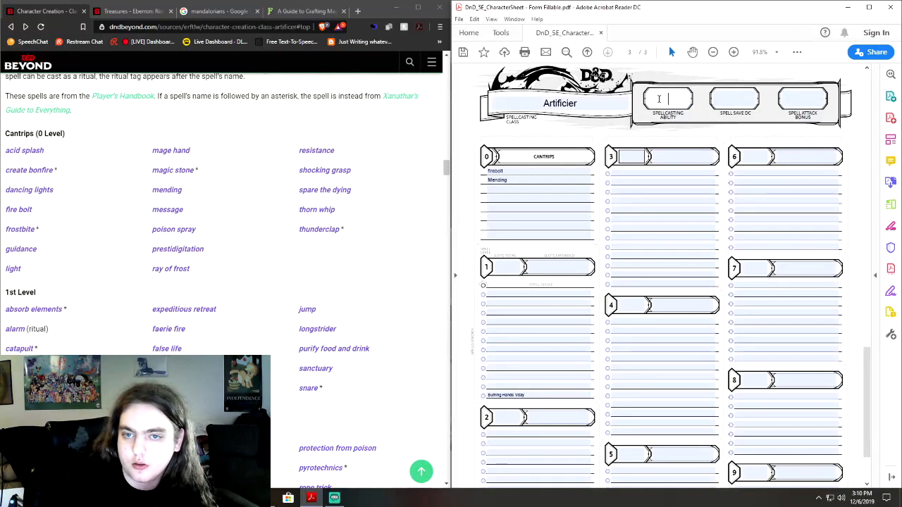
{"action": "type", "text": "INT"}
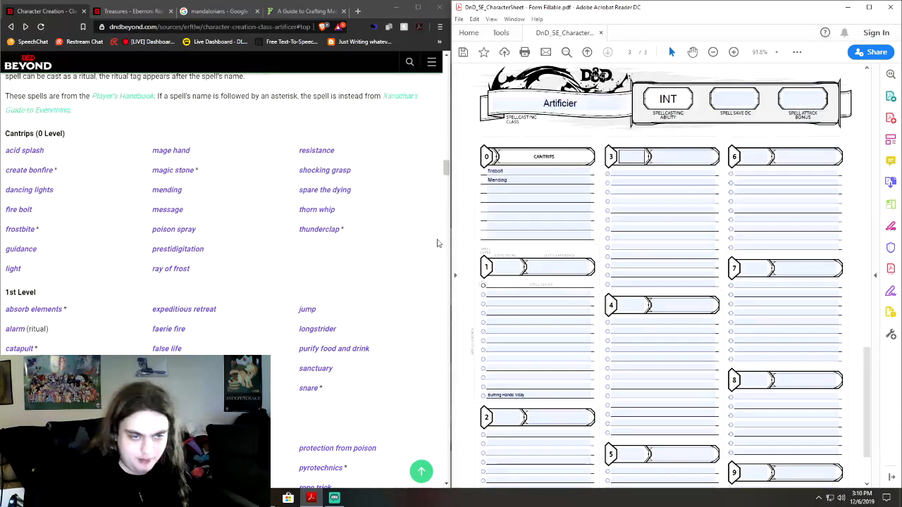
{"action": "mouse_move", "coordinate": [466, 175]}
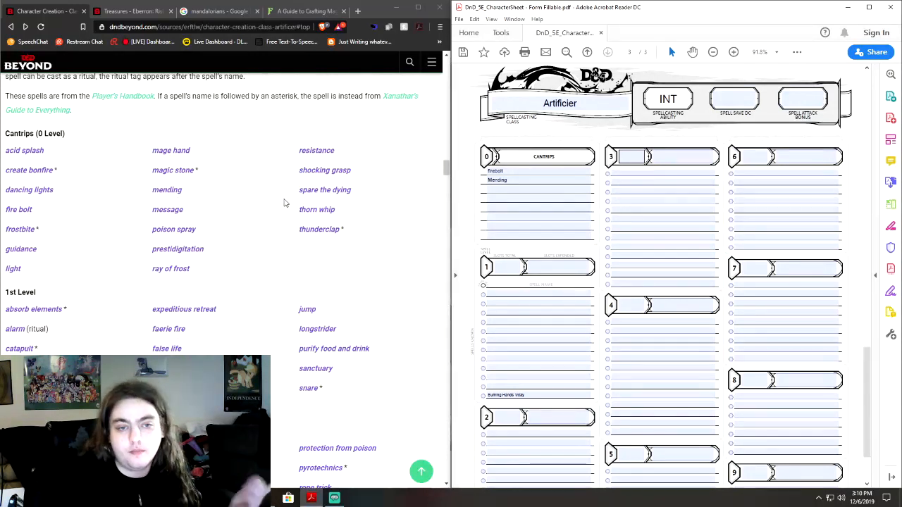
{"action": "mouse_move", "coordinate": [257, 200]}
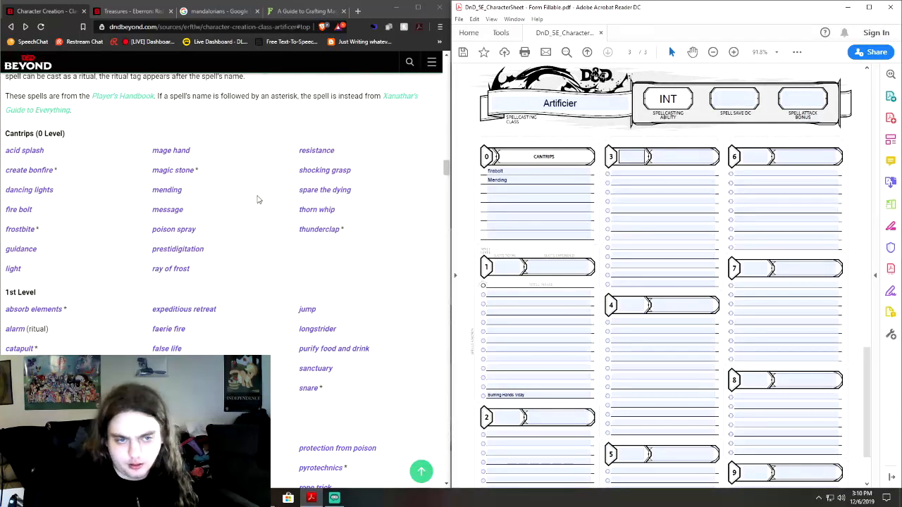
{"action": "mouse_move", "coordinate": [25, 203]}
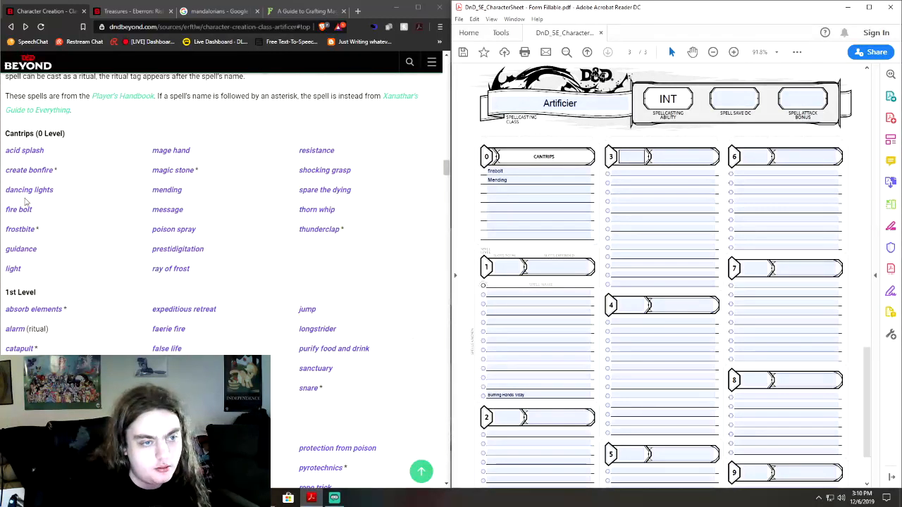
{"action": "mouse_move", "coordinate": [246, 212]}
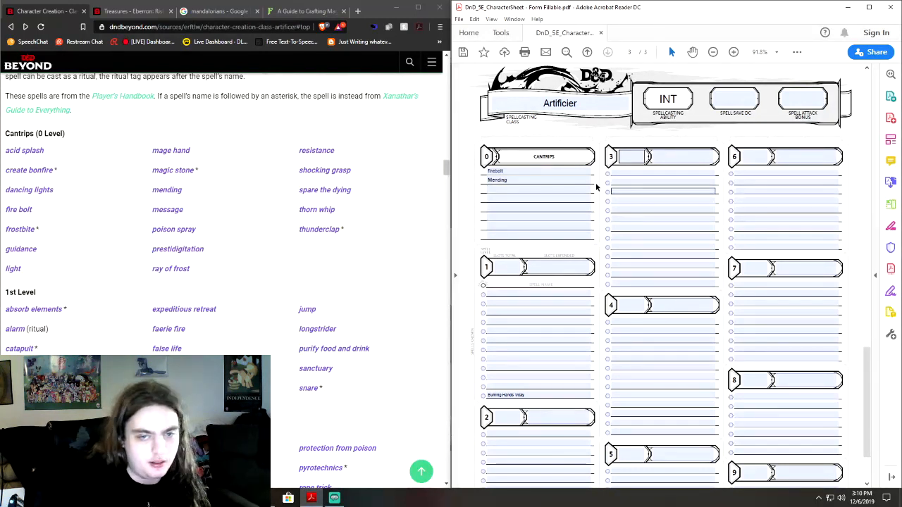
{"action": "left_click", "coordinate": [538, 180]}
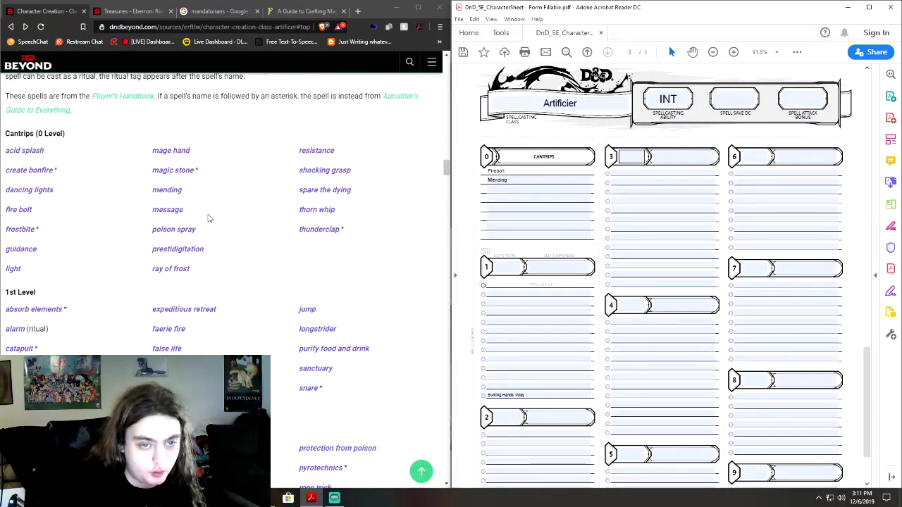
{"action": "mouse_move", "coordinate": [435, 142]}
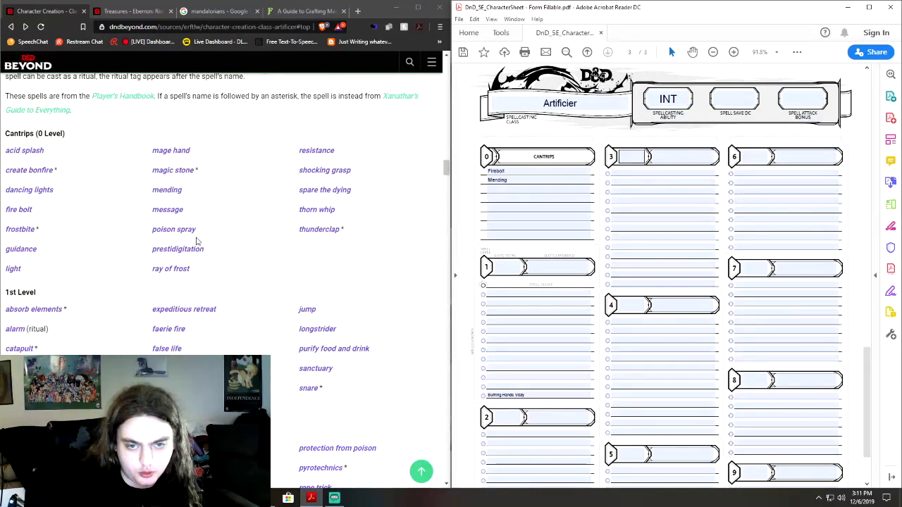
{"action": "mouse_move", "coordinate": [318, 174]}
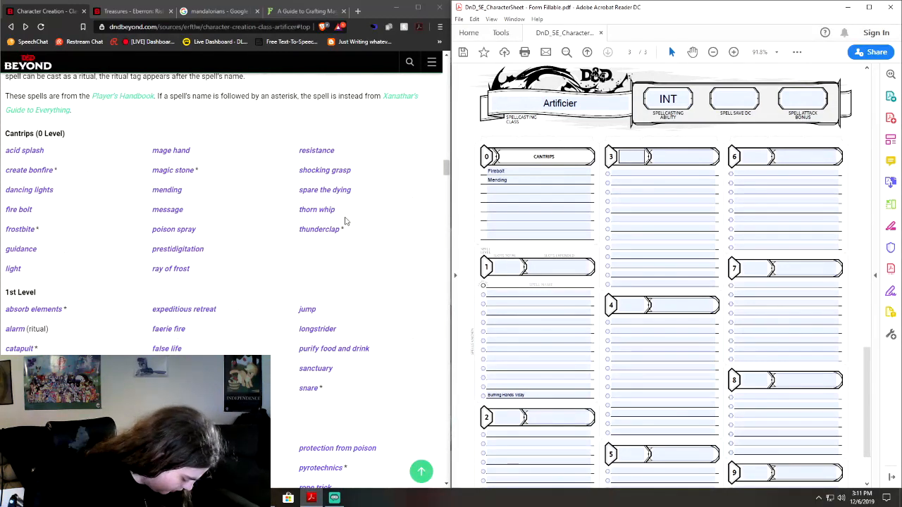
{"action": "mouse_move", "coordinate": [263, 205]}
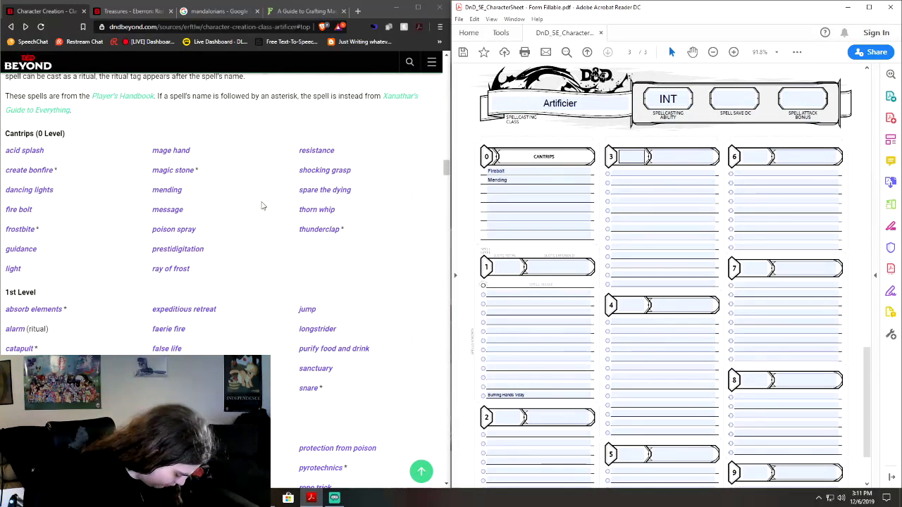
{"action": "left_click", "coordinate": [537, 189]}
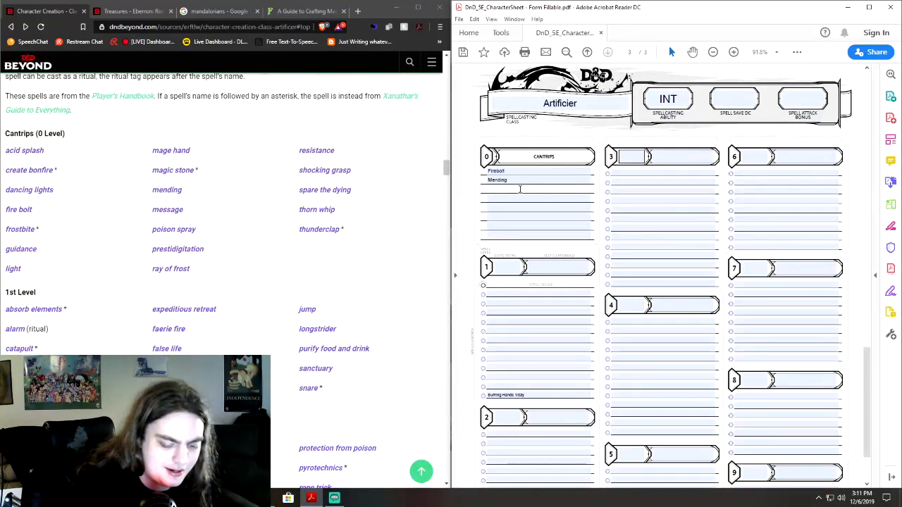
Step: Type Acid Splash and Poison Spray into the next two cantrip lines
{"action": "type", "text": "Acid S)"}
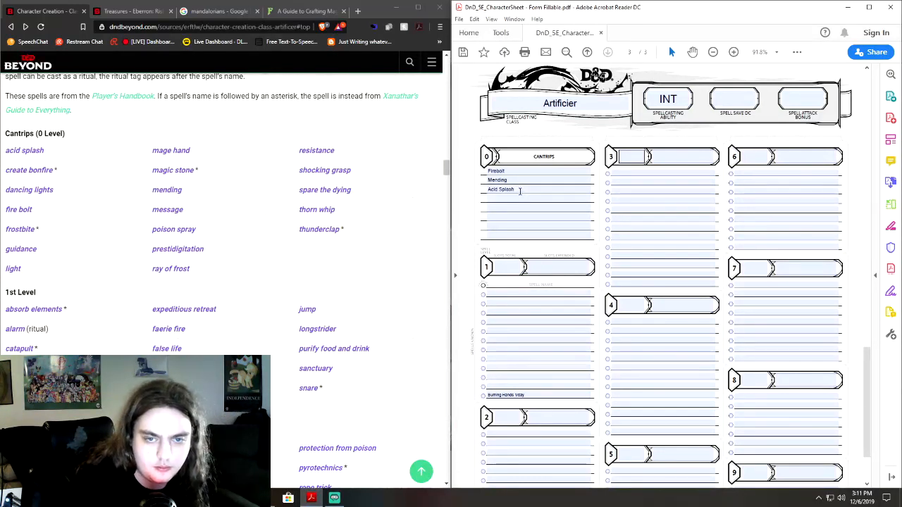
{"action": "type", "text": "Poison Spray"}
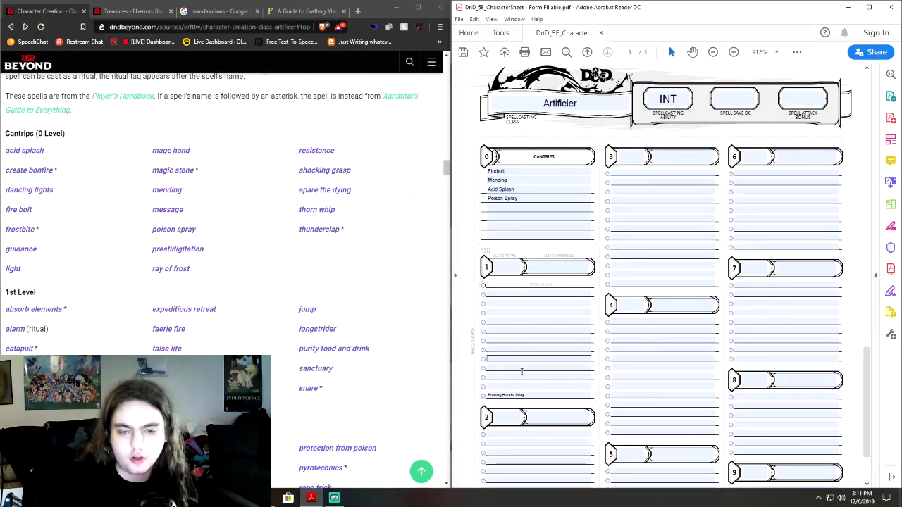
{"action": "scroll", "scroll_direction": "up", "scroll_amount": 3}
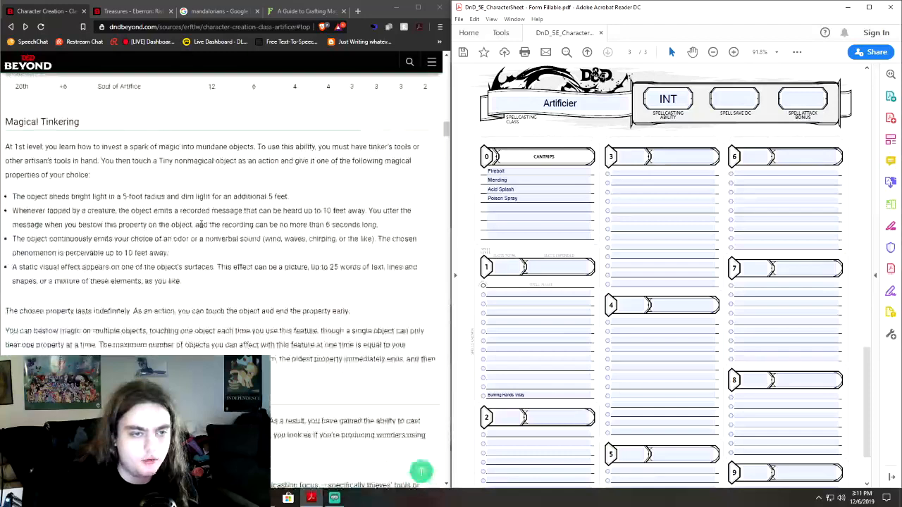
{"action": "scroll", "scroll_direction": "up", "scroll_amount": 3}
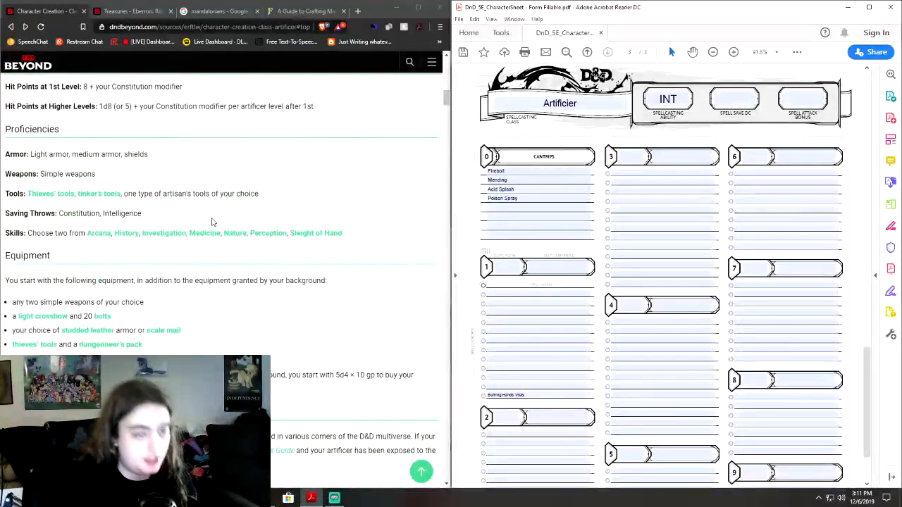
{"action": "scroll", "scroll_direction": "up", "scroll_amount": 3}
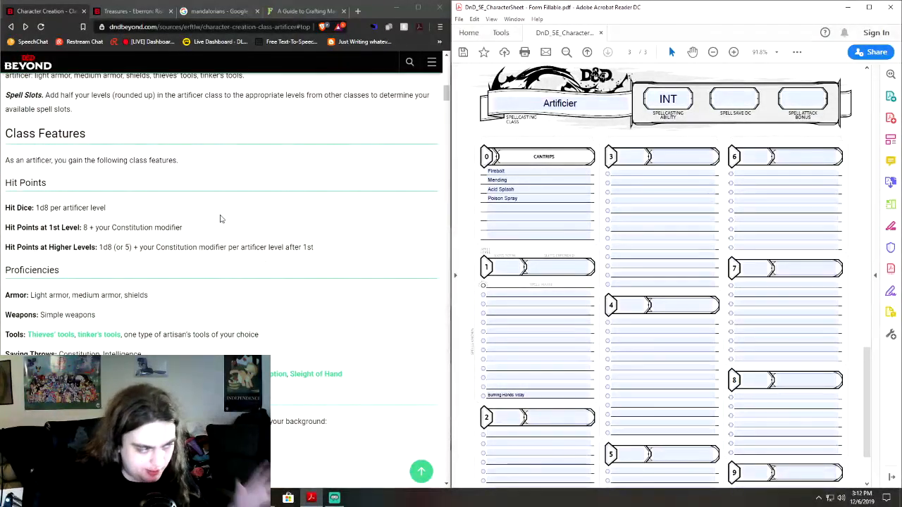
{"action": "scroll", "scroll_direction": "up", "scroll_amount": 3}
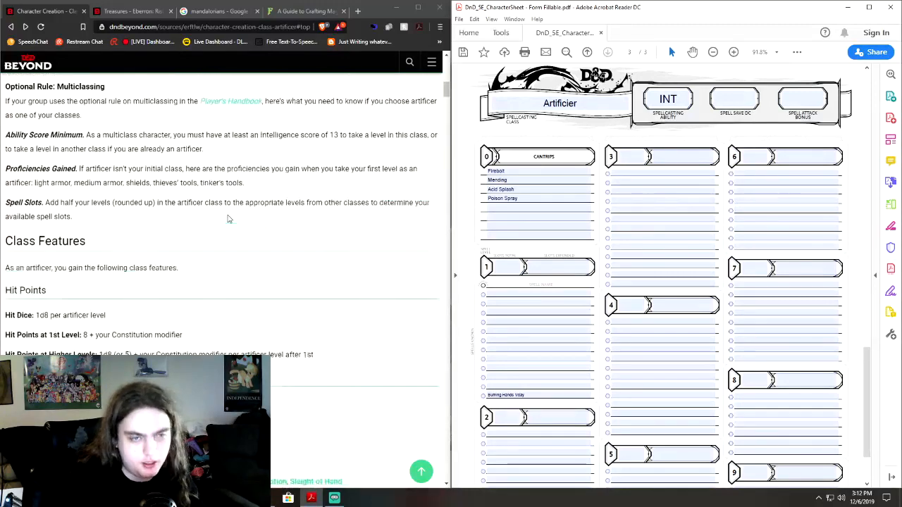
{"action": "scroll", "scroll_direction": "up", "scroll_amount": 3}
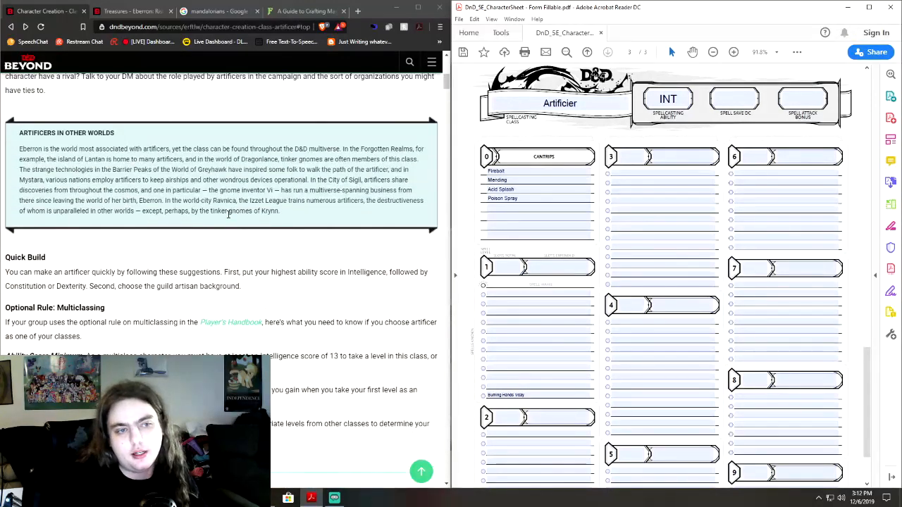
{"action": "scroll", "scroll_direction": "up", "scroll_amount": 3}
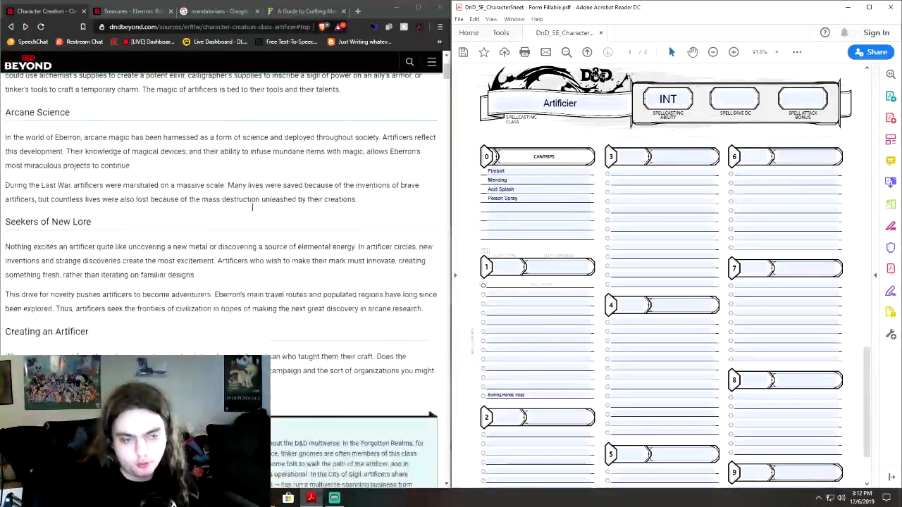
{"action": "scroll", "scroll_direction": "down", "scroll_amount": 3}
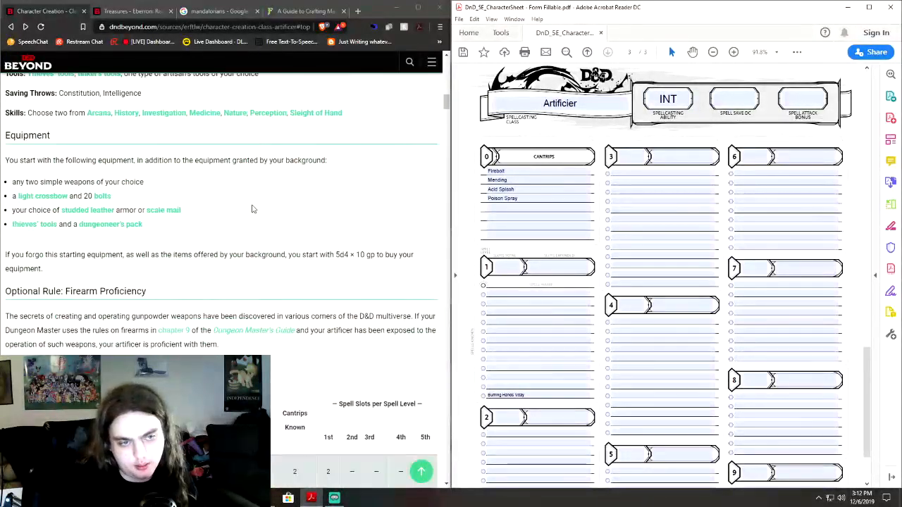
{"action": "scroll", "scroll_direction": "up", "scroll_amount": 3}
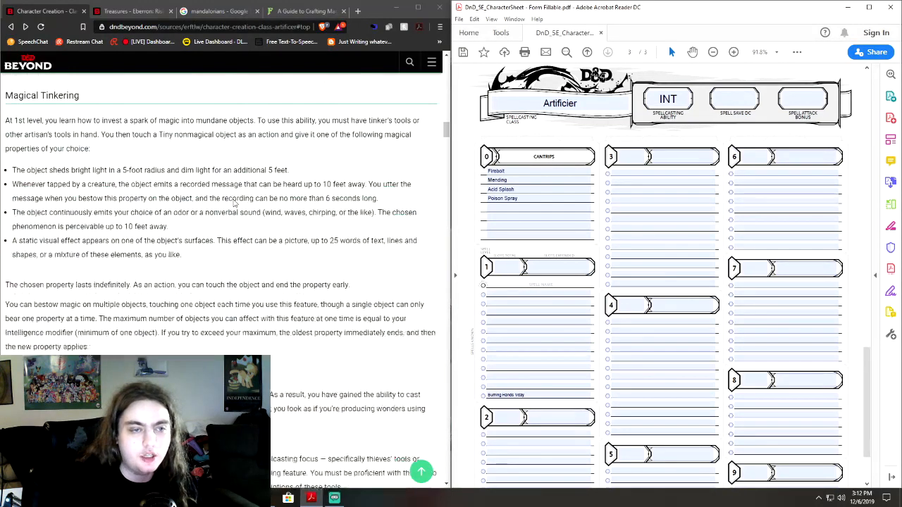
{"action": "scroll", "scroll_direction": "down", "scroll_amount": 3}
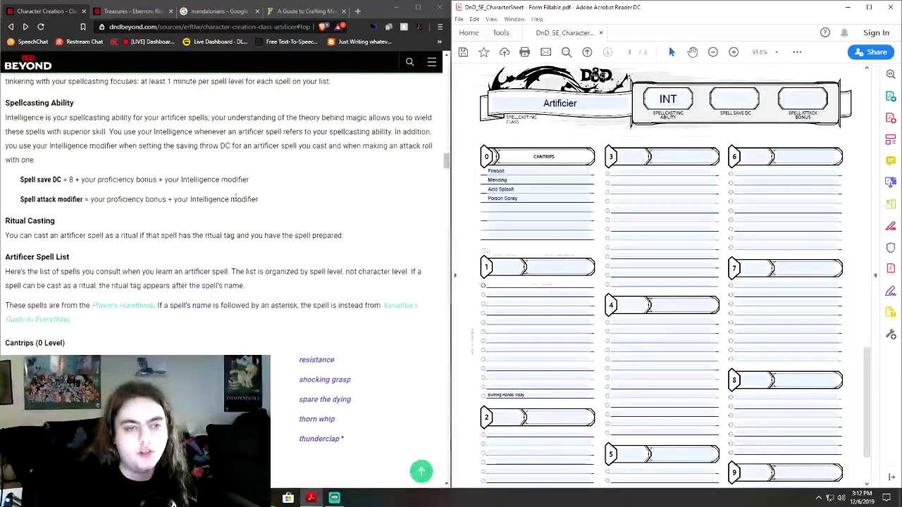
{"action": "scroll", "scroll_direction": "up", "scroll_amount": 3}
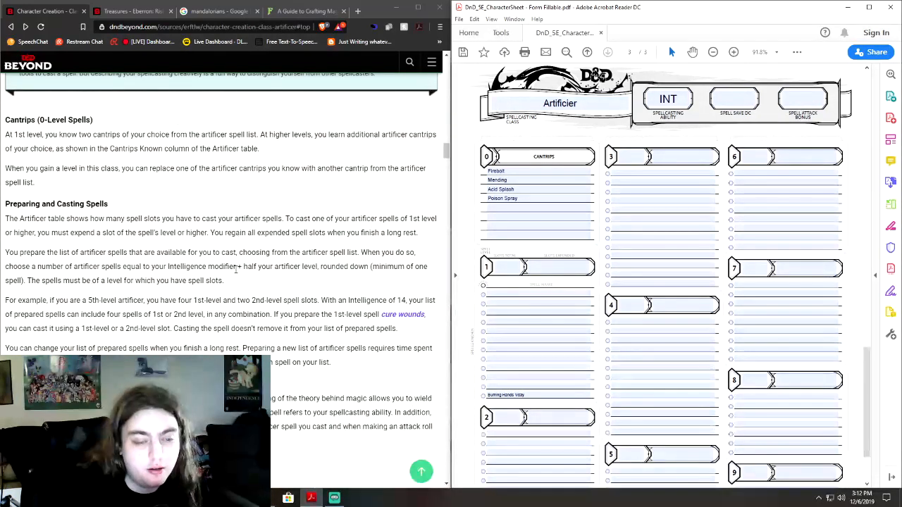
{"action": "mouse_move", "coordinate": [327, 277]}
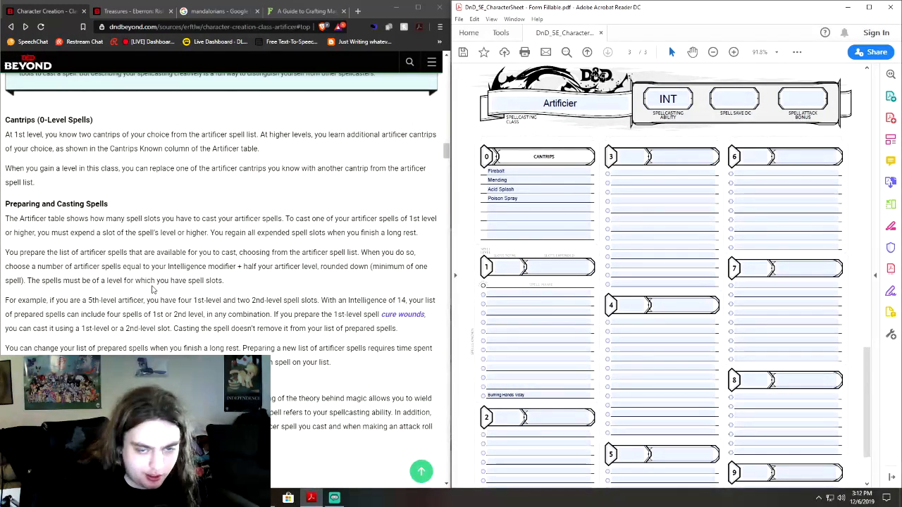
Step: Browse the artificer spell list and enter Featherfall as a 1st-level spell
{"action": "scroll", "scroll_direction": "down", "scroll_amount": 3}
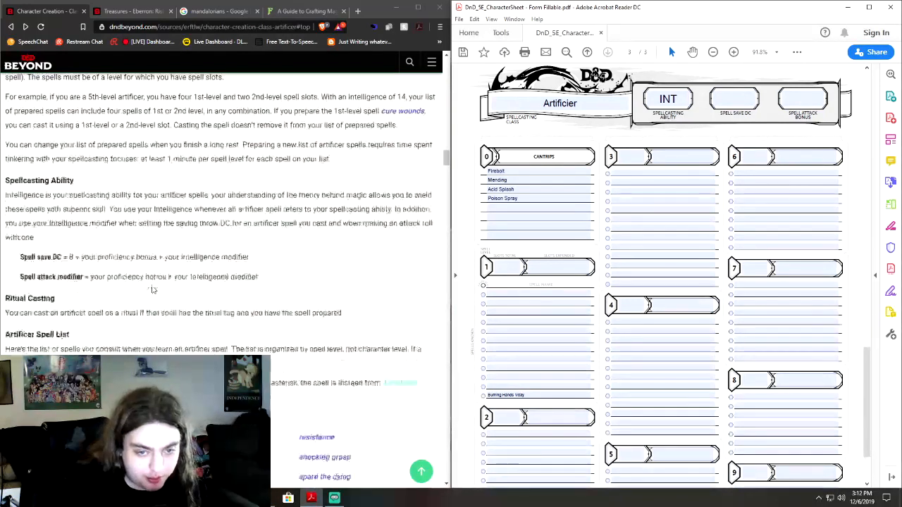
{"action": "scroll", "scroll_direction": "down", "scroll_amount": 3}
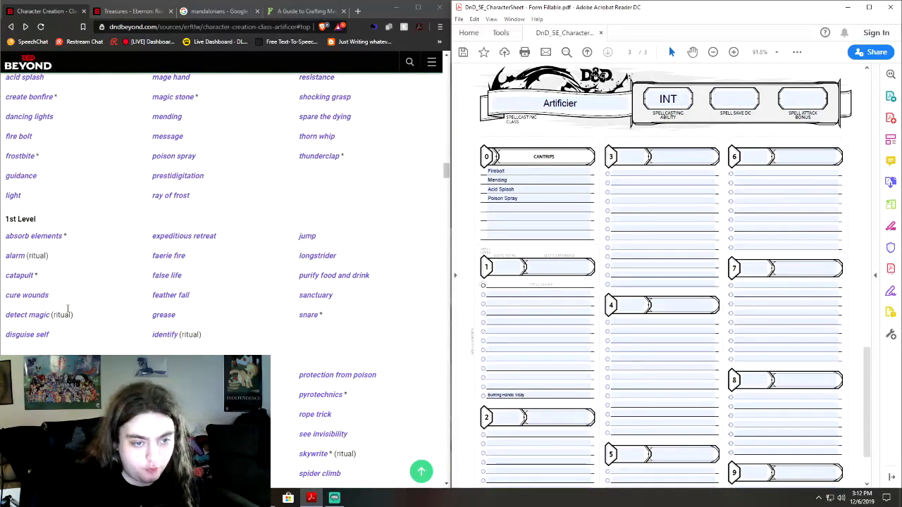
{"action": "mouse_move", "coordinate": [217, 266]}
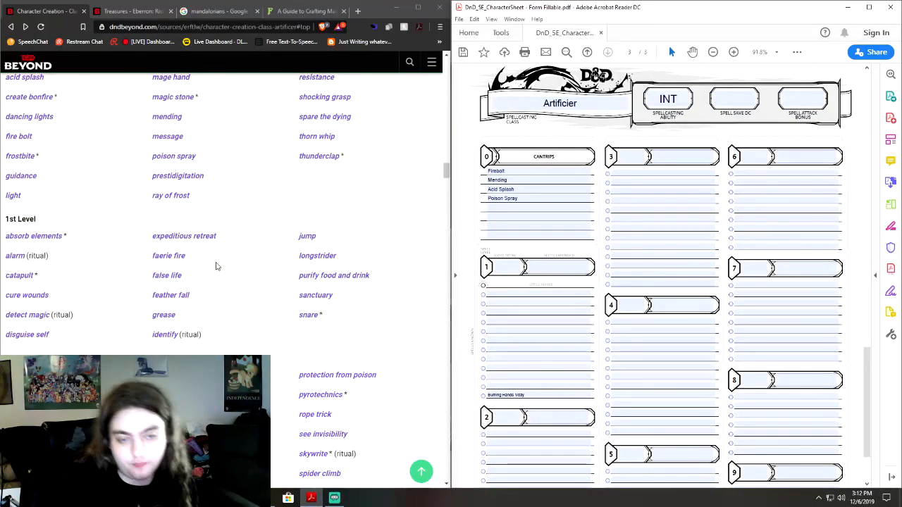
{"action": "scroll", "scroll_direction": "down", "scroll_amount": 3}
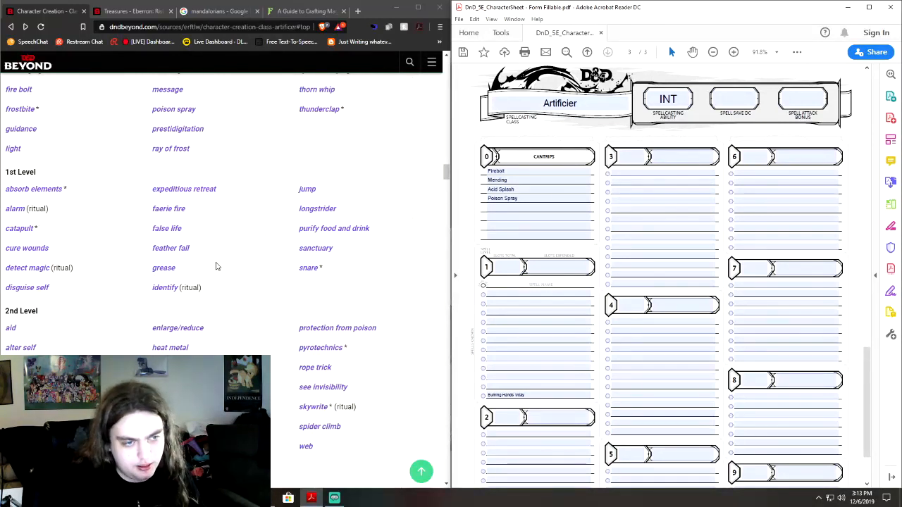
{"action": "scroll", "scroll_direction": "down", "scroll_amount": 3}
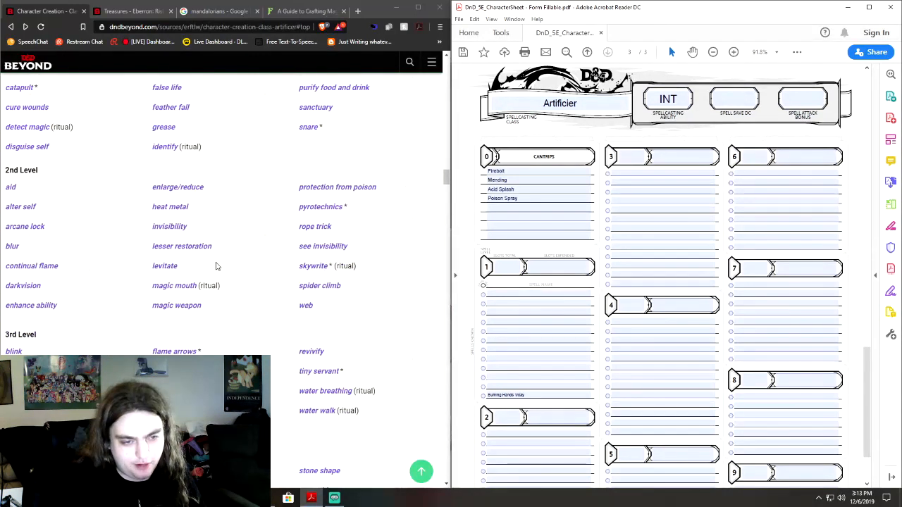
{"action": "scroll", "scroll_direction": "up", "scroll_amount": 3}
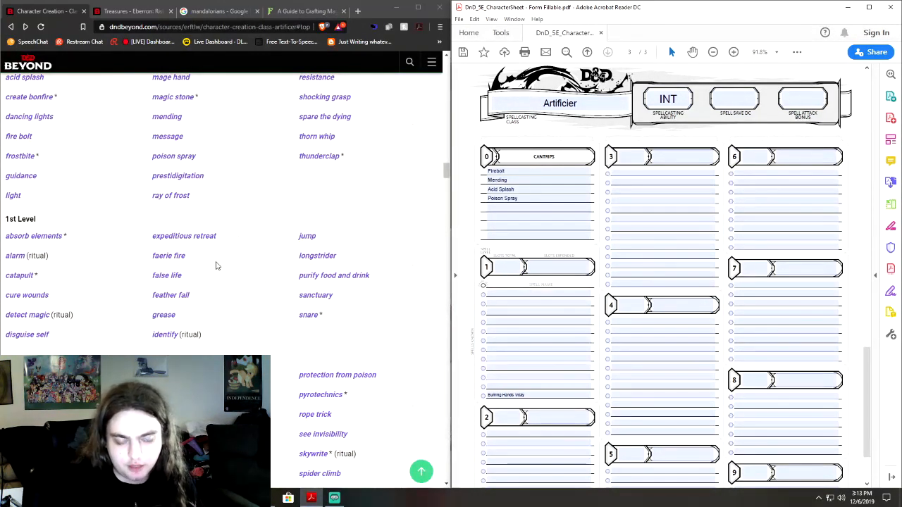
{"action": "scroll", "scroll_direction": "down", "scroll_amount": 3}
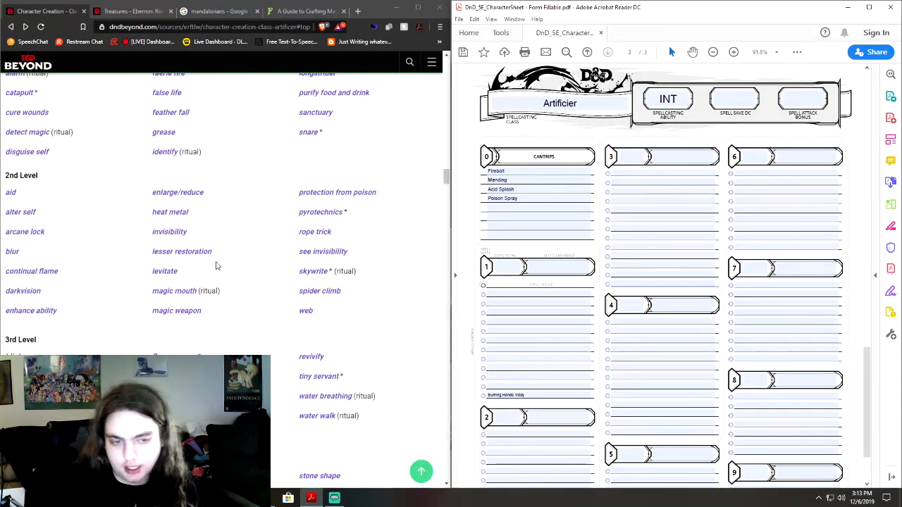
{"action": "scroll", "scroll_direction": "down", "scroll_amount": 3}
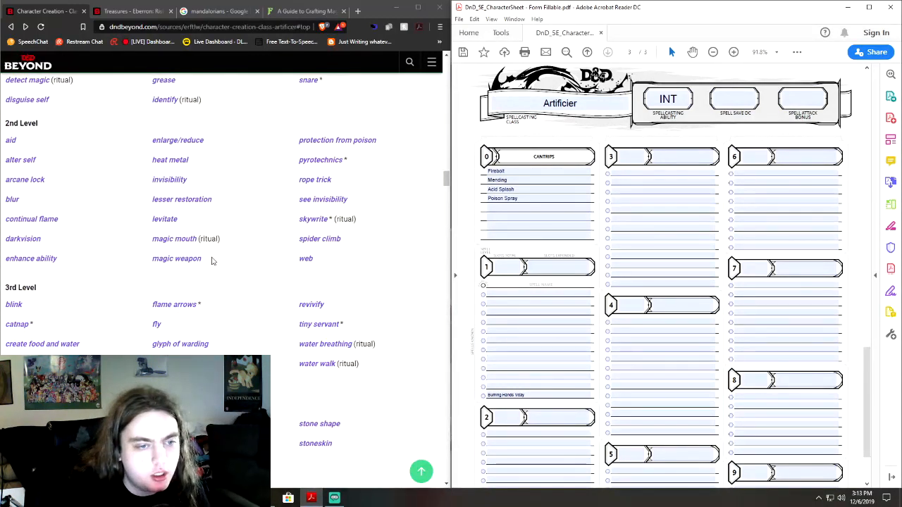
{"action": "scroll", "scroll_direction": "down", "scroll_amount": 3}
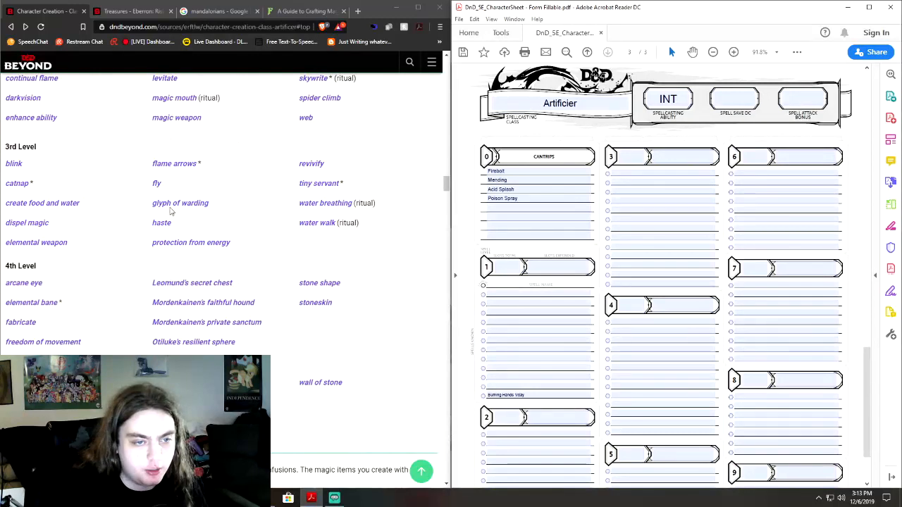
{"action": "scroll", "scroll_direction": "up", "scroll_amount": 3}
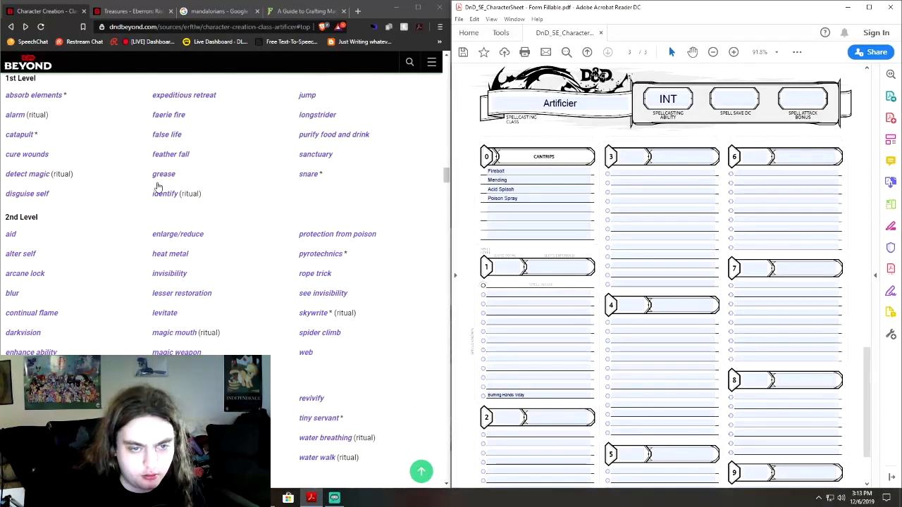
{"action": "scroll", "scroll_direction": "up", "scroll_amount": 3}
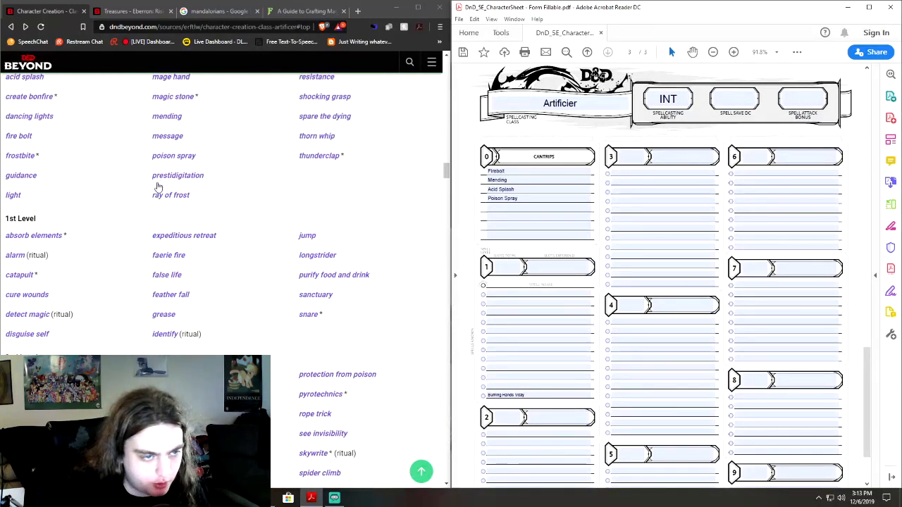
{"action": "scroll", "scroll_direction": "down", "scroll_amount": 3}
{"action": "type", "text": "Featherfall"}
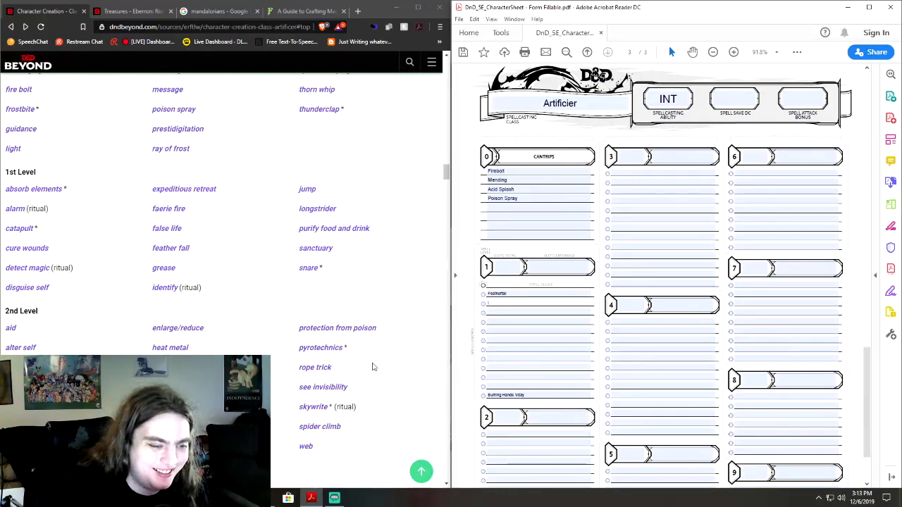
{"action": "scroll", "scroll_direction": "down", "scroll_amount": 3}
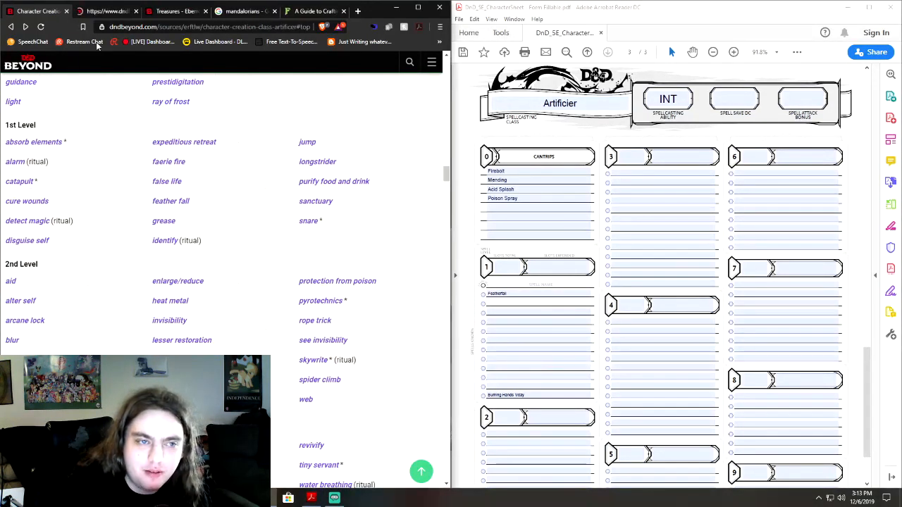
{"action": "left_click", "coordinate": [320, 300]}
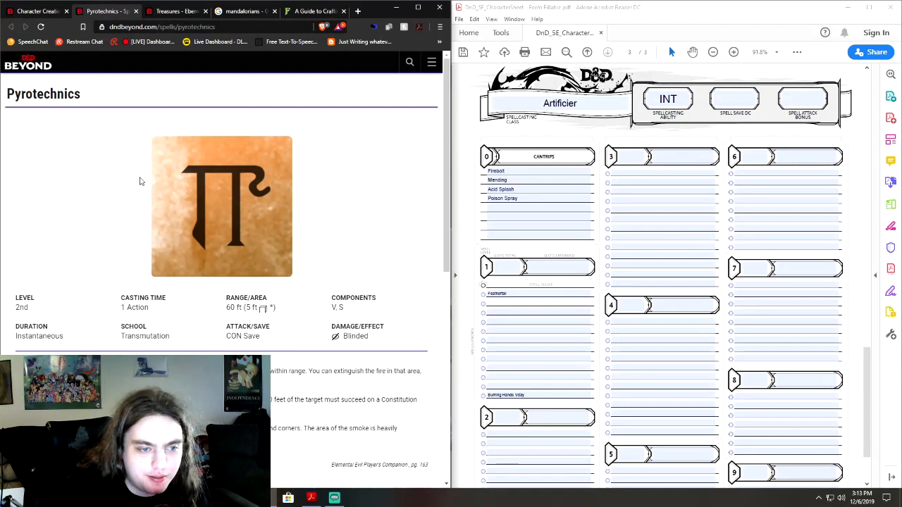
{"action": "scroll", "scroll_direction": "up", "scroll_amount": 3}
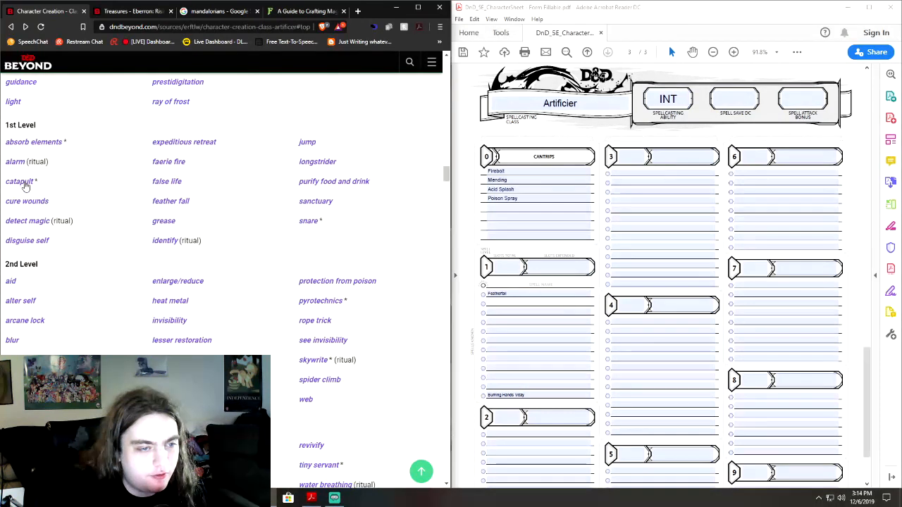
{"action": "mouse_move", "coordinate": [21, 172]}
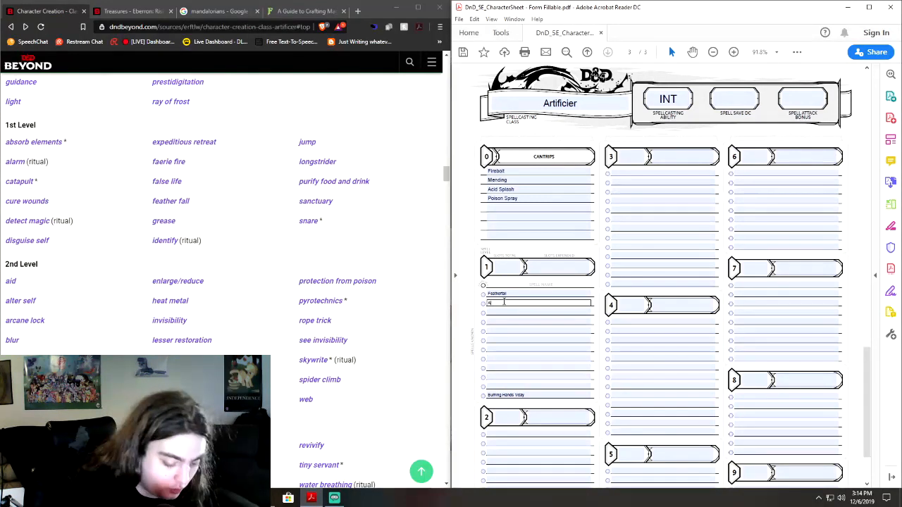
Step: List Alarm and Expeditious Retreat as 1st-level spells, checking a spell description
{"action": "type", "text": "Alarm"}
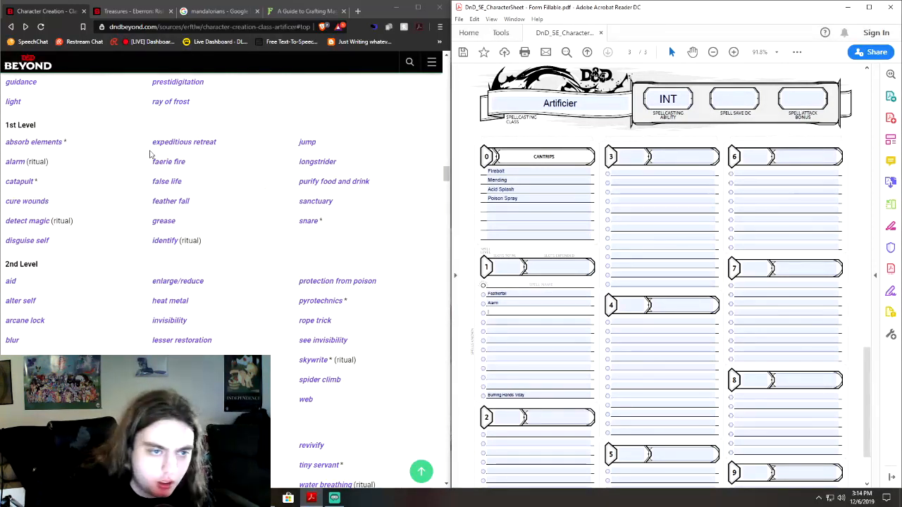
{"action": "right_click", "coordinate": [184, 142]}
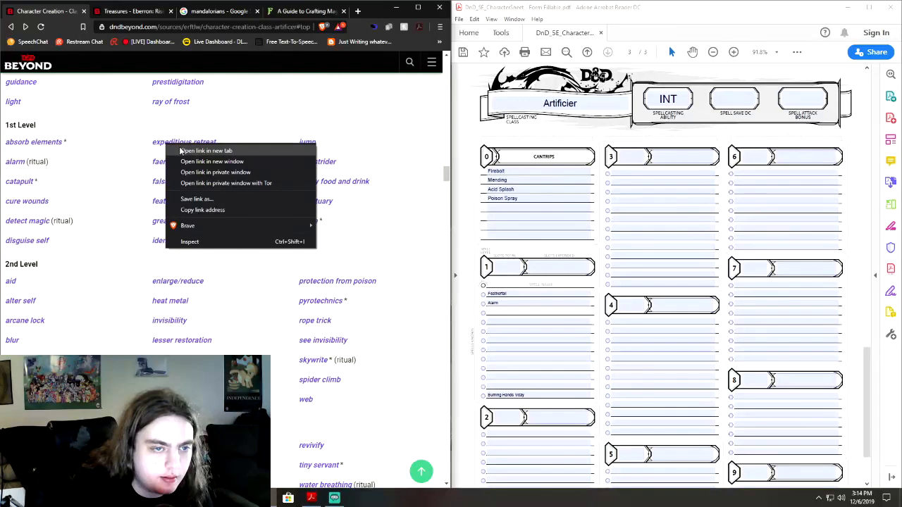
{"action": "left_click", "coordinate": [205, 150]}
{"action": "type", "text": "Expeditious Retreat"}
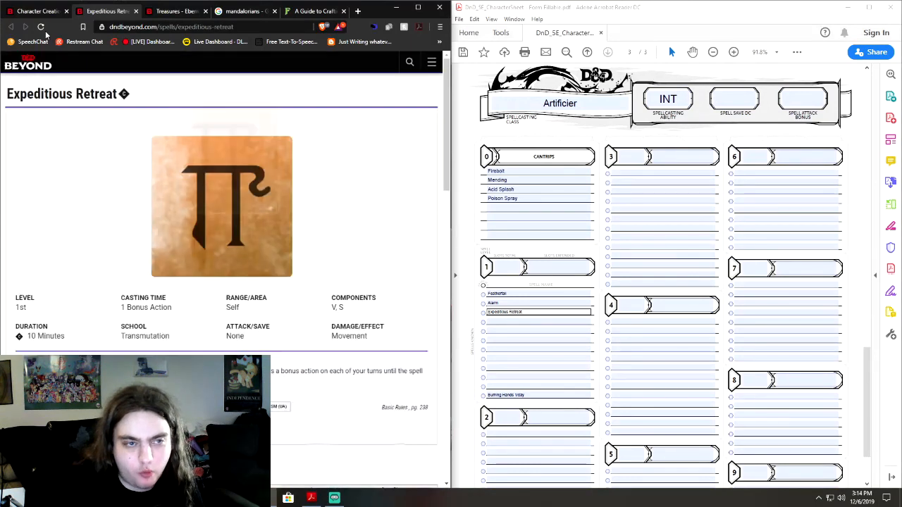
{"action": "left_click", "coordinate": [11, 27]}
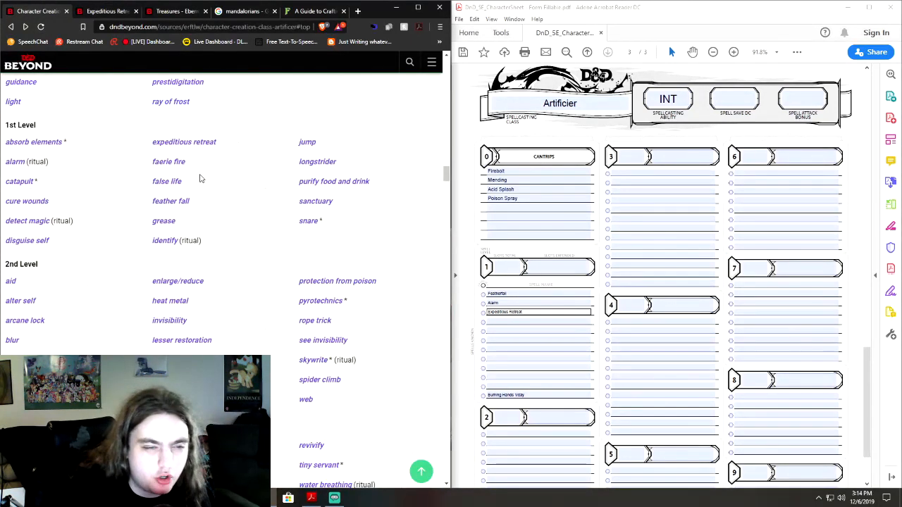
{"action": "mouse_move", "coordinate": [23, 185]}
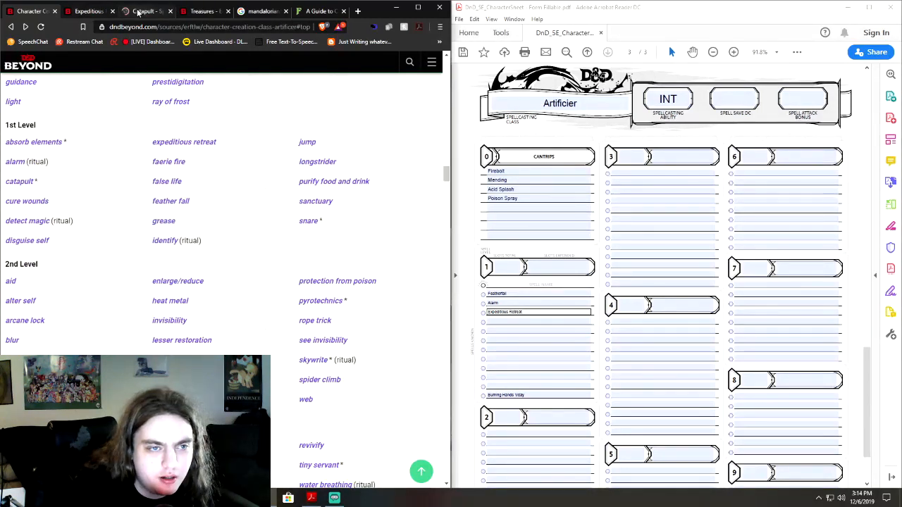
Step: Look up Catapult and enter it as the fourth 1st-level spell
{"action": "left_click", "coordinate": [19, 181]}
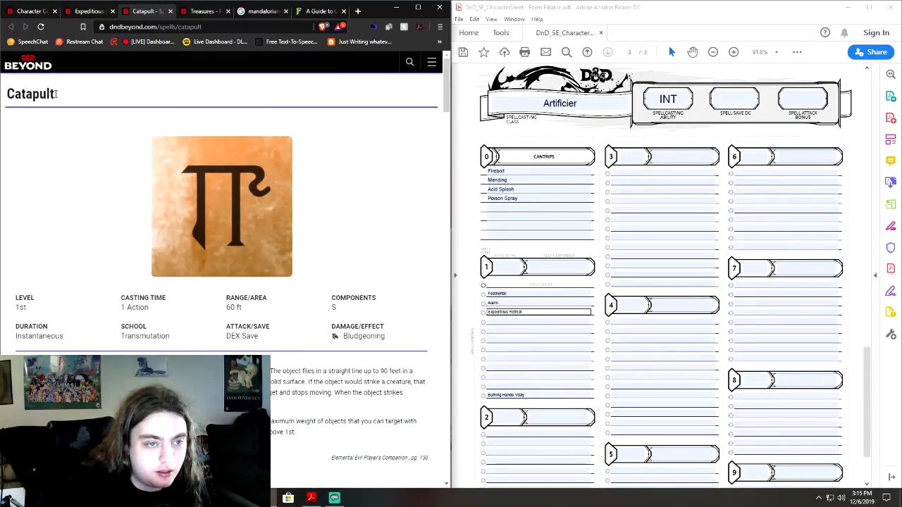
{"action": "right_click", "coordinate": [36, 94]}
{"action": "type", "text": "Catapult"}
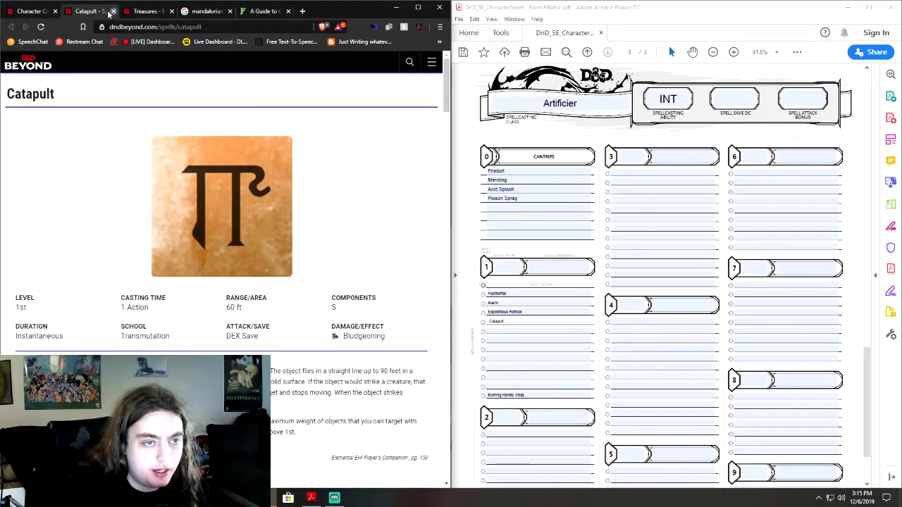
{"action": "left_click", "coordinate": [113, 11]}
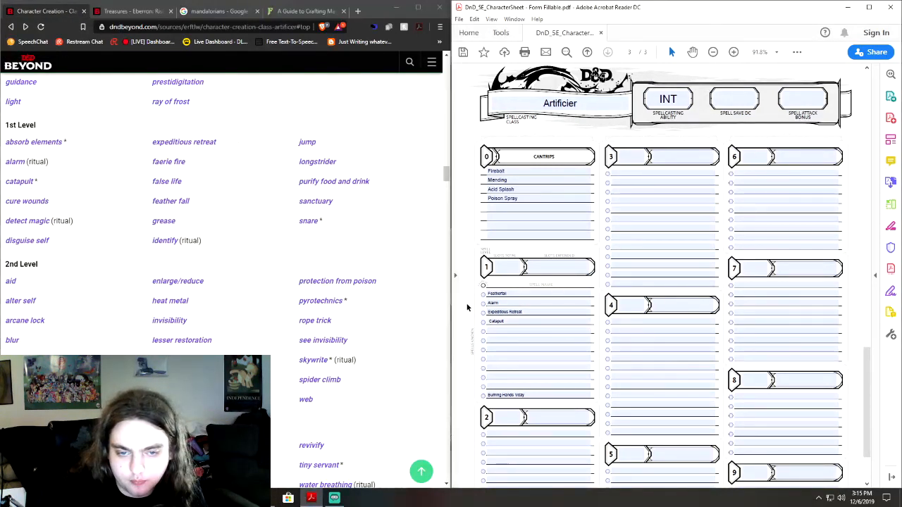
Step: Scroll the artificer class page up past the level table to Magical Tinkering
{"action": "scroll", "scroll_direction": "up", "scroll_amount": 3}
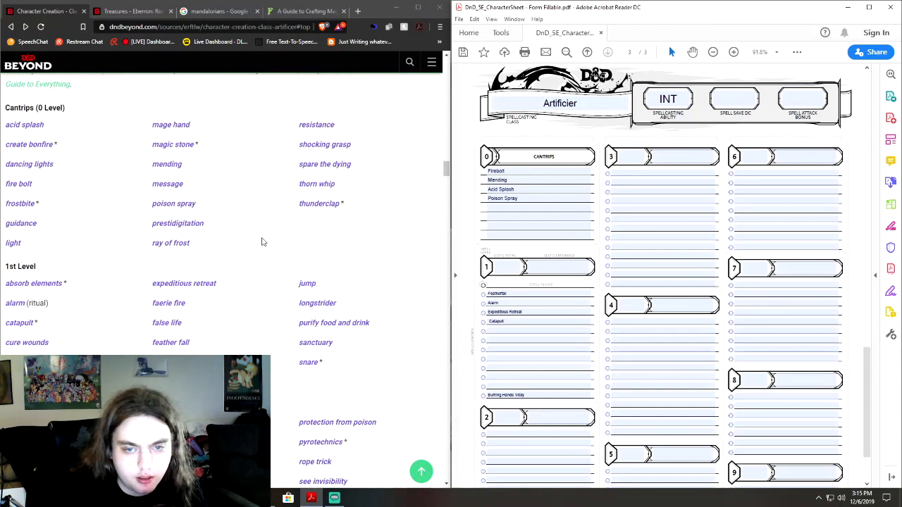
{"action": "scroll", "scroll_direction": "up", "scroll_amount": 3}
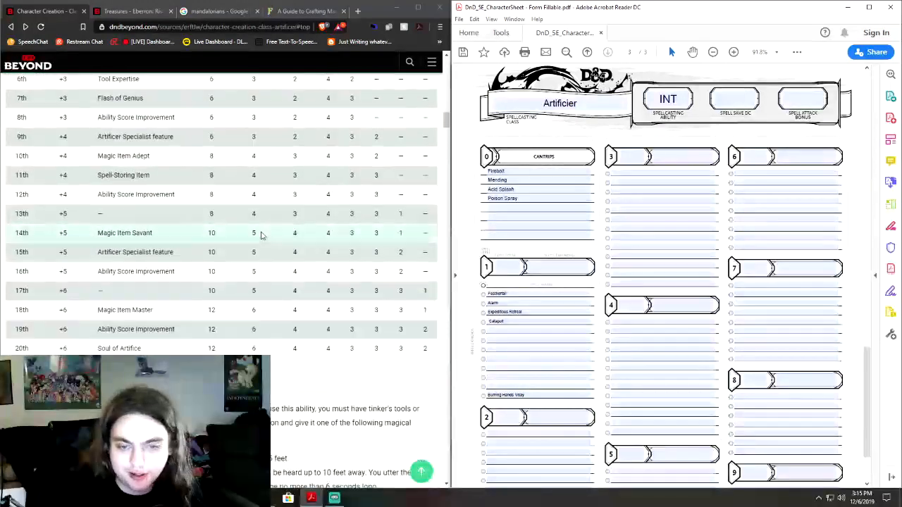
{"action": "scroll", "scroll_direction": "up", "scroll_amount": 3}
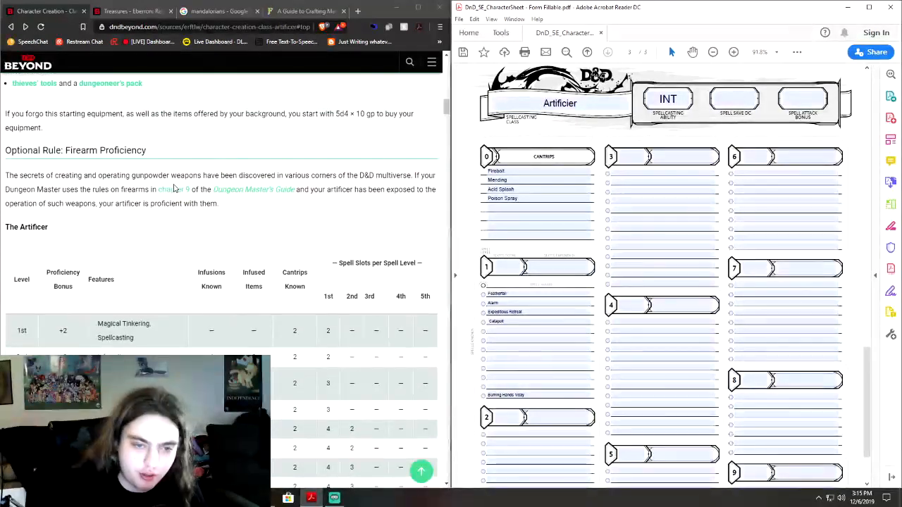
{"action": "scroll", "scroll_direction": "down", "scroll_amount": 3}
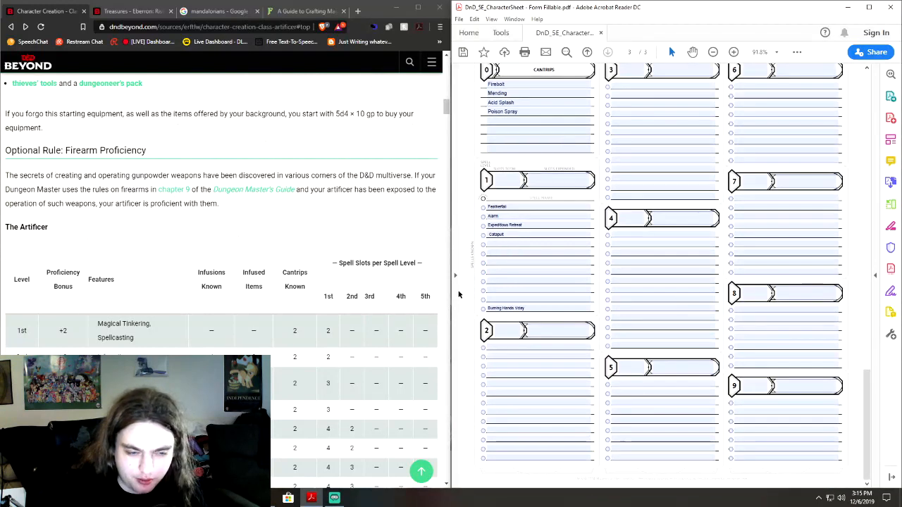
{"action": "scroll", "scroll_direction": "up", "scroll_amount": 3}
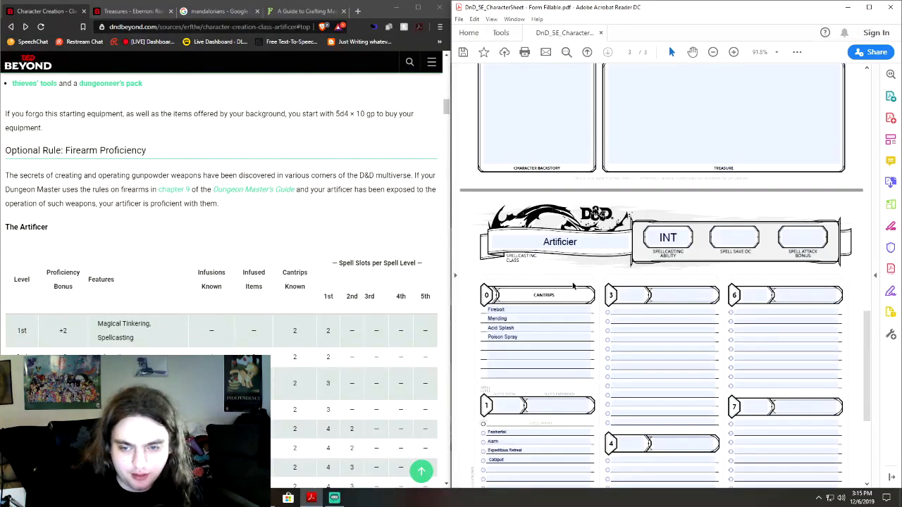
{"action": "mouse_move", "coordinate": [326, 228]}
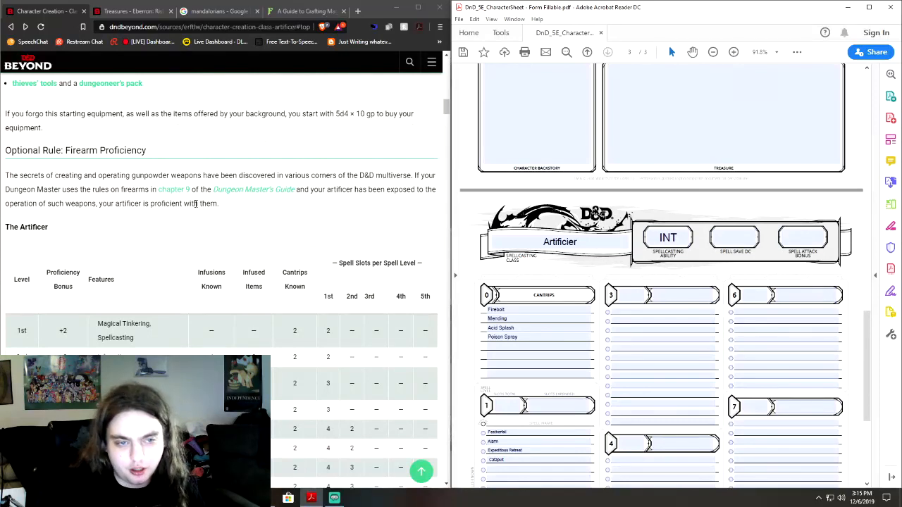
{"action": "scroll", "scroll_direction": "down", "scroll_amount": 3}
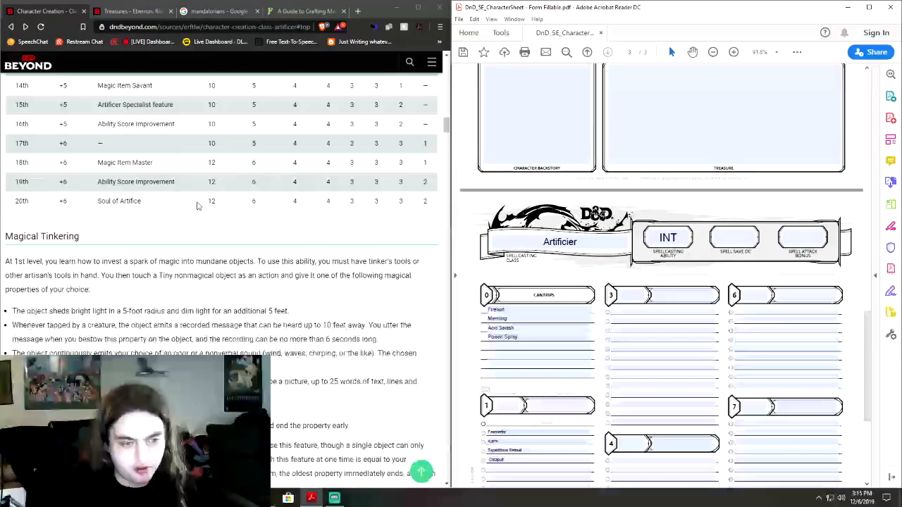
{"action": "scroll", "scroll_direction": "down", "scroll_amount": 3}
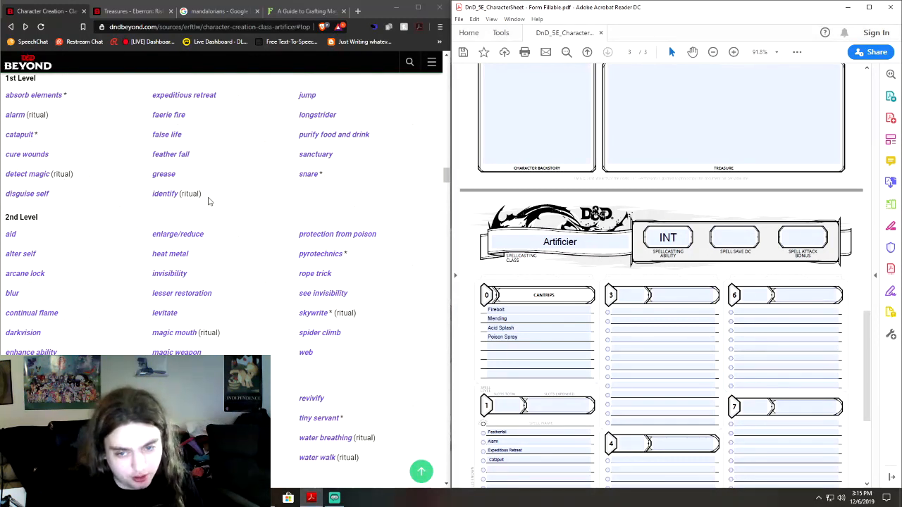
{"action": "mouse_move", "coordinate": [327, 273]}
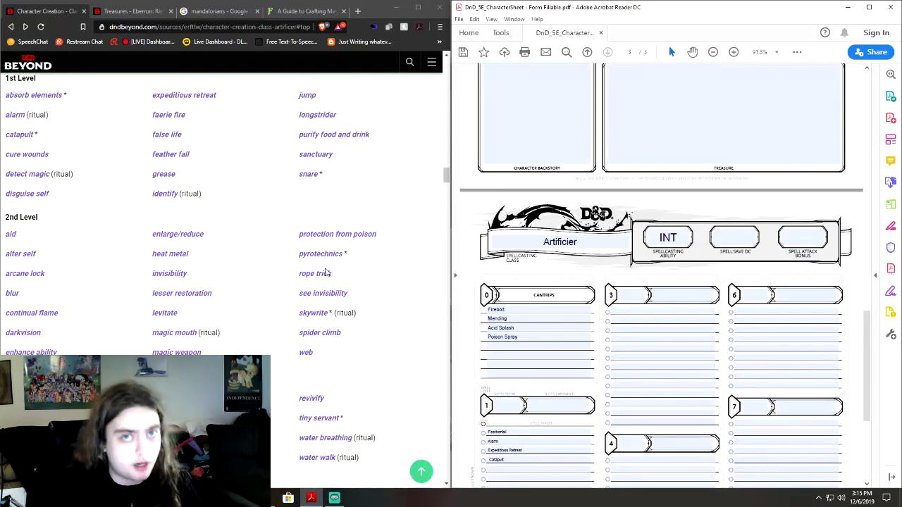
{"action": "scroll", "scroll_direction": "up", "scroll_amount": 3}
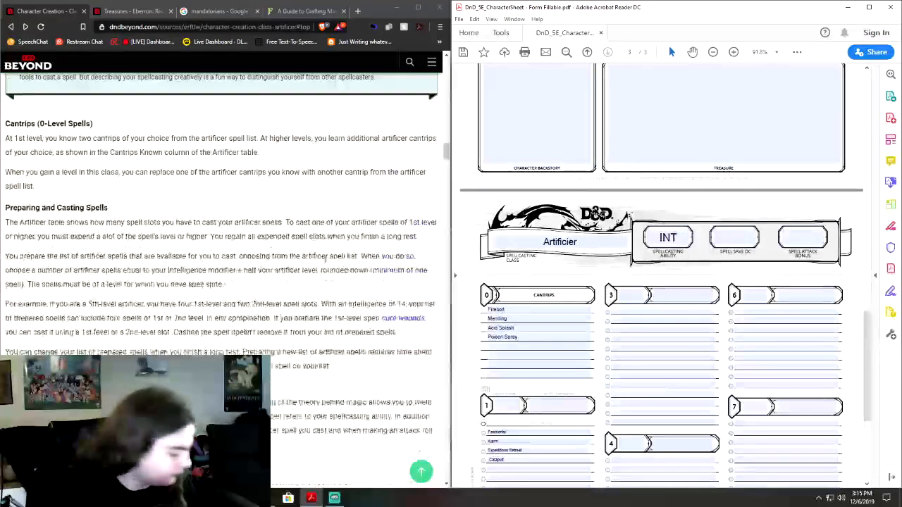
{"action": "scroll", "scroll_direction": "up", "scroll_amount": 3}
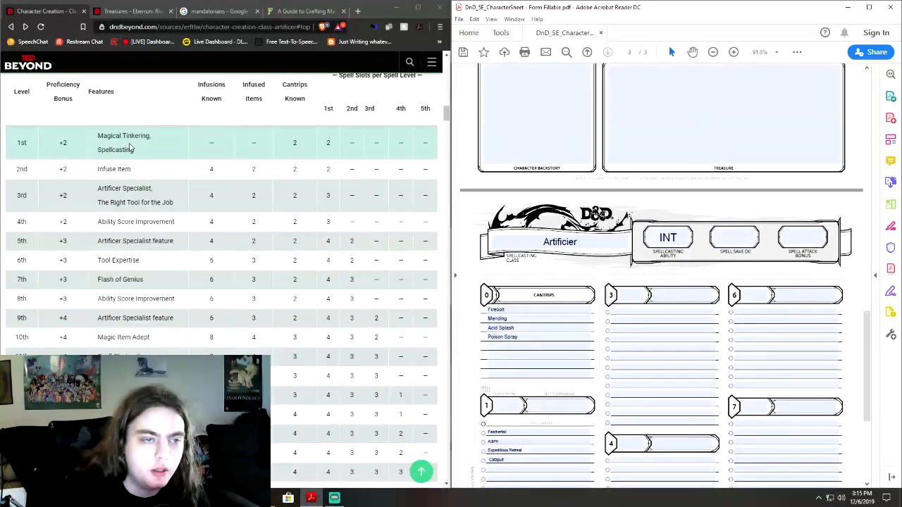
{"action": "scroll", "scroll_direction": "down", "scroll_amount": 3}
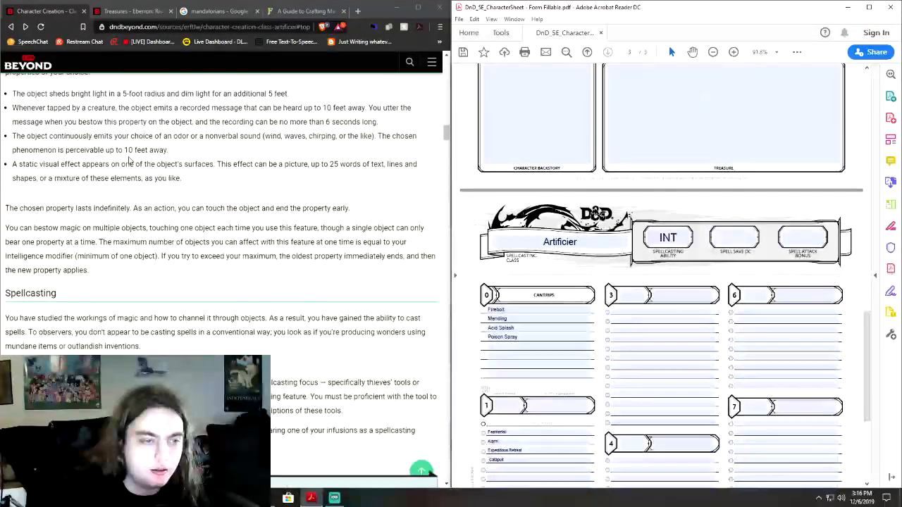
{"action": "scroll", "scroll_direction": "up", "scroll_amount": 3}
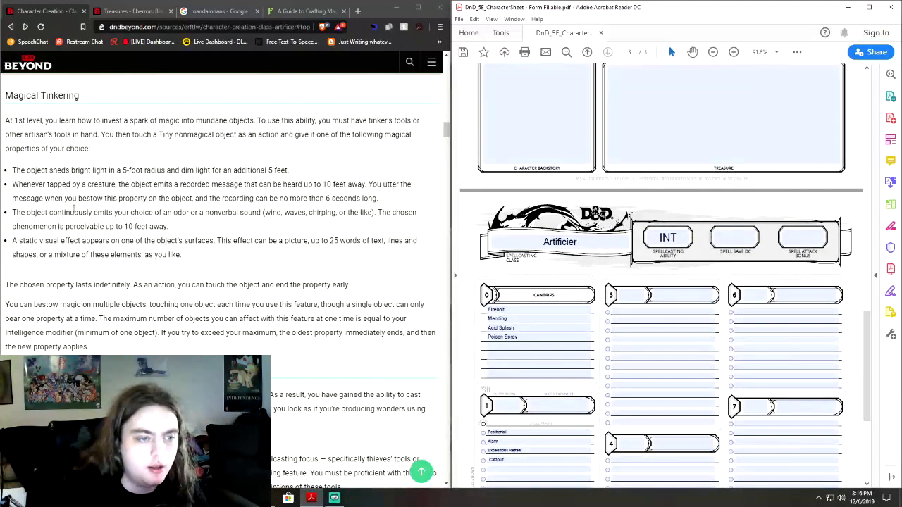
{"action": "left_click_drag", "start_coordinate": [82, 240], "coordinate": [180, 254]}
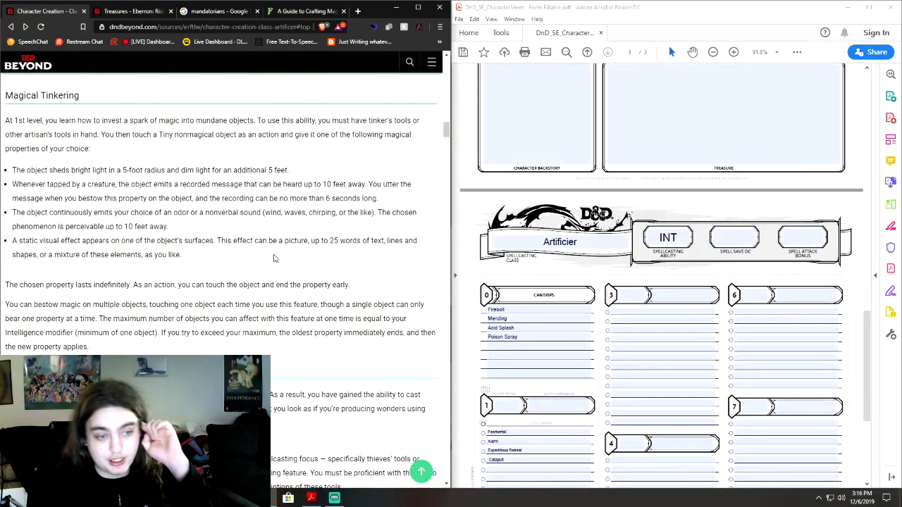
{"action": "mouse_move", "coordinate": [260, 258]}
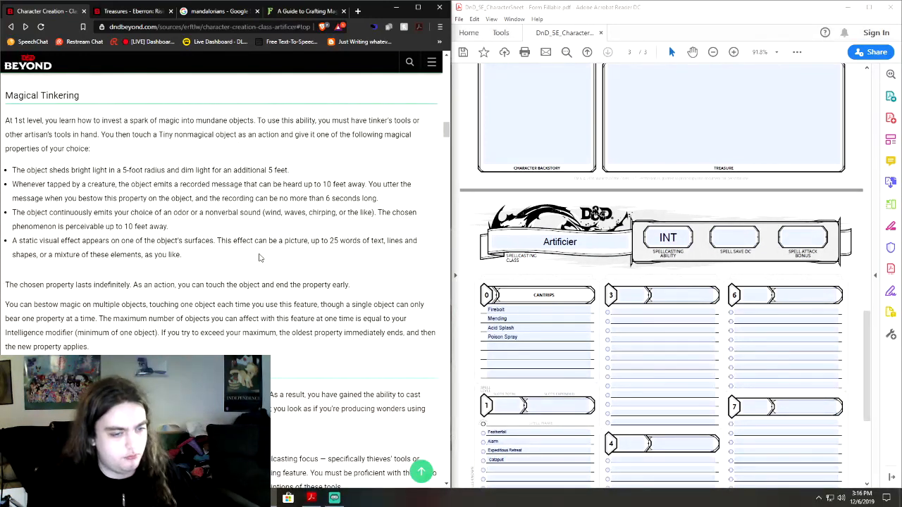
Step: Scroll the artificer class page until the level progression table is in view
{"action": "scroll", "scroll_direction": "down", "scroll_amount": 3}
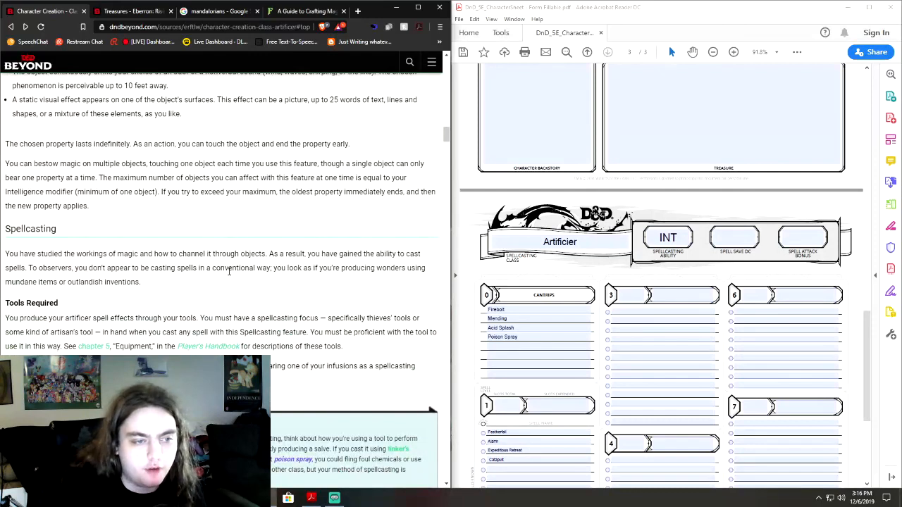
{"action": "scroll", "scroll_direction": "down", "scroll_amount": 3}
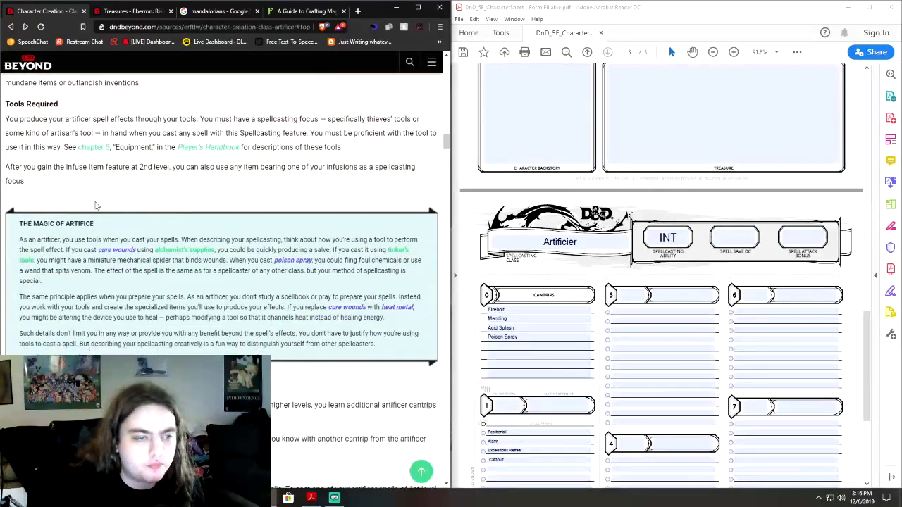
{"action": "scroll", "scroll_direction": "down", "scroll_amount": 3}
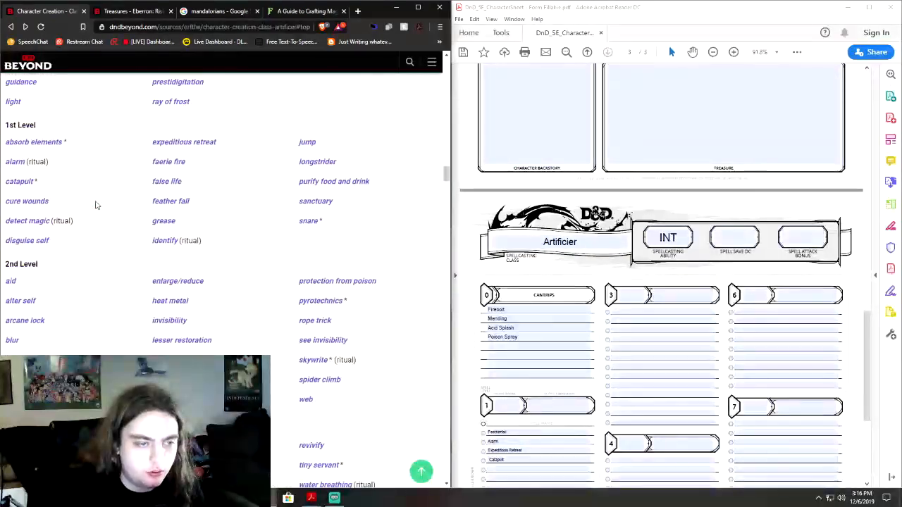
{"action": "scroll", "scroll_direction": "down", "scroll_amount": 3}
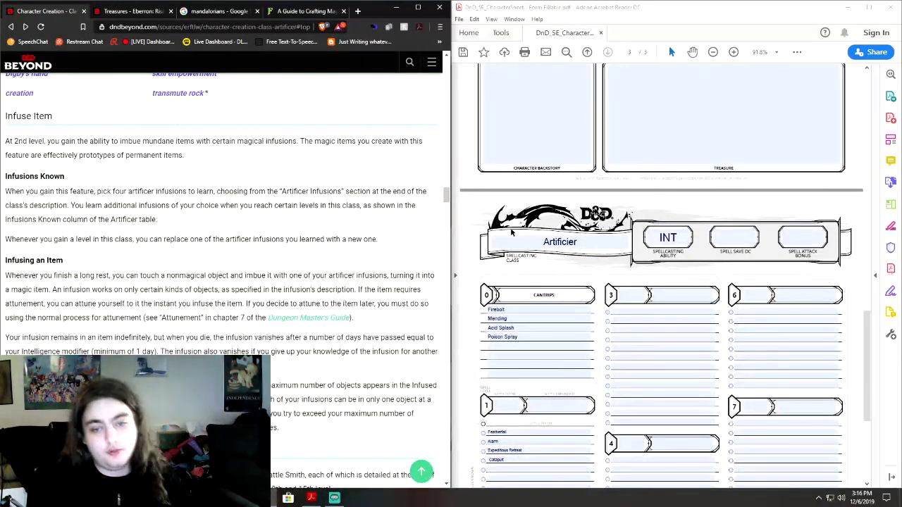
{"action": "scroll", "scroll_direction": "up", "scroll_amount": 3}
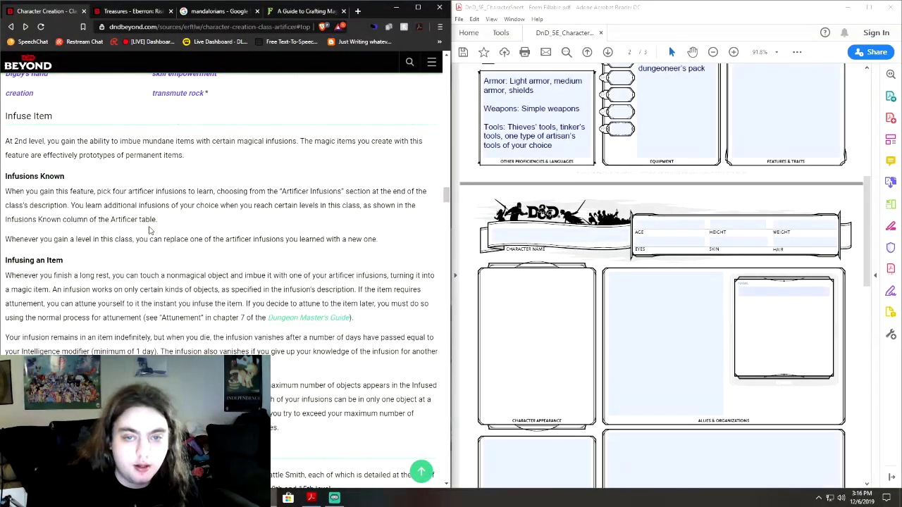
{"action": "scroll", "scroll_direction": "down", "scroll_amount": 3}
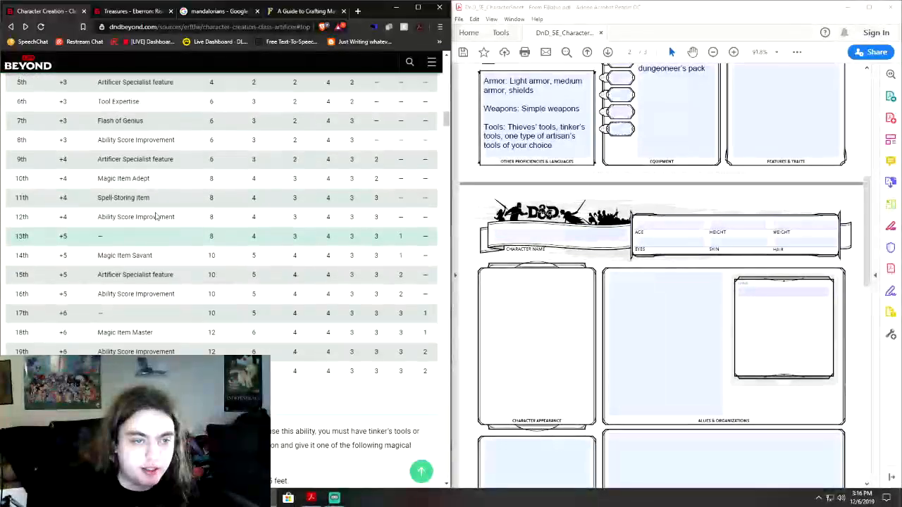
{"action": "scroll", "scroll_direction": "up", "scroll_amount": 3}
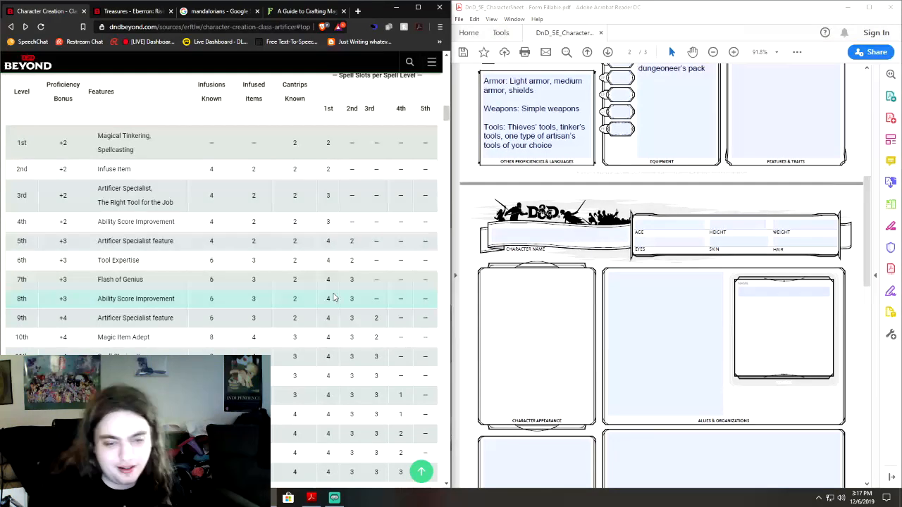
{"action": "mouse_move", "coordinate": [373, 193]}
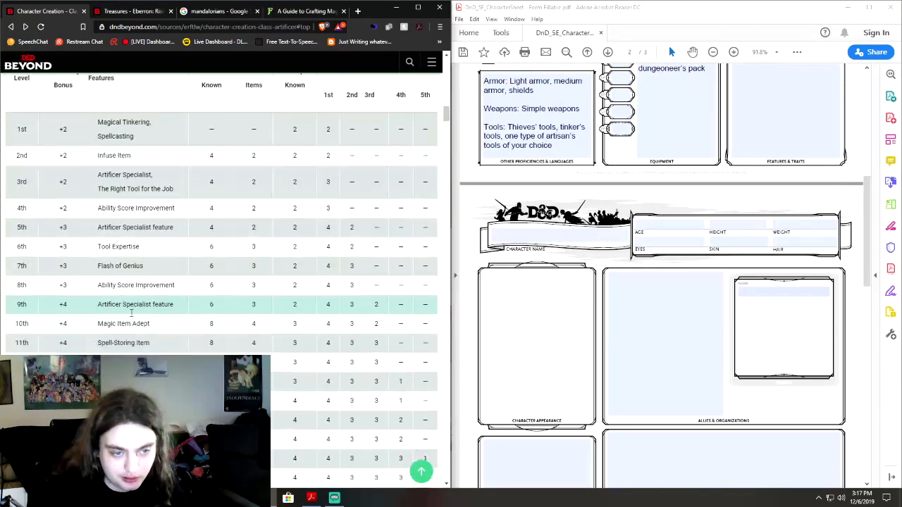
Step: Scroll down past the artificer spell list and Infuse Item rules
{"action": "scroll", "scroll_direction": "down", "scroll_amount": 3}
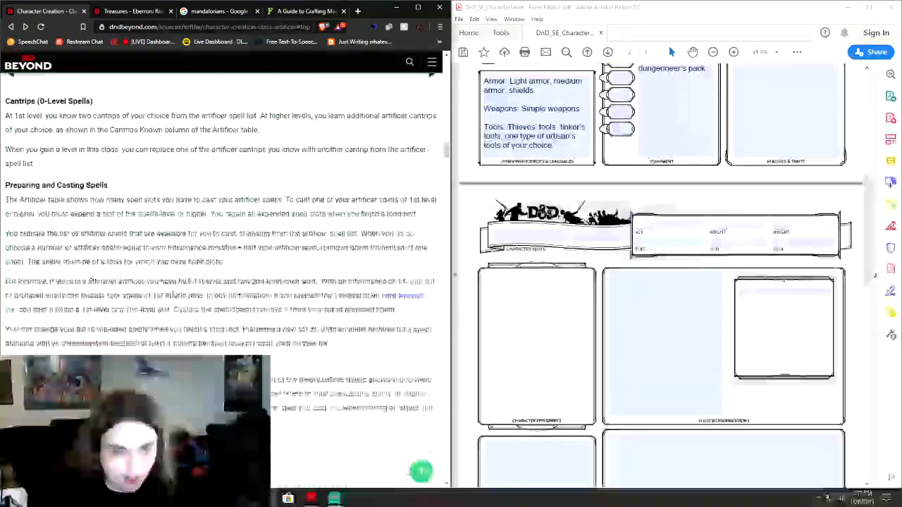
{"action": "scroll", "scroll_direction": "down", "scroll_amount": 3}
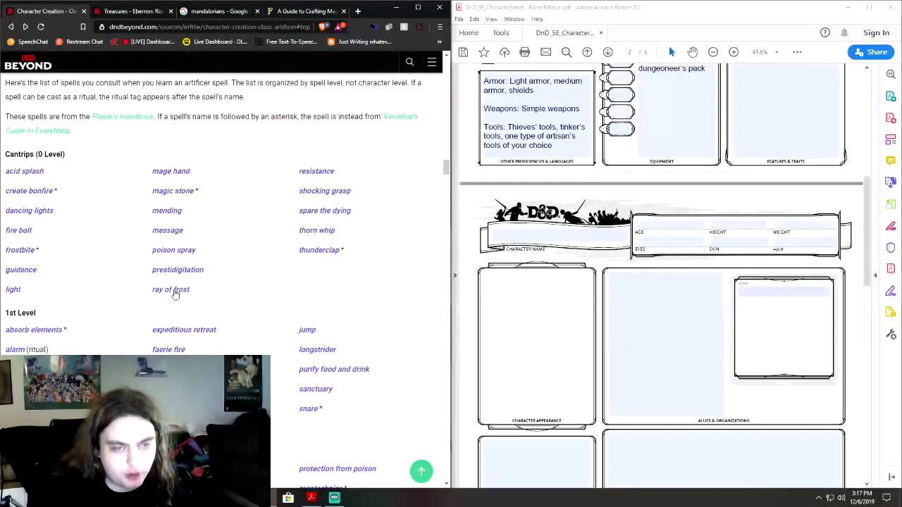
{"action": "scroll", "scroll_direction": "down", "scroll_amount": 3}
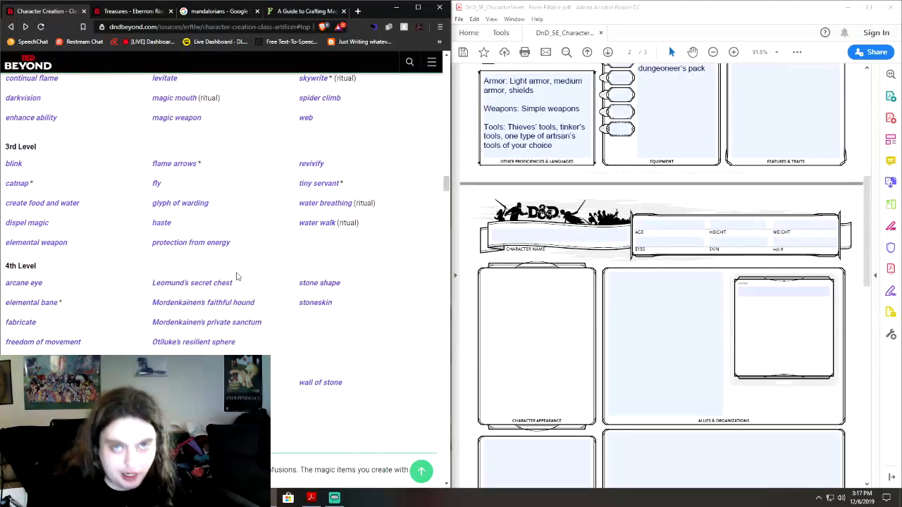
{"action": "scroll", "scroll_direction": "down", "scroll_amount": 3}
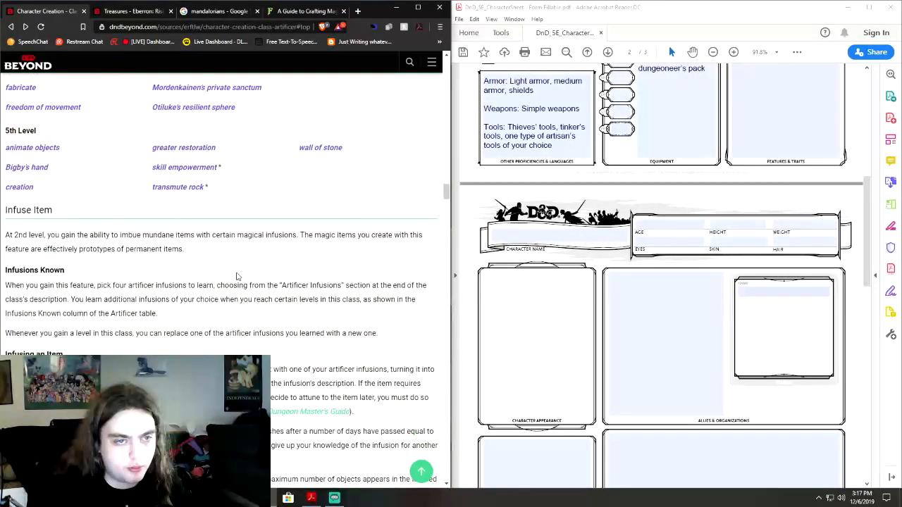
{"action": "scroll", "scroll_direction": "down", "scroll_amount": 3}
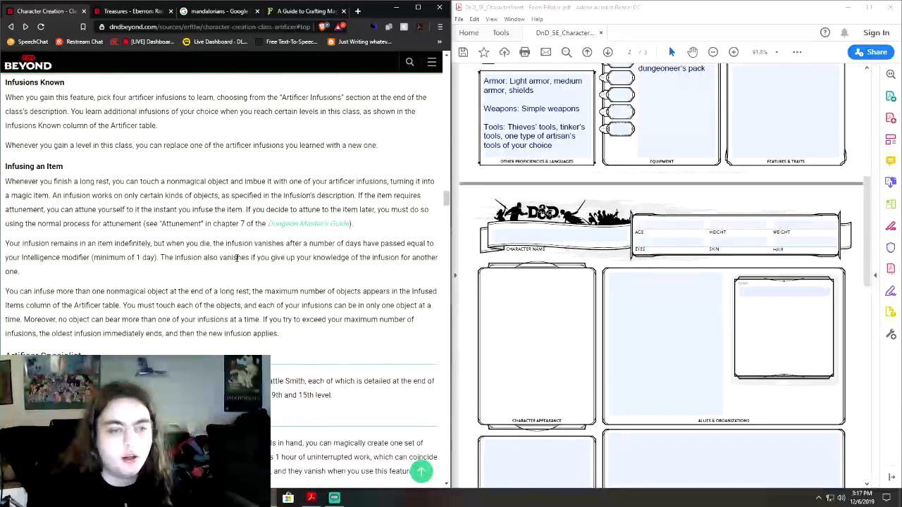
{"action": "scroll", "scroll_direction": "down", "scroll_amount": 3}
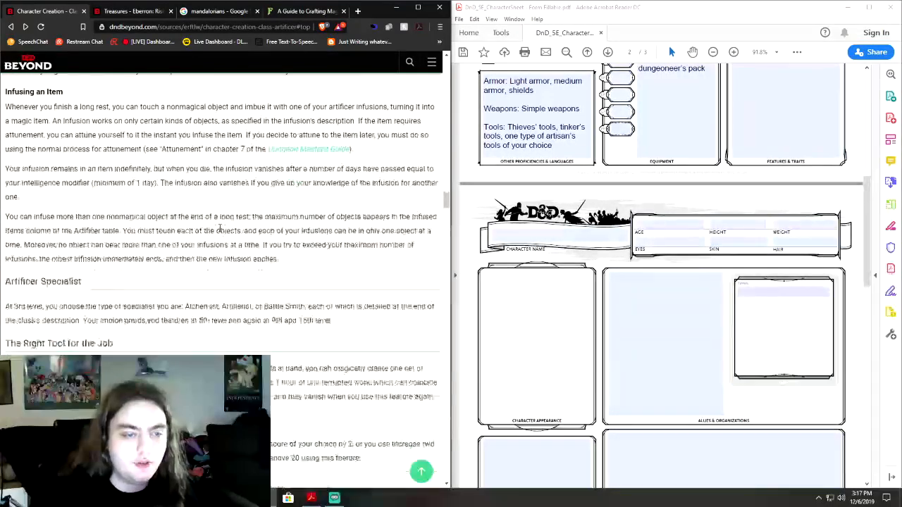
{"action": "scroll", "scroll_direction": "down", "scroll_amount": 3}
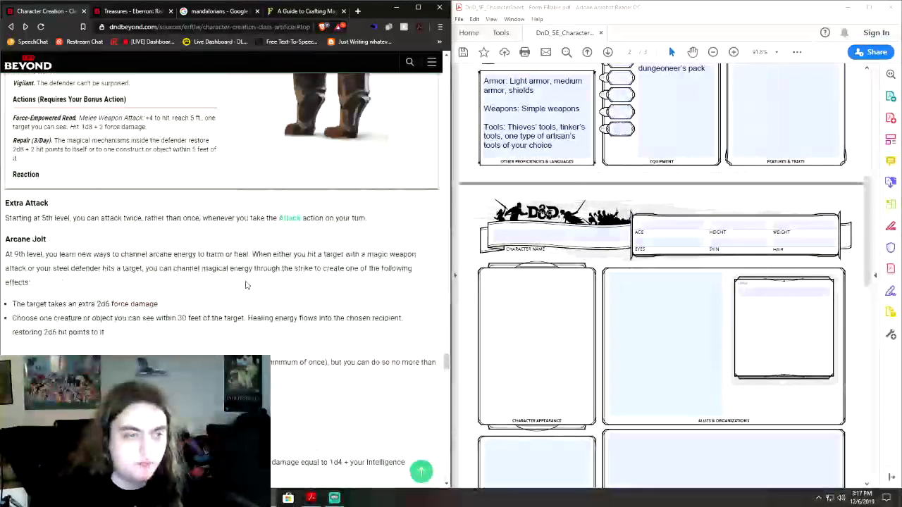
{"action": "scroll", "scroll_direction": "down", "scroll_amount": 3}
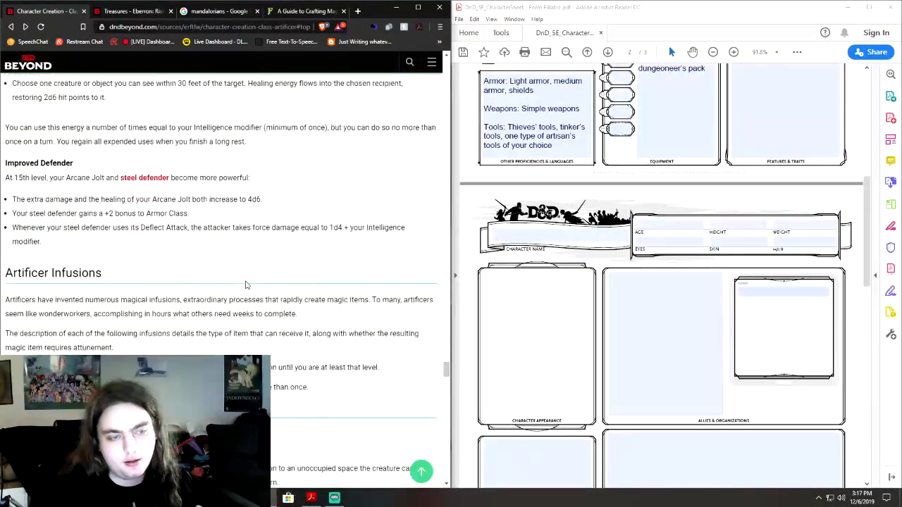
{"action": "scroll", "scroll_direction": "down", "scroll_amount": 3}
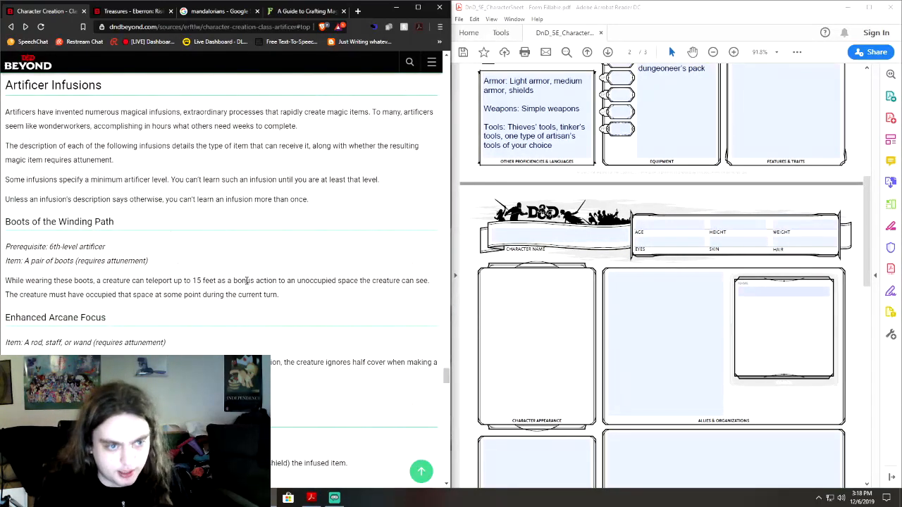
Step: Find Enhanced Arcane Focus under Artificer Infusions and select its name
{"action": "scroll", "scroll_direction": "up", "scroll_amount": 3}
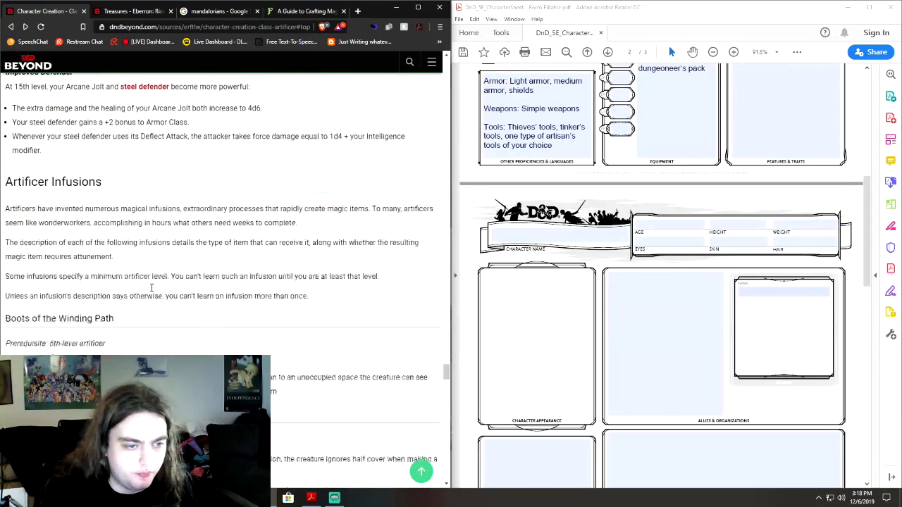
{"action": "scroll", "scroll_direction": "down", "scroll_amount": 3}
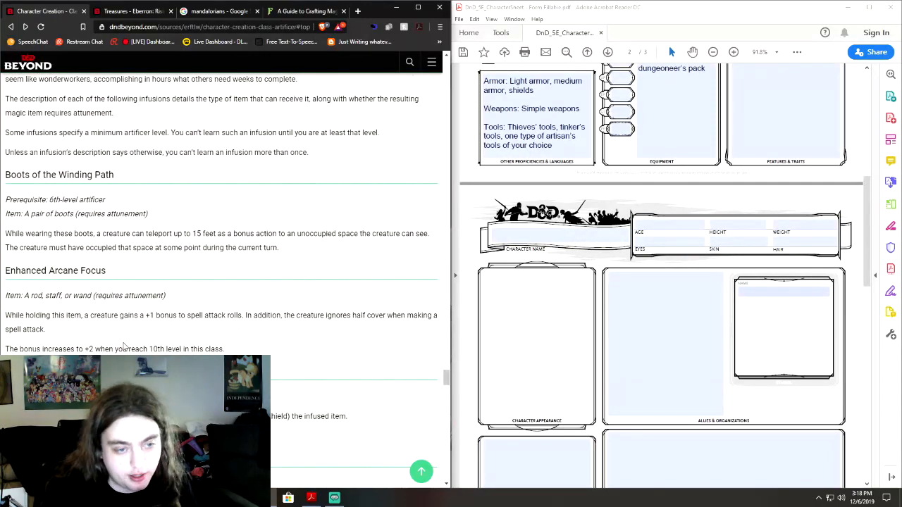
{"action": "scroll", "scroll_direction": "down", "scroll_amount": 3}
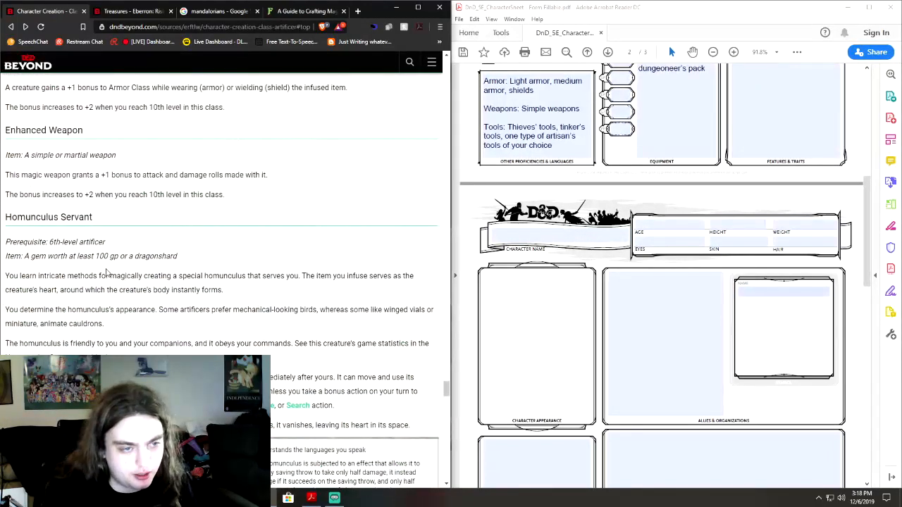
{"action": "scroll", "scroll_direction": "up", "scroll_amount": 3}
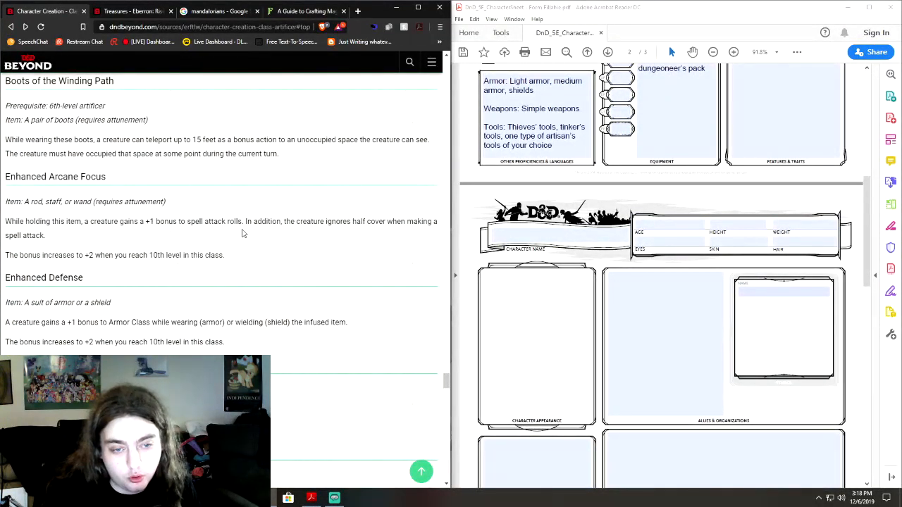
{"action": "scroll", "scroll_direction": "up", "scroll_amount": 3}
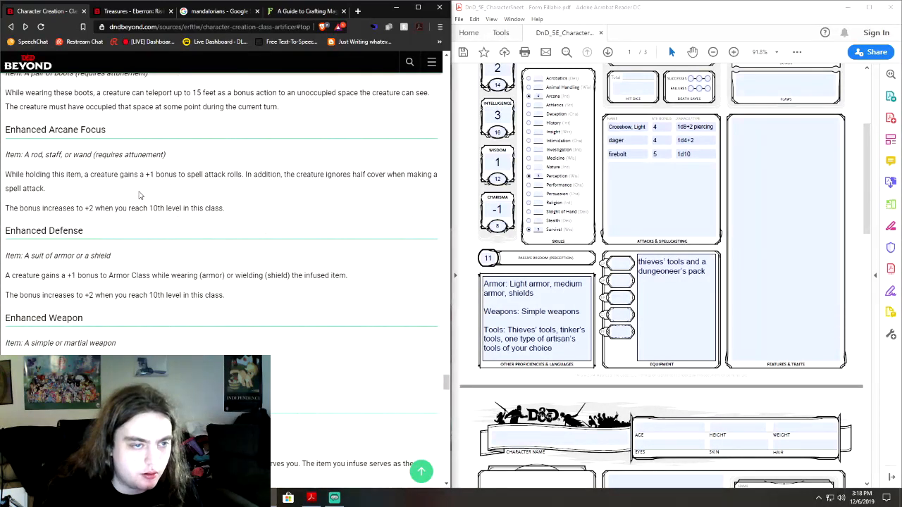
{"action": "double_click", "coordinate": [55, 130]}
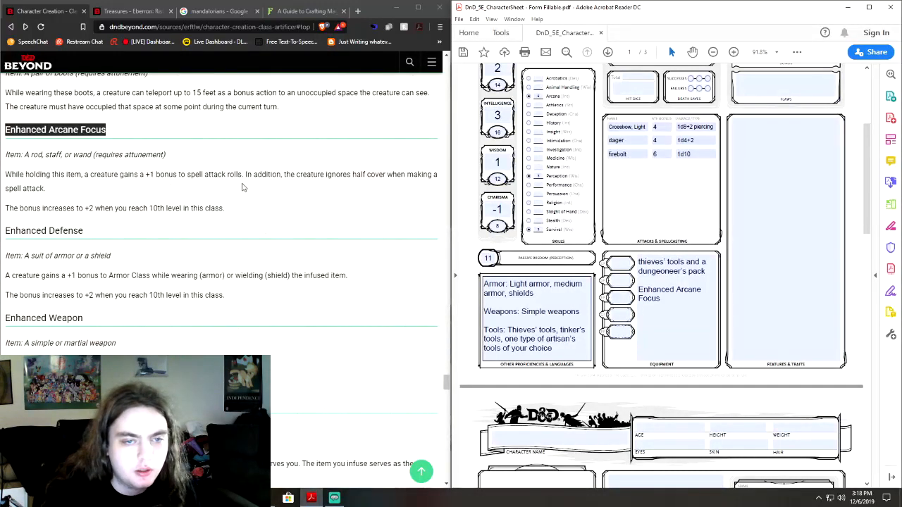
Step: Paste Enhanced Arcane Focus into Equipment and raise the firebolt attack bonus to 6
{"action": "scroll", "scroll_direction": "down", "scroll_amount": 3}
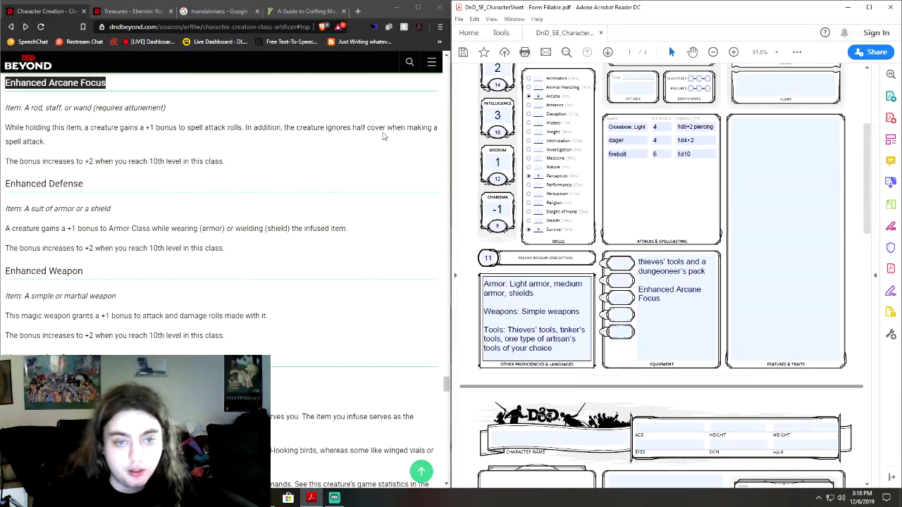
{"action": "scroll", "scroll_direction": "down", "scroll_amount": 3}
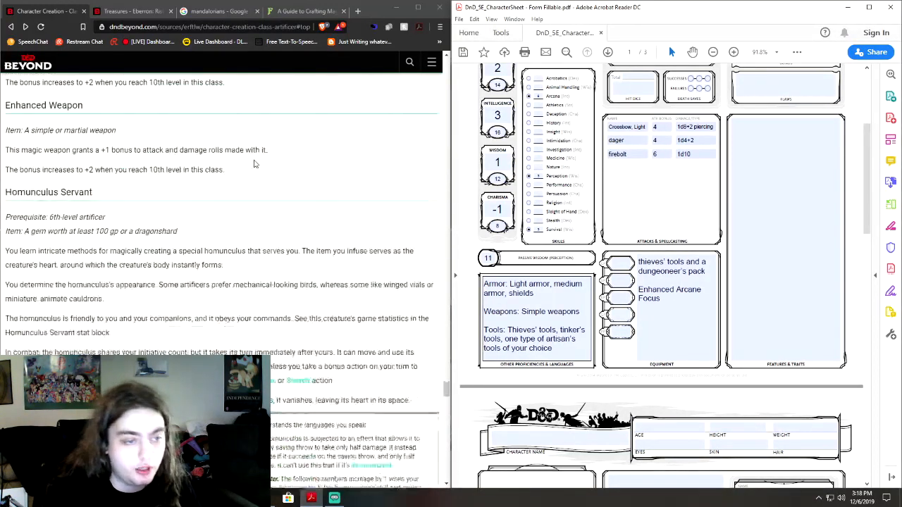
{"action": "scroll", "scroll_direction": "down", "scroll_amount": 3}
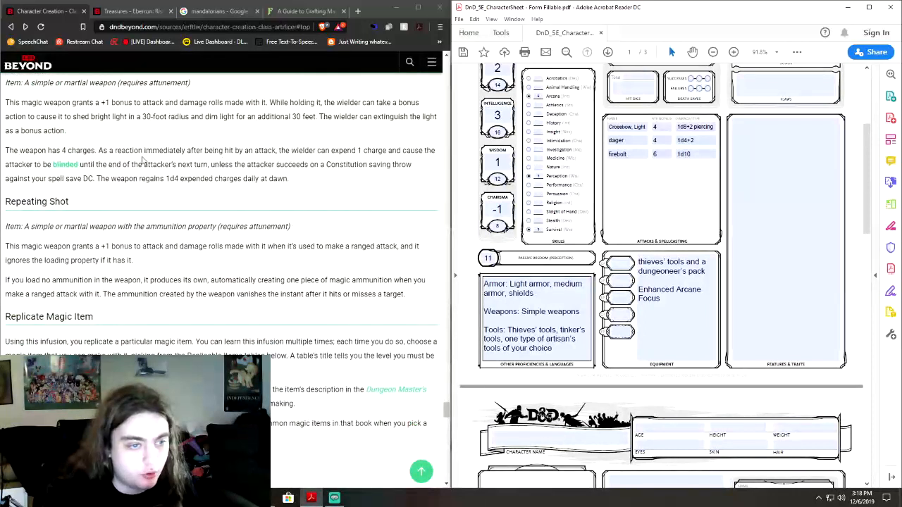
Step: Scroll past the Homunculus Servant stat block to the Replicable Items (2nd-Level Artificer) table
{"action": "scroll", "scroll_direction": "down", "scroll_amount": 3}
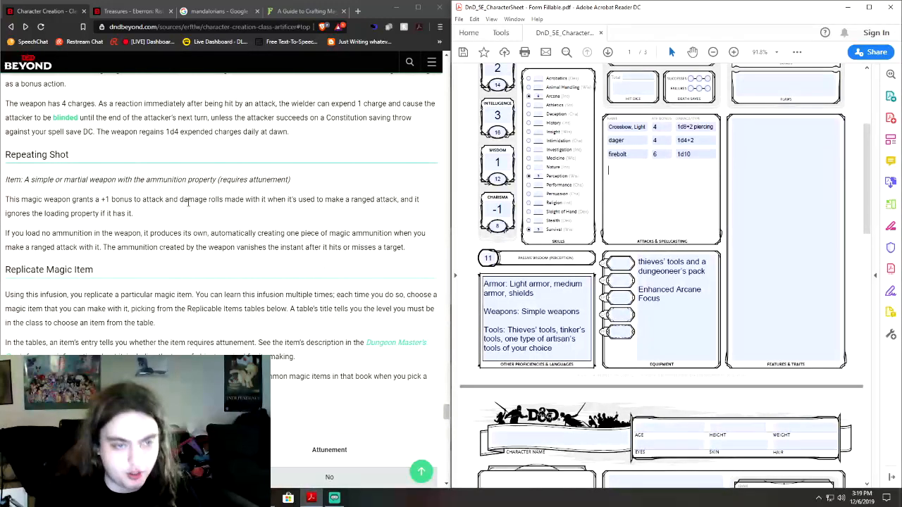
{"action": "scroll", "scroll_direction": "down", "scroll_amount": 3}
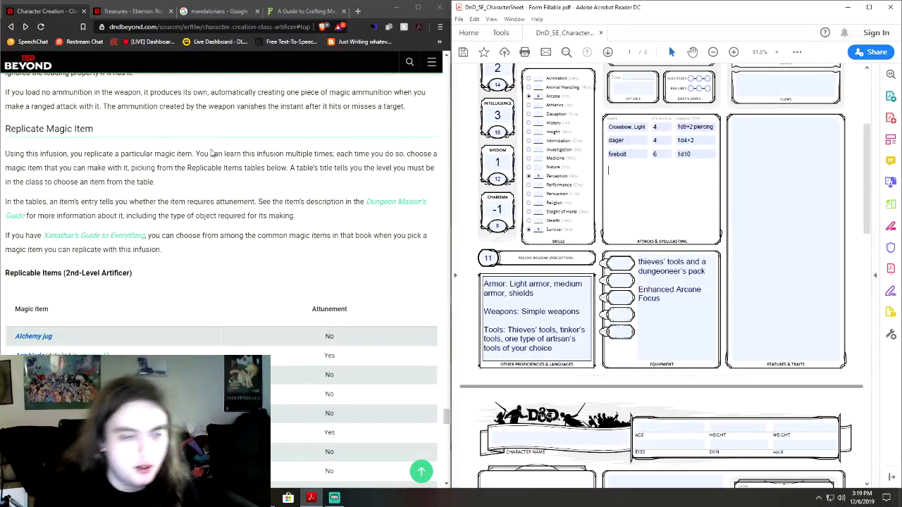
{"action": "scroll", "scroll_direction": "up", "scroll_amount": 3}
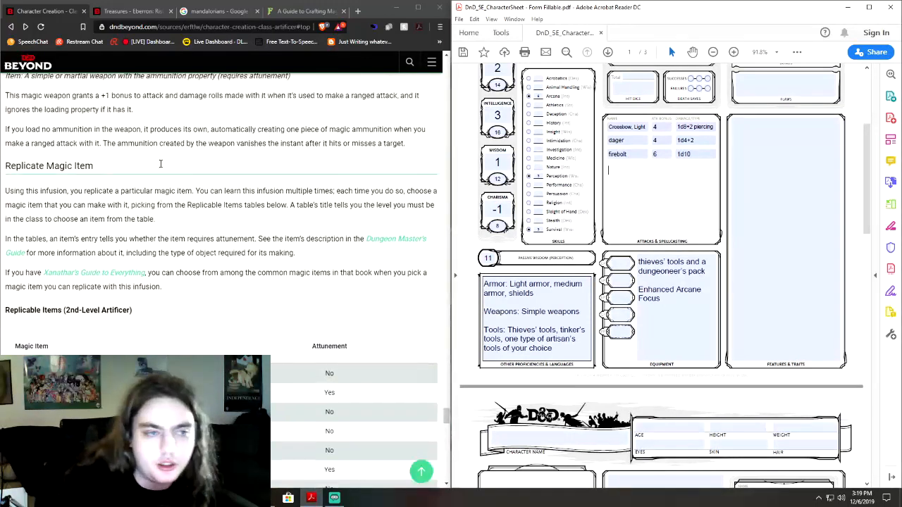
{"action": "scroll", "scroll_direction": "down", "scroll_amount": 3}
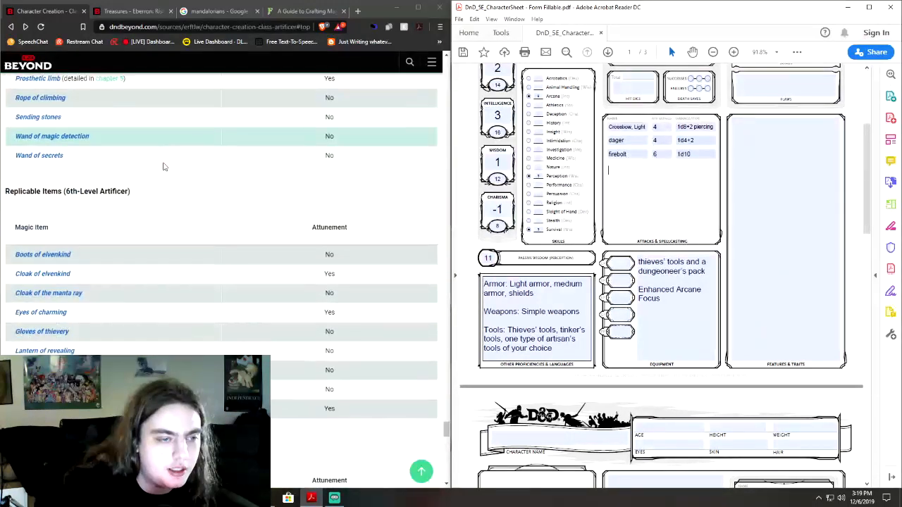
{"action": "scroll", "scroll_direction": "up", "scroll_amount": 3}
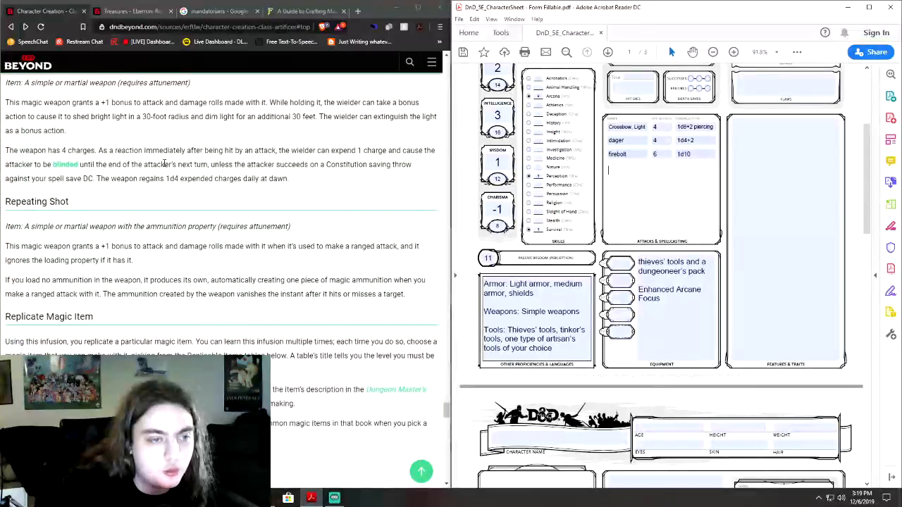
{"action": "scroll", "scroll_direction": "up", "scroll_amount": 3}
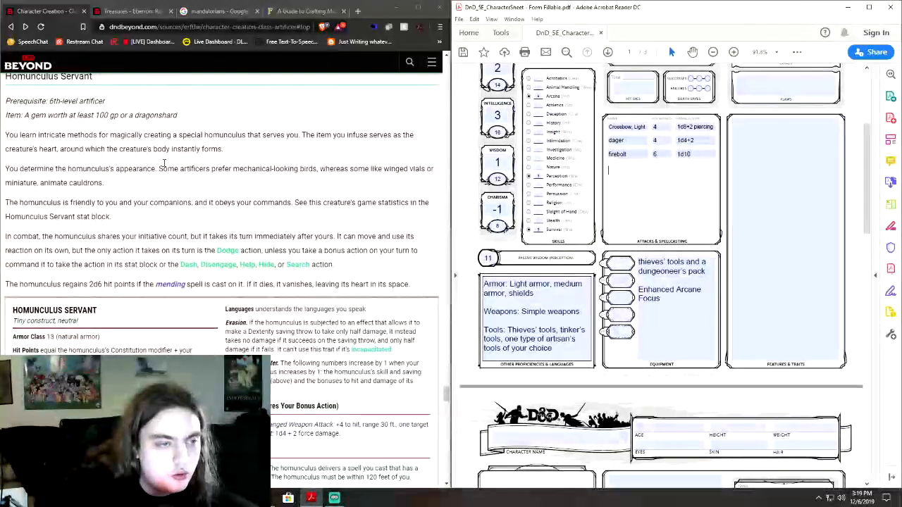
{"action": "scroll", "scroll_direction": "down", "scroll_amount": 3}
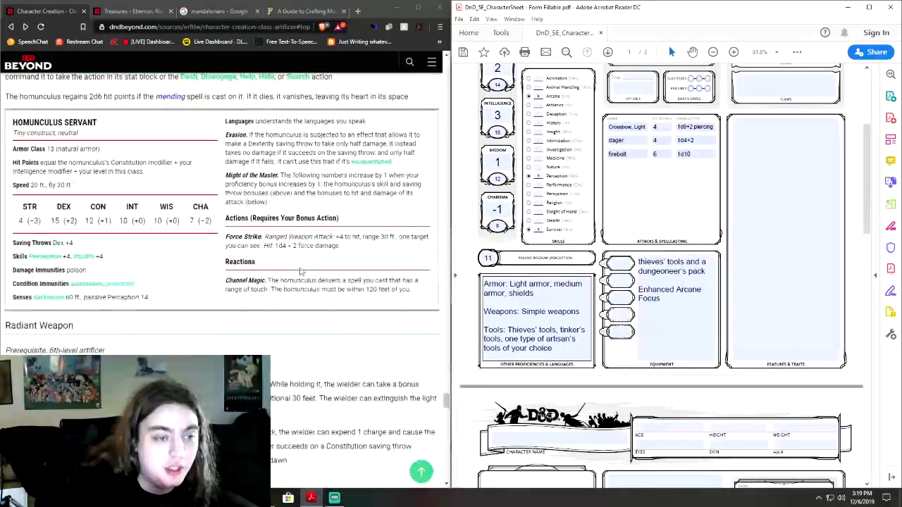
{"action": "scroll", "scroll_direction": "down", "scroll_amount": 3}
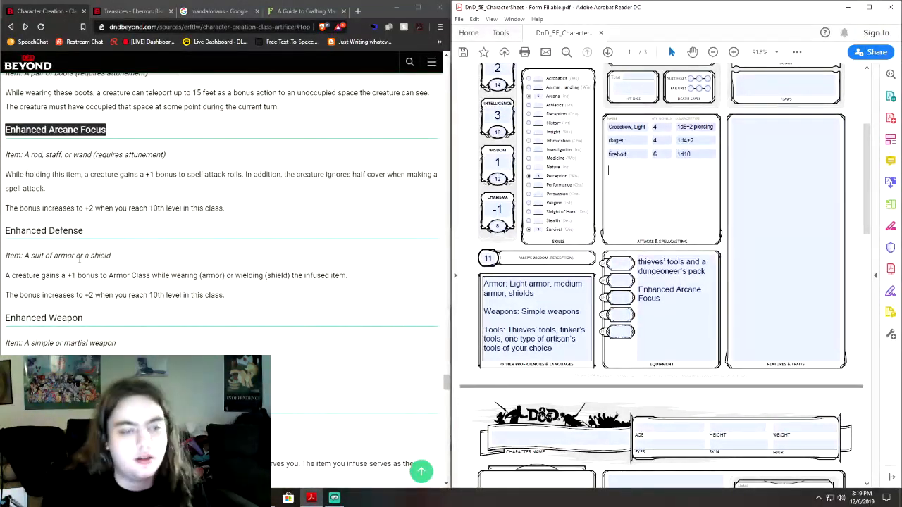
{"action": "scroll", "scroll_direction": "up", "scroll_amount": 3}
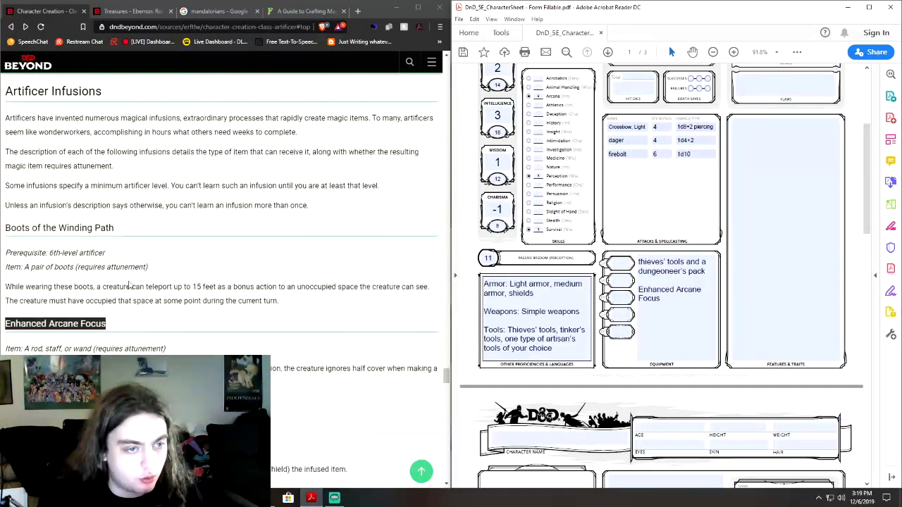
{"action": "scroll", "scroll_direction": "up", "scroll_amount": 3}
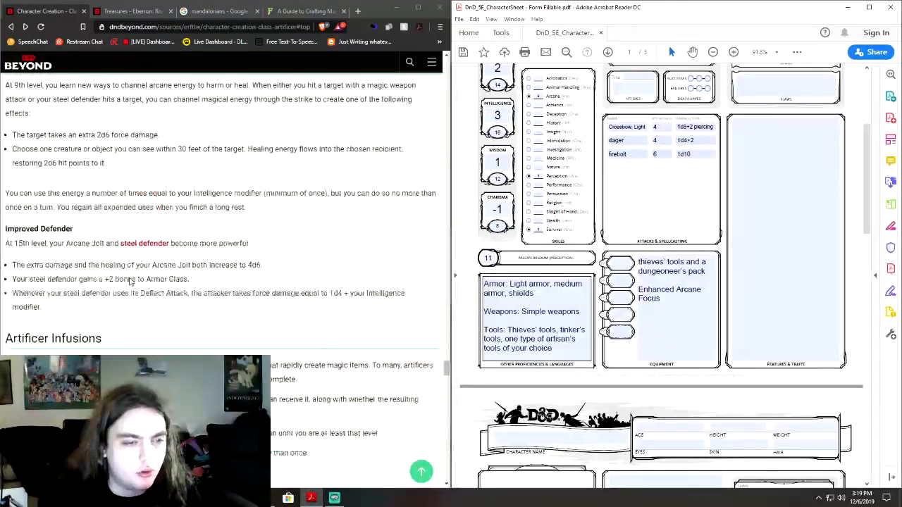
{"action": "scroll", "scroll_direction": "up", "scroll_amount": 3}
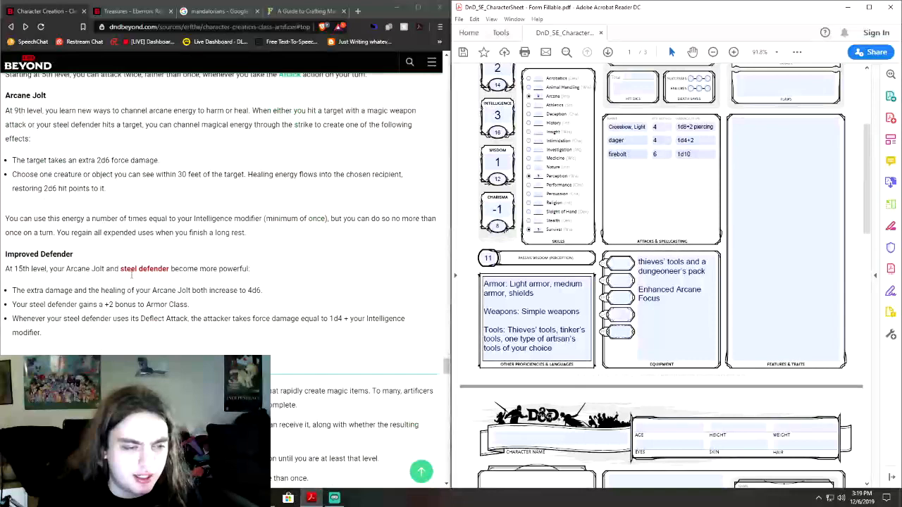
{"action": "scroll", "scroll_direction": "down", "scroll_amount": 3}
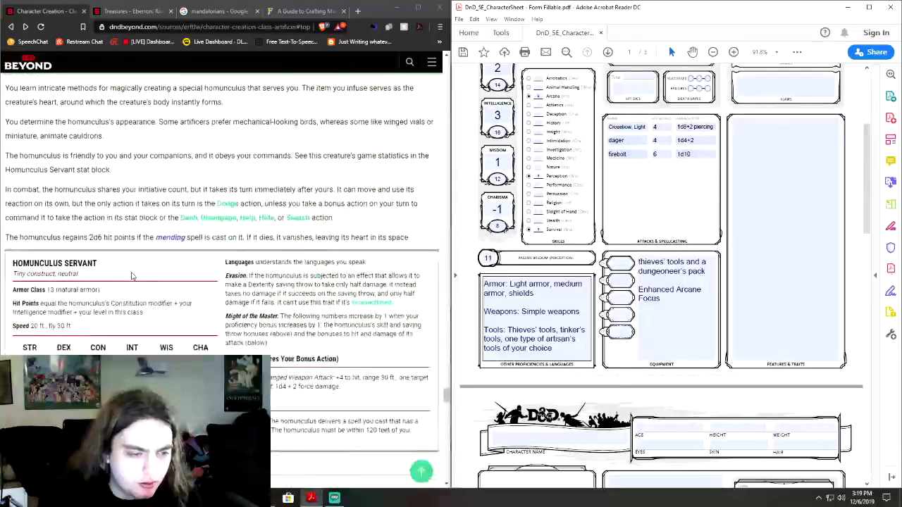
{"action": "scroll", "scroll_direction": "down", "scroll_amount": 3}
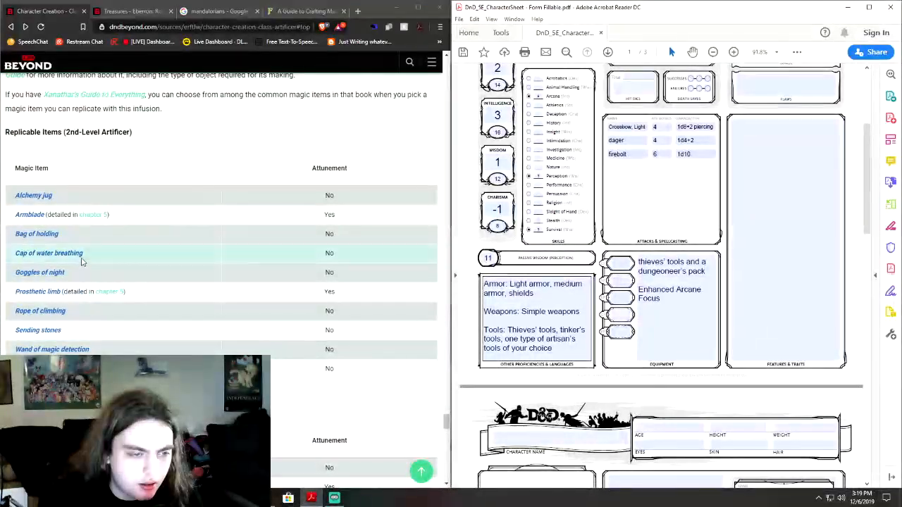
{"action": "mouse_move", "coordinate": [97, 243]}
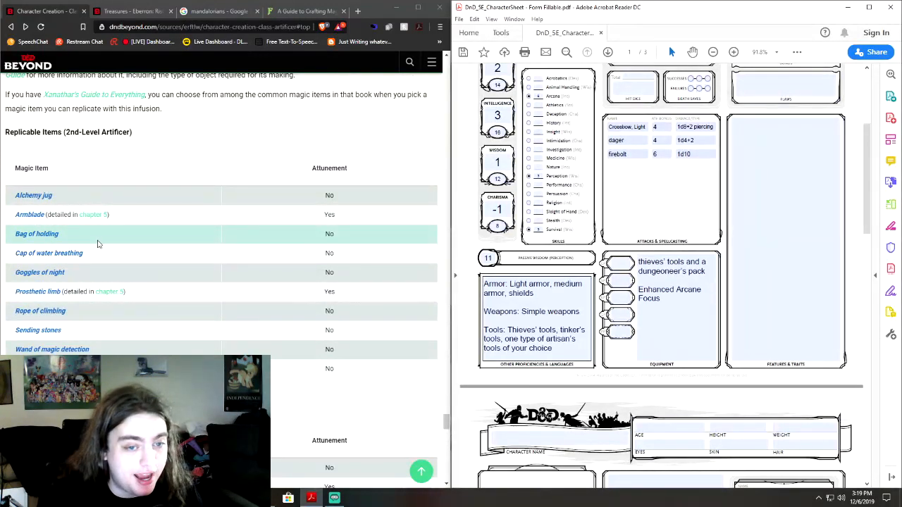
Step: Enter 'Bag of holding' on the Equipment line below Enhanced Arcane Focus
{"action": "double_click", "coordinate": [37, 233]}
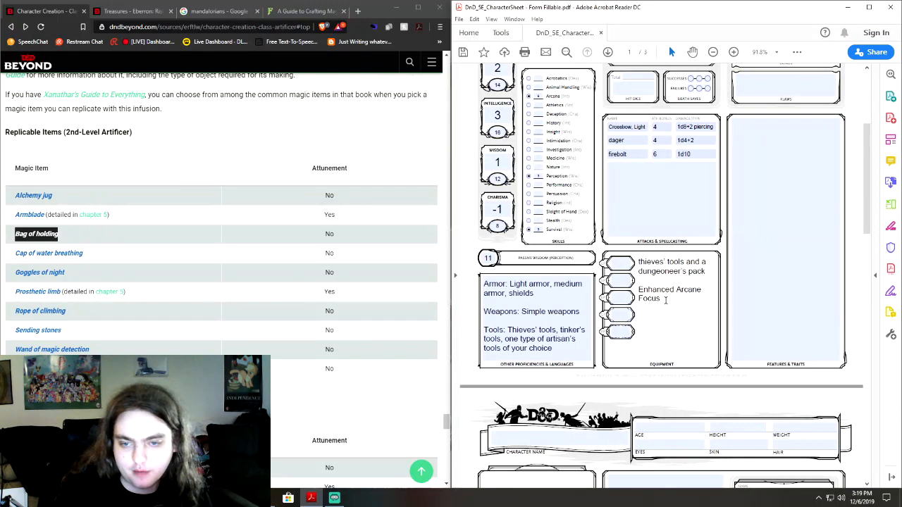
{"action": "type", "text": "Bag of holding"}
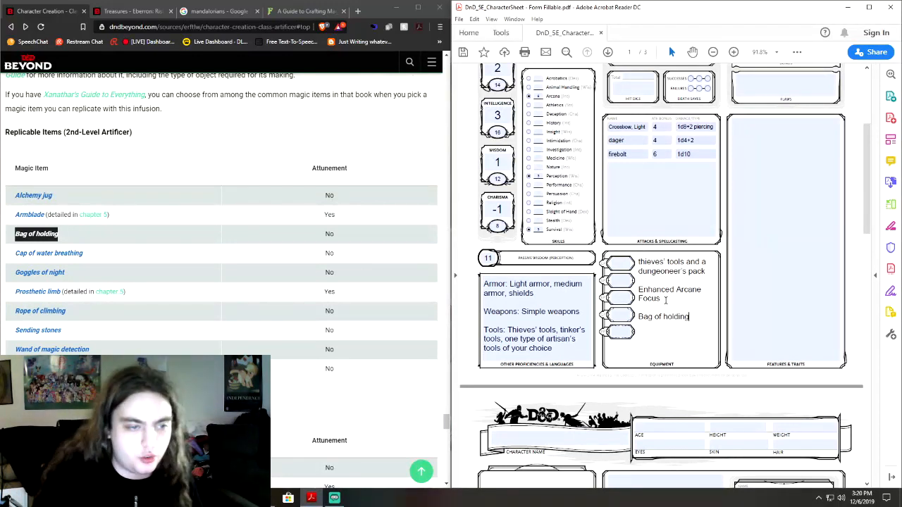
{"action": "scroll", "scroll_direction": "up", "scroll_amount": 3}
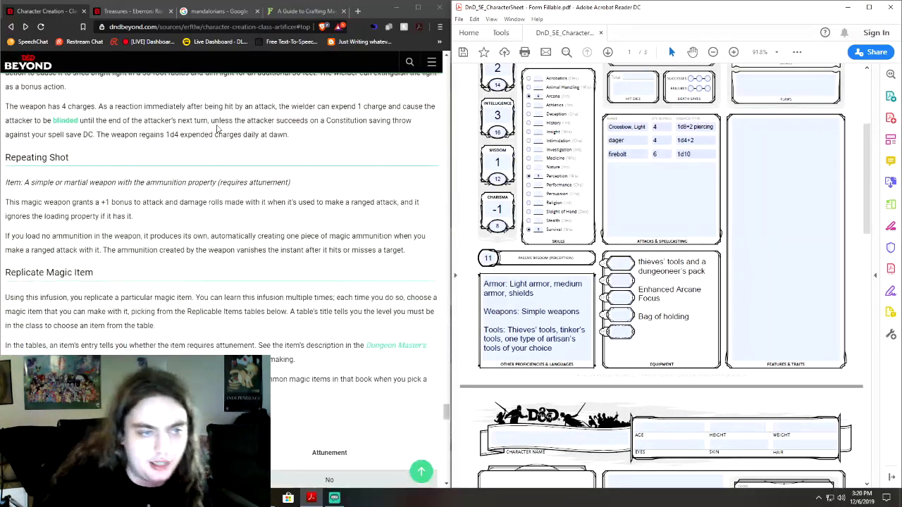
Step: Scroll up through the infusions to the Artificer Specialist section and Alchemist proficiencies
{"action": "scroll", "scroll_direction": "up", "scroll_amount": 3}
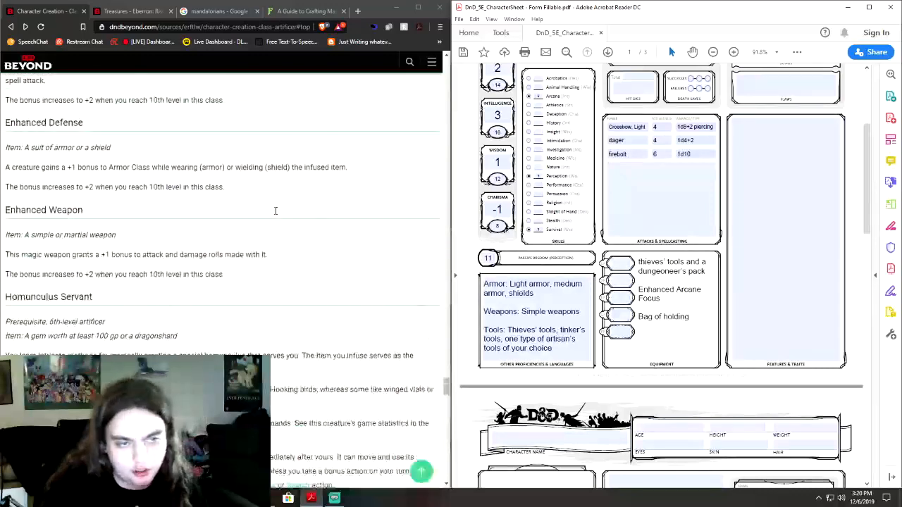
{"action": "scroll", "scroll_direction": "up", "scroll_amount": 3}
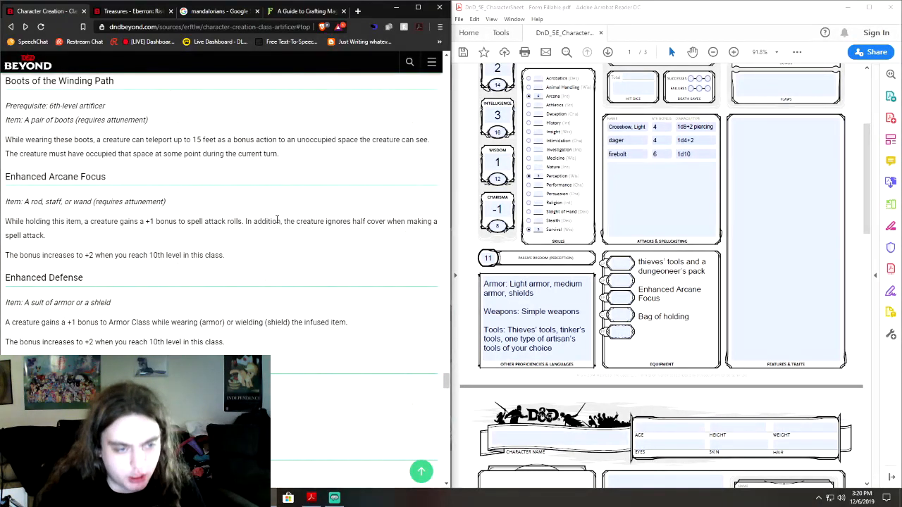
{"action": "mouse_move", "coordinate": [293, 267]}
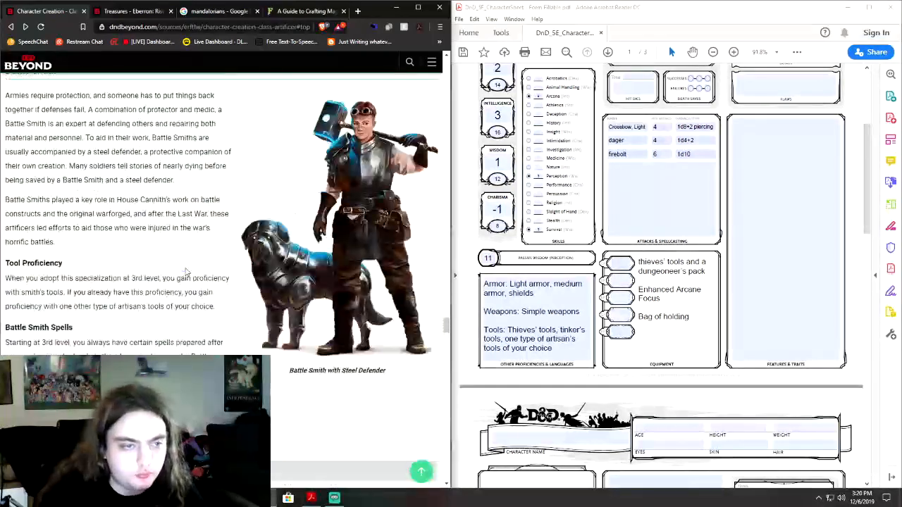
{"action": "scroll", "scroll_direction": "down", "scroll_amount": 3}
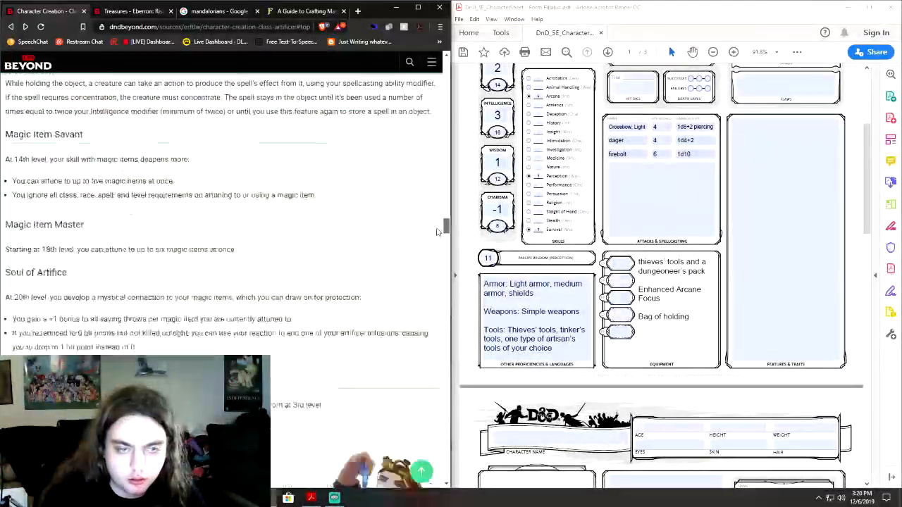
{"action": "scroll", "scroll_direction": "up", "scroll_amount": 3}
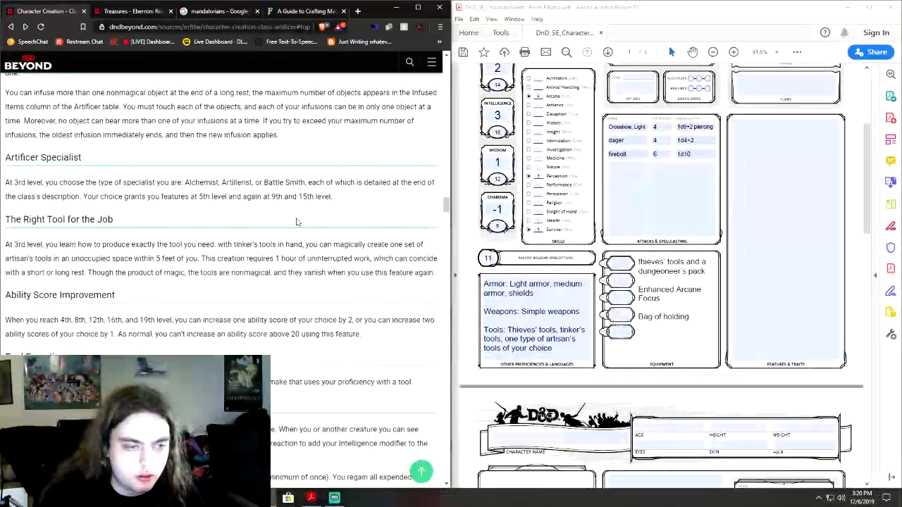
{"action": "scroll", "scroll_direction": "down", "scroll_amount": 3}
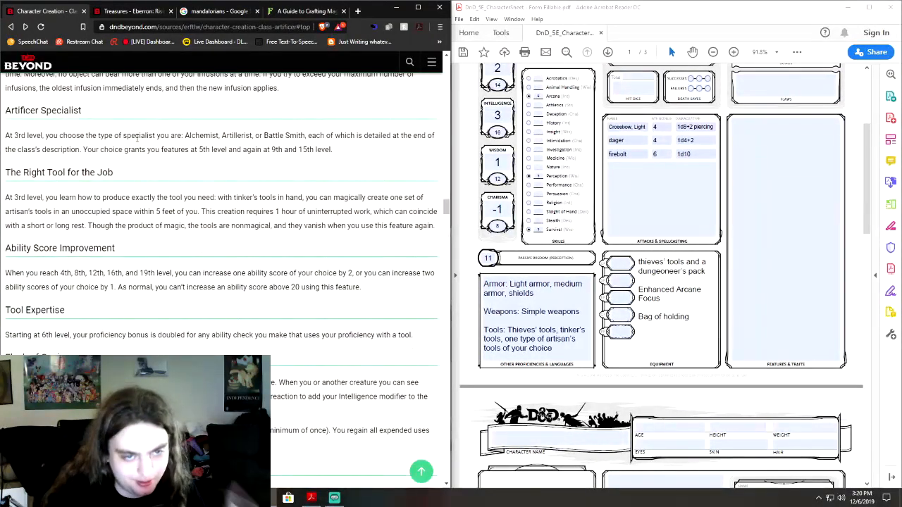
{"action": "scroll", "scroll_direction": "down", "scroll_amount": 3}
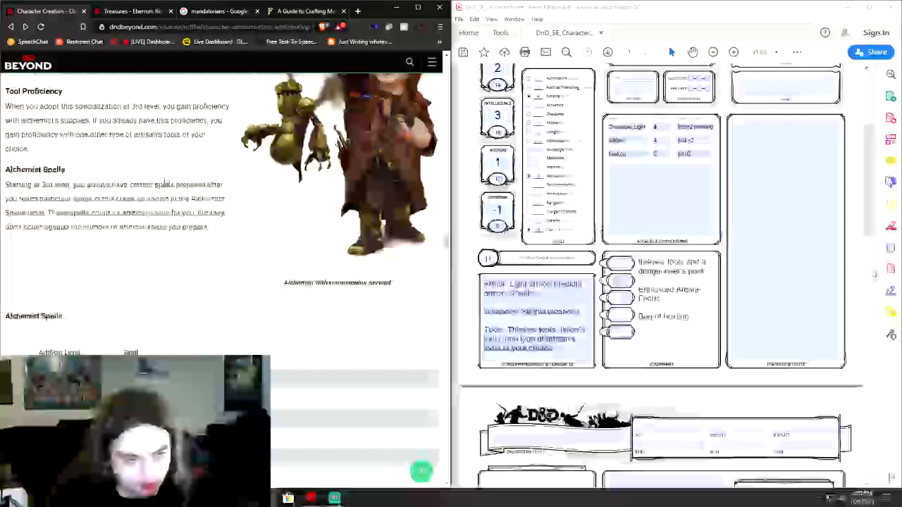
Step: Browse the Alchemist, Artillerist and Battle Smith sections, returning to Artillerist's woodcarver's tools and spells
{"action": "scroll", "scroll_direction": "up", "scroll_amount": 3}
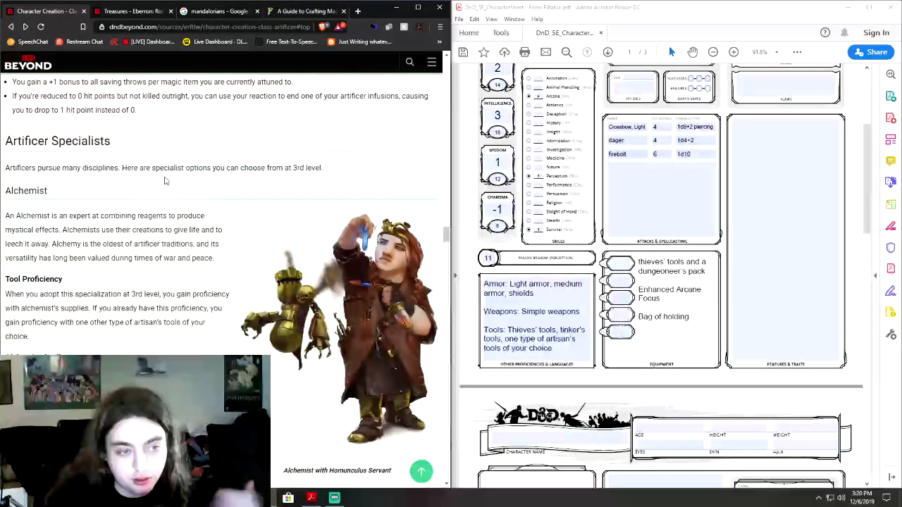
{"action": "scroll", "scroll_direction": "down", "scroll_amount": 3}
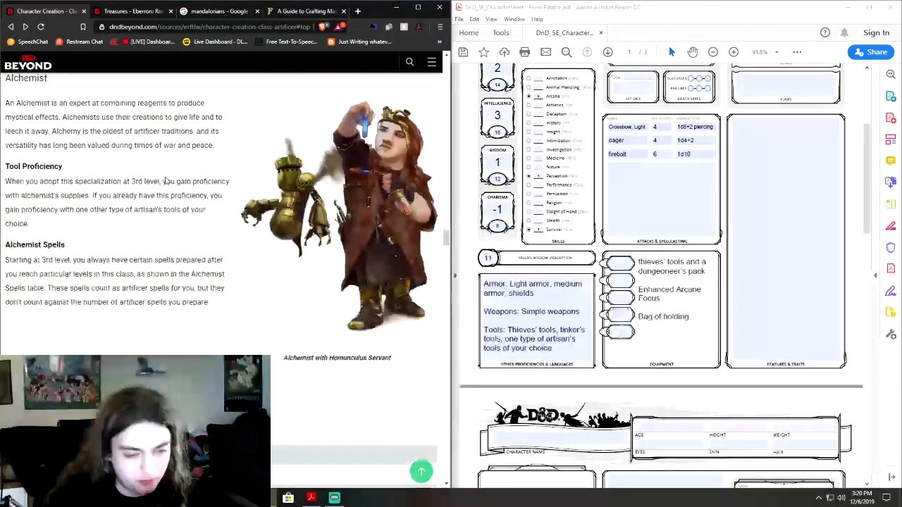
{"action": "scroll", "scroll_direction": "down", "scroll_amount": 3}
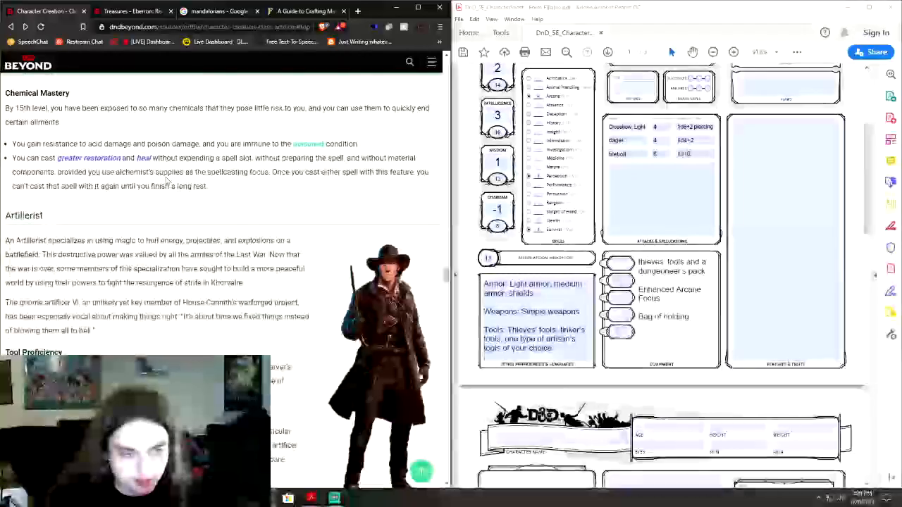
{"action": "scroll", "scroll_direction": "down", "scroll_amount": 3}
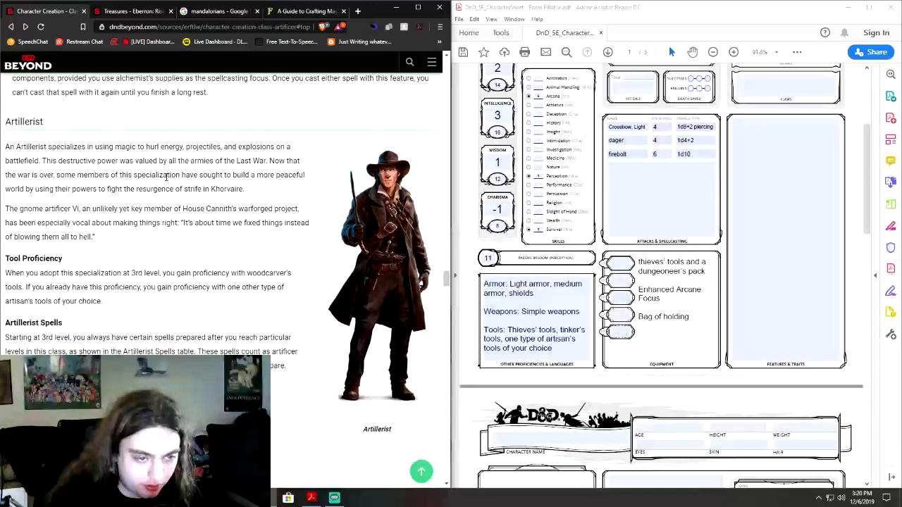
{"action": "scroll", "scroll_direction": "down", "scroll_amount": 3}
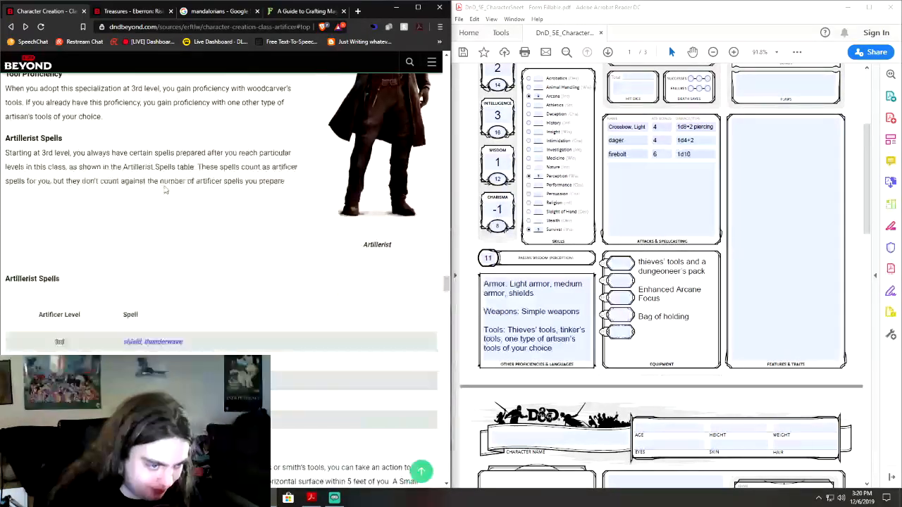
{"action": "scroll", "scroll_direction": "down", "scroll_amount": 3}
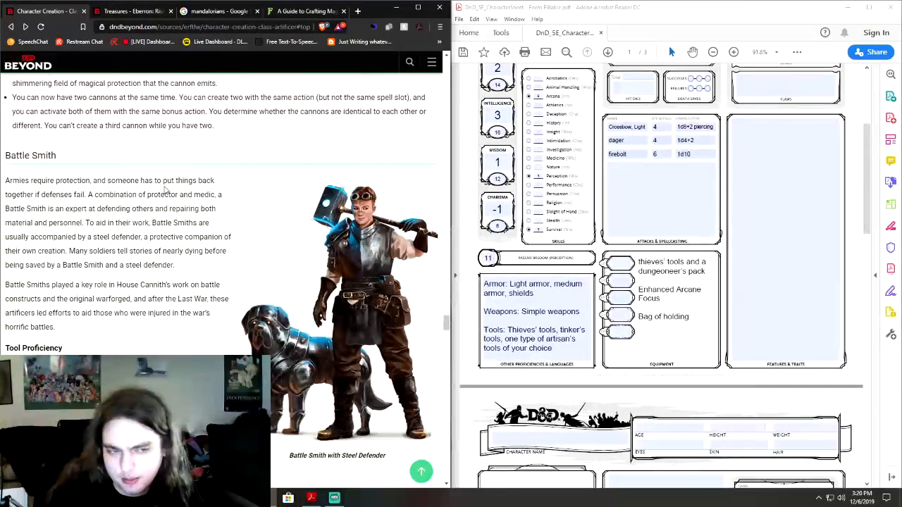
{"action": "scroll", "scroll_direction": "down", "scroll_amount": 3}
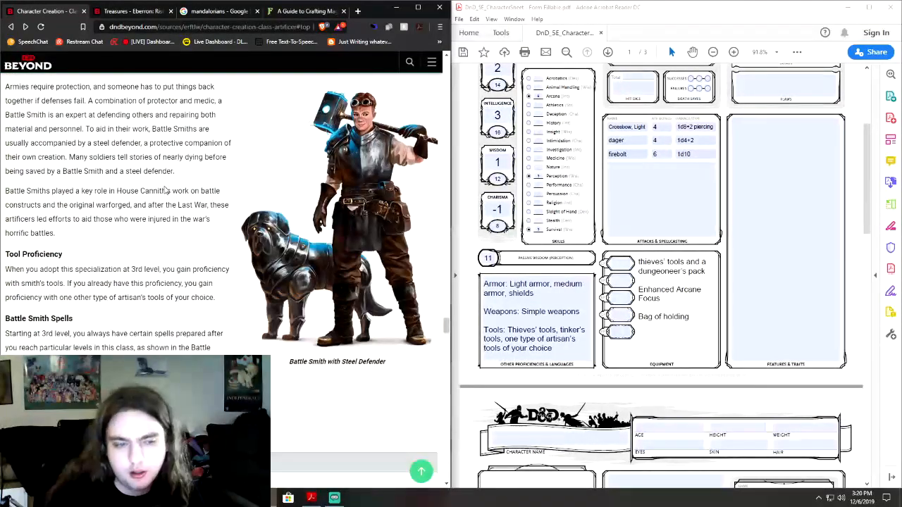
{"action": "scroll", "scroll_direction": "down", "scroll_amount": 3}
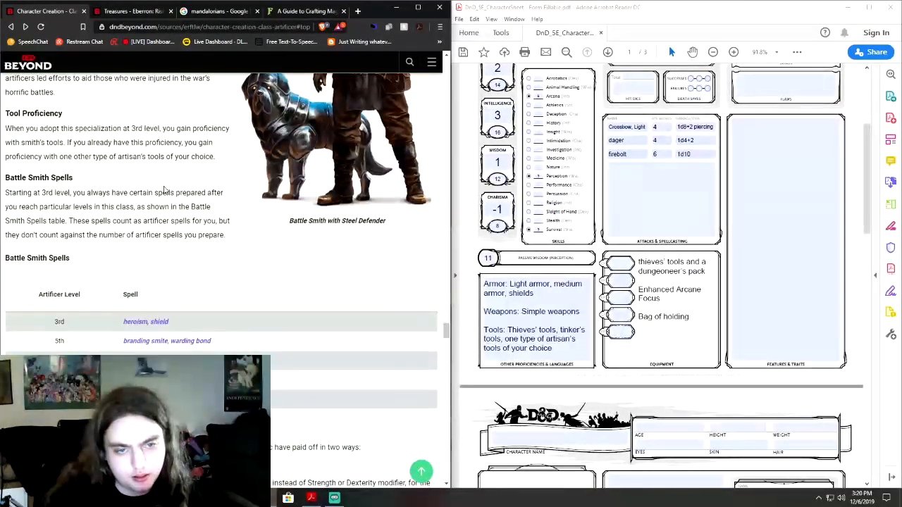
{"action": "scroll", "scroll_direction": "down", "scroll_amount": 3}
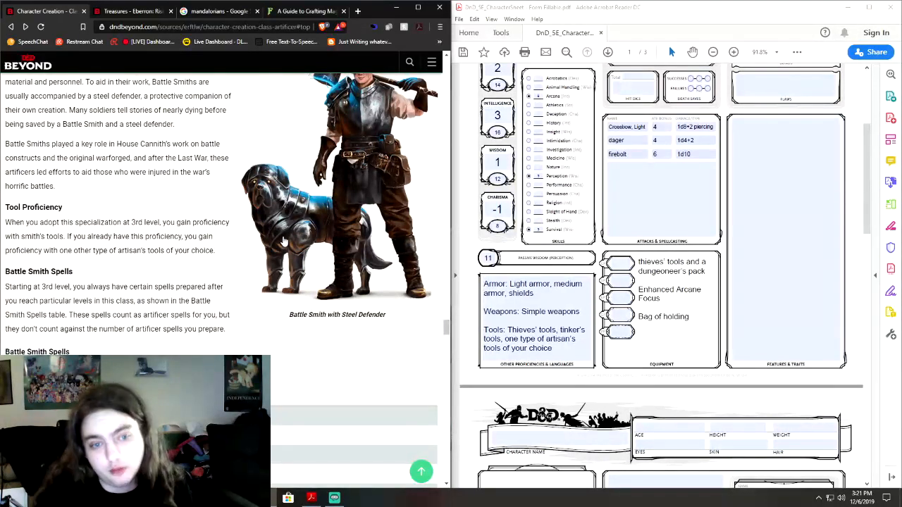
{"action": "scroll", "scroll_direction": "up", "scroll_amount": 3}
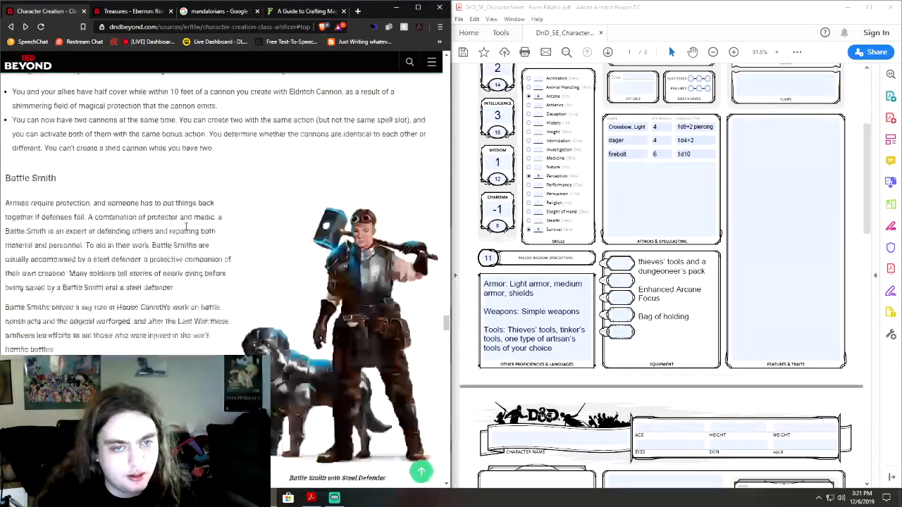
{"action": "scroll", "scroll_direction": "up", "scroll_amount": 3}
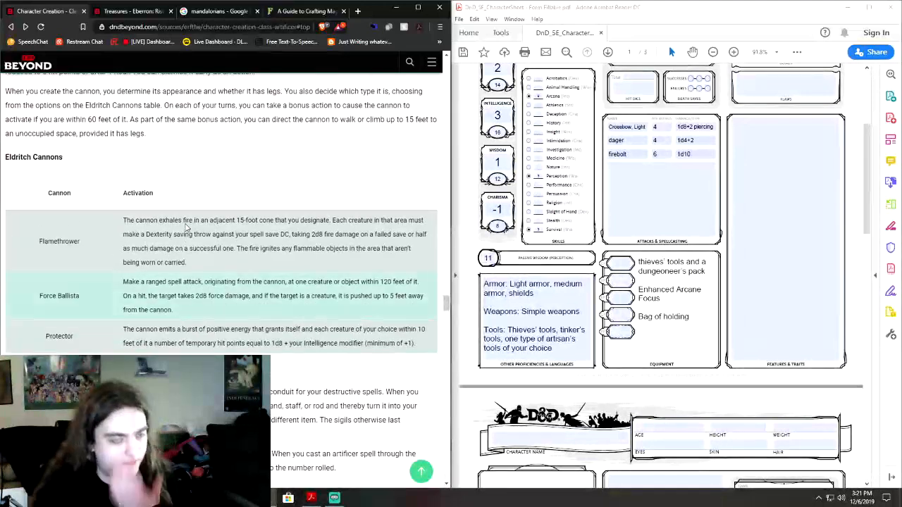
{"action": "scroll", "scroll_direction": "up", "scroll_amount": 3}
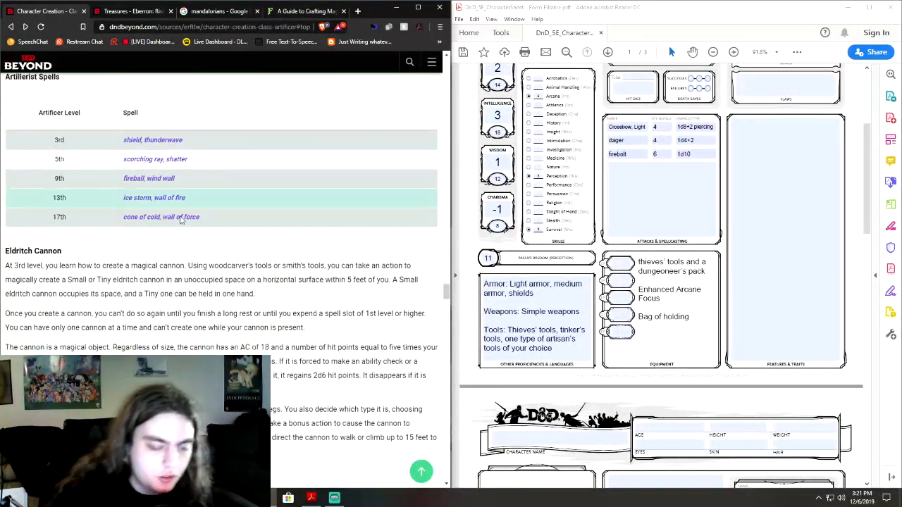
{"action": "scroll", "scroll_direction": "down", "scroll_amount": 3}
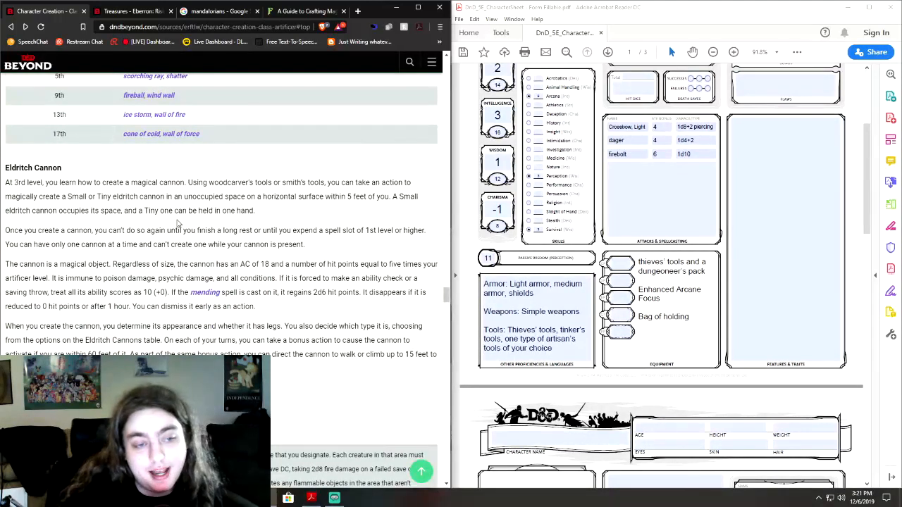
{"action": "scroll", "scroll_direction": "up", "scroll_amount": 3}
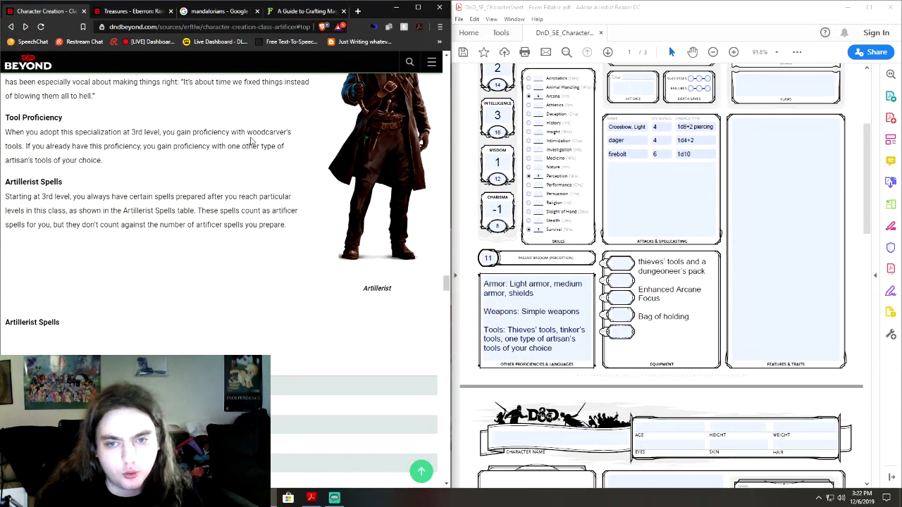
Step: Scroll to the Artillerist Spells table (shield through cone of cold) above Eldritch Cannon
{"action": "scroll", "scroll_direction": "down", "scroll_amount": 3}
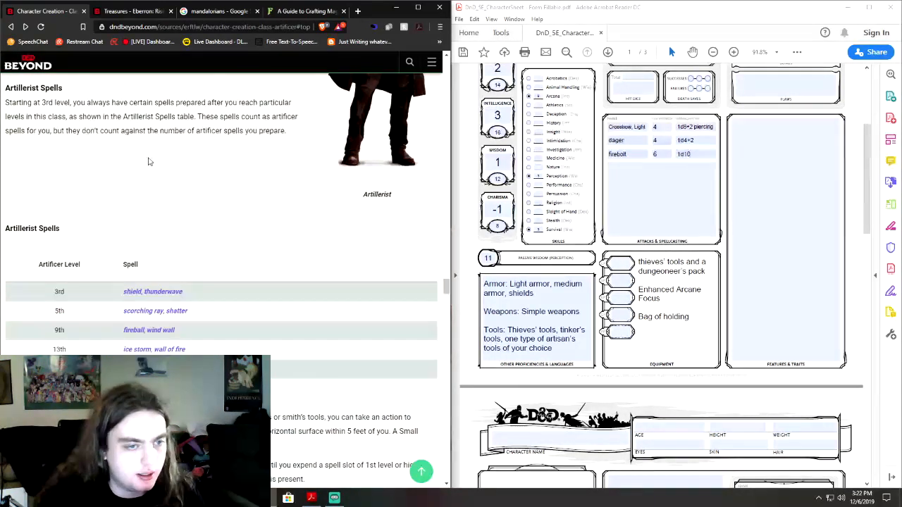
{"action": "scroll", "scroll_direction": "down", "scroll_amount": 3}
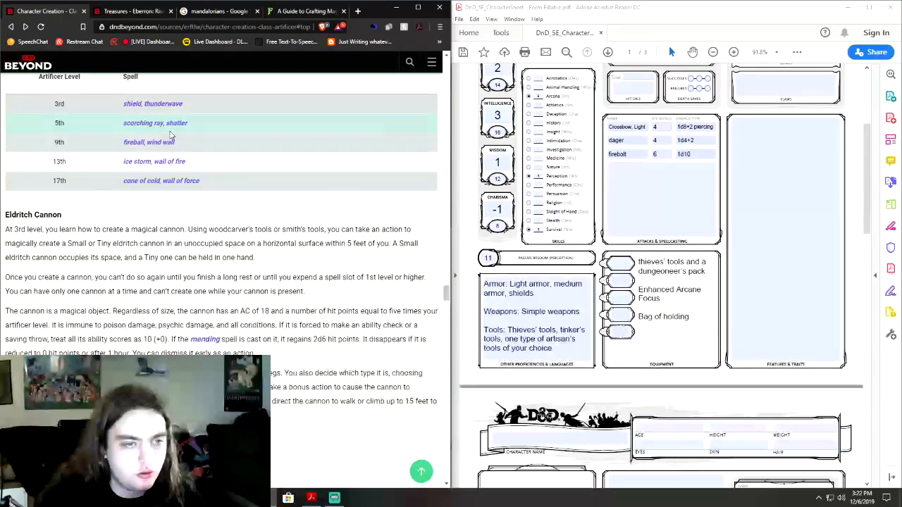
{"action": "mouse_move", "coordinate": [149, 142]}
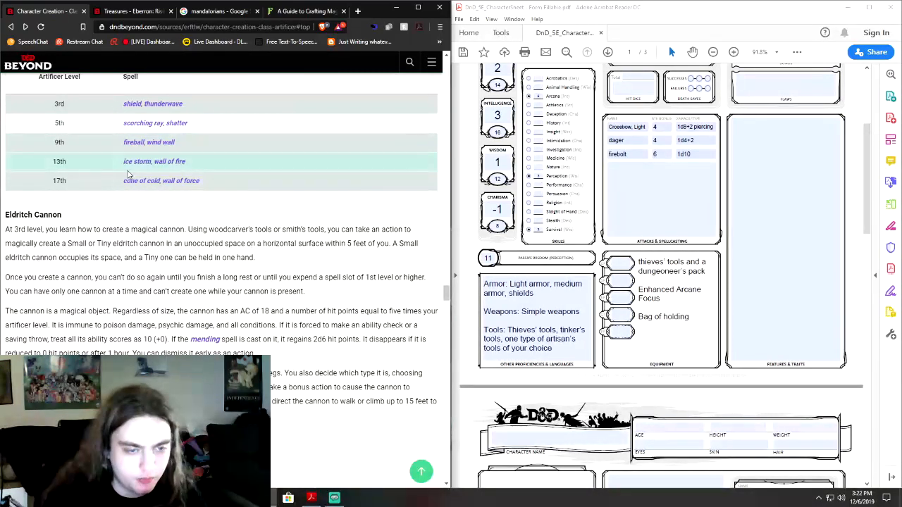
{"action": "scroll", "scroll_direction": "down", "scroll_amount": 3}
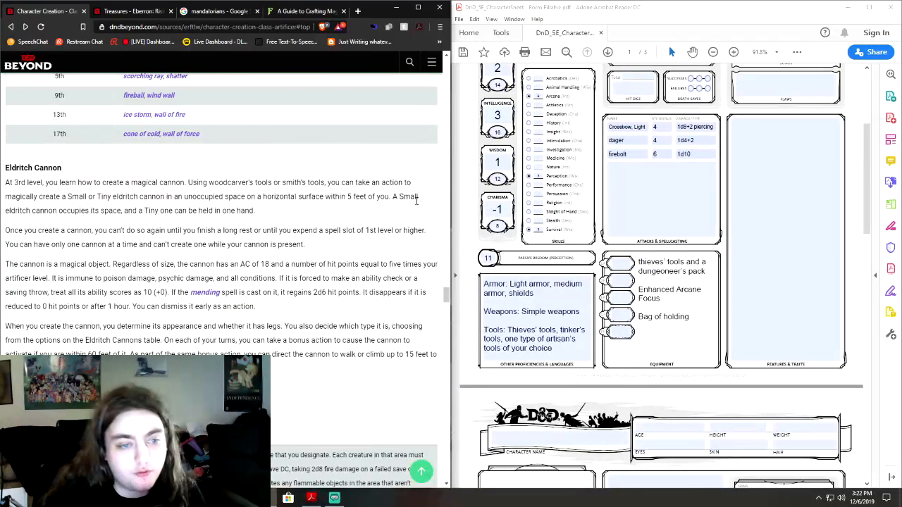
{"action": "mouse_move", "coordinate": [95, 220]}
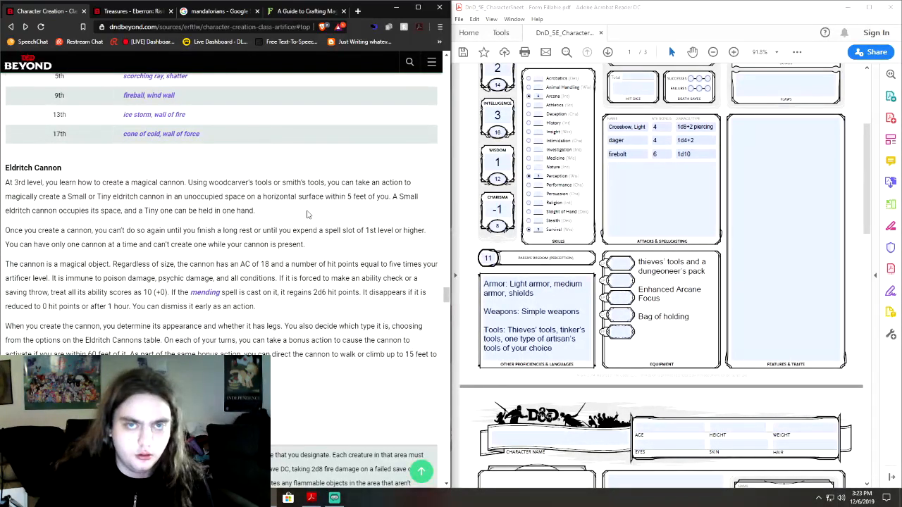
{"action": "mouse_move", "coordinate": [280, 256]}
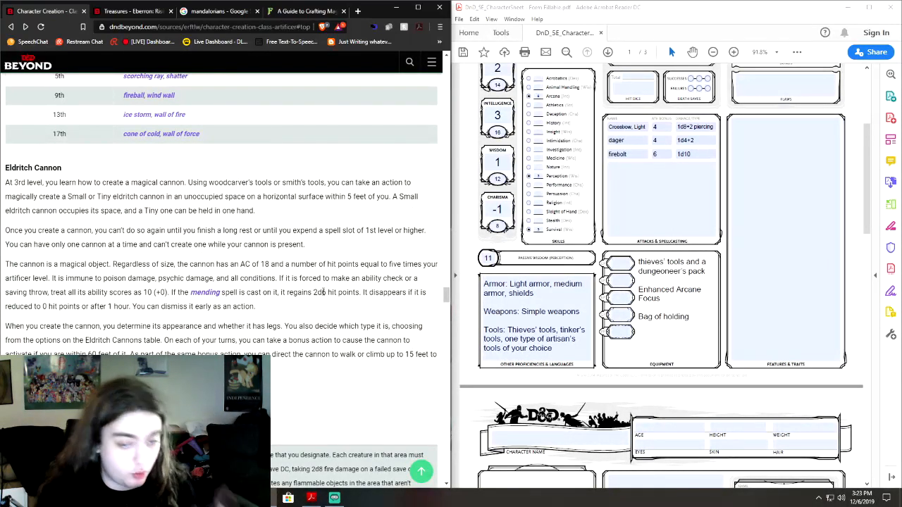
{"action": "scroll", "scroll_direction": "down", "scroll_amount": 3}
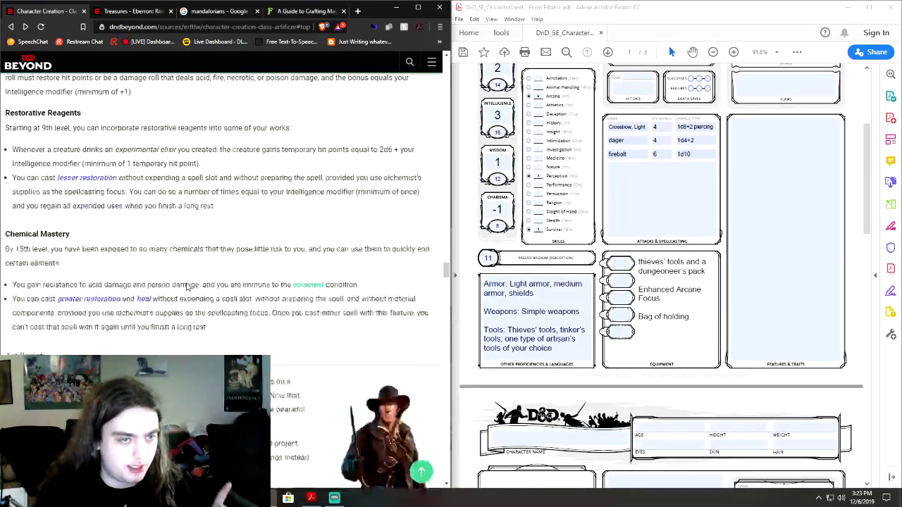
{"action": "scroll", "scroll_direction": "up", "scroll_amount": 3}
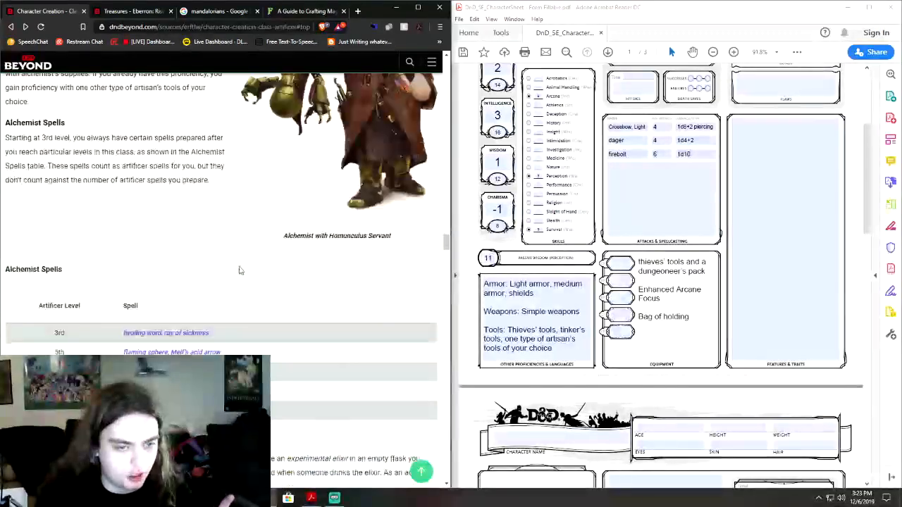
{"action": "scroll", "scroll_direction": "up", "scroll_amount": 3}
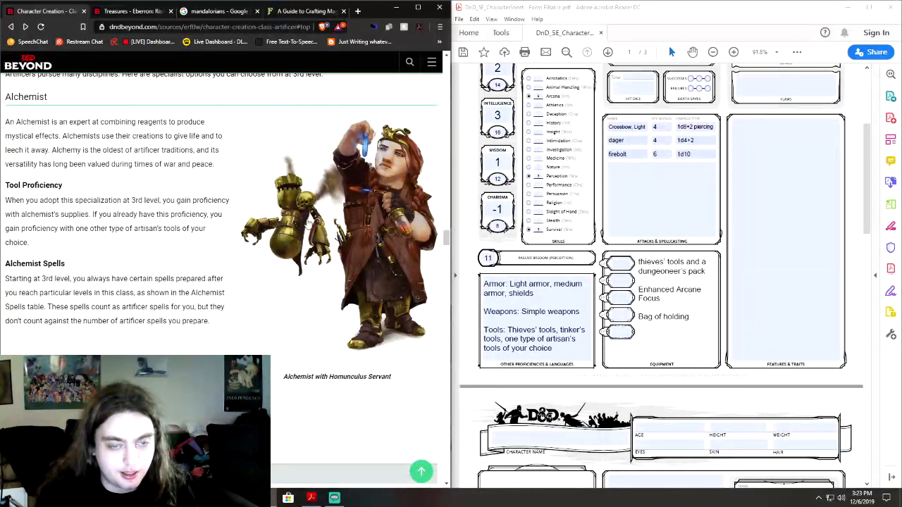
{"action": "mouse_move", "coordinate": [328, 219]}
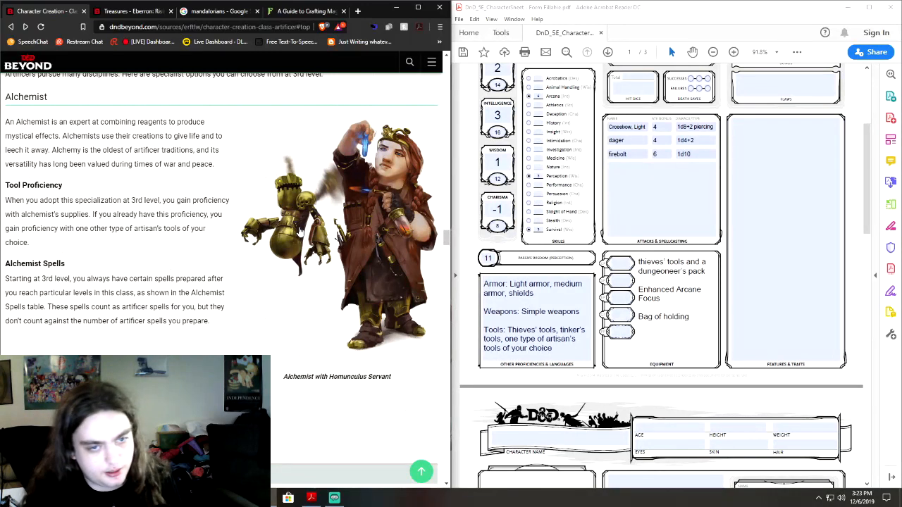
{"action": "scroll", "scroll_direction": "down", "scroll_amount": 3}
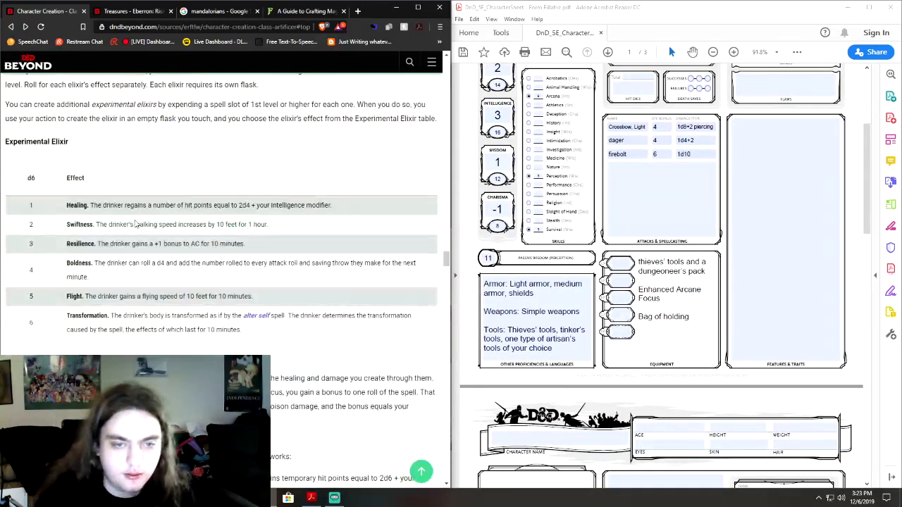
{"action": "scroll", "scroll_direction": "down", "scroll_amount": 3}
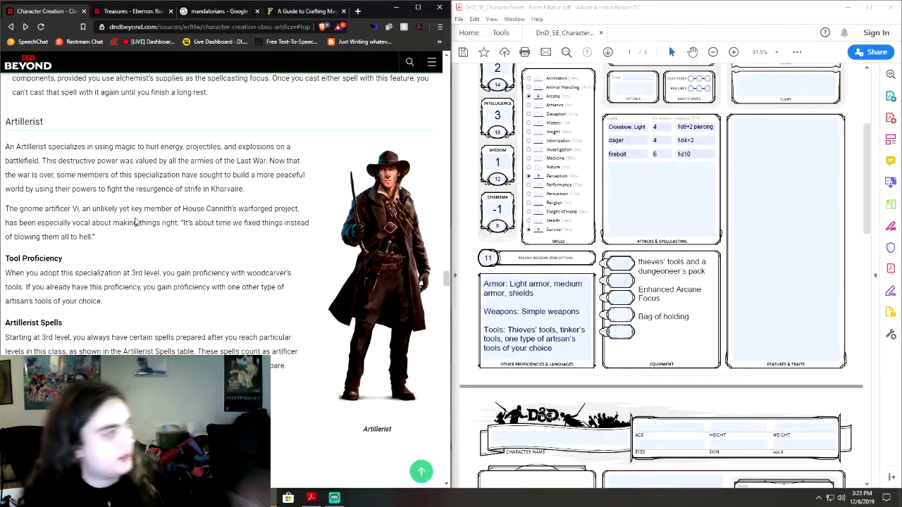
{"action": "scroll", "scroll_direction": "down", "scroll_amount": 3}
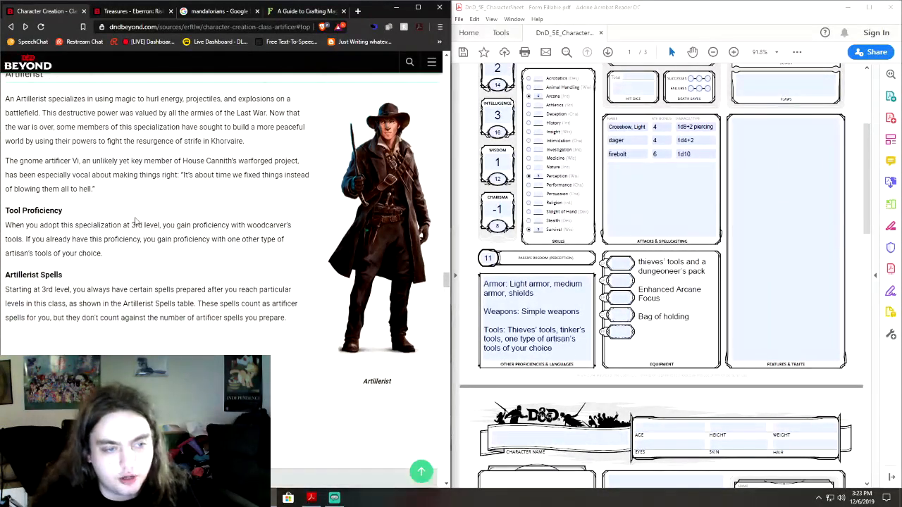
{"action": "scroll", "scroll_direction": "down", "scroll_amount": 3}
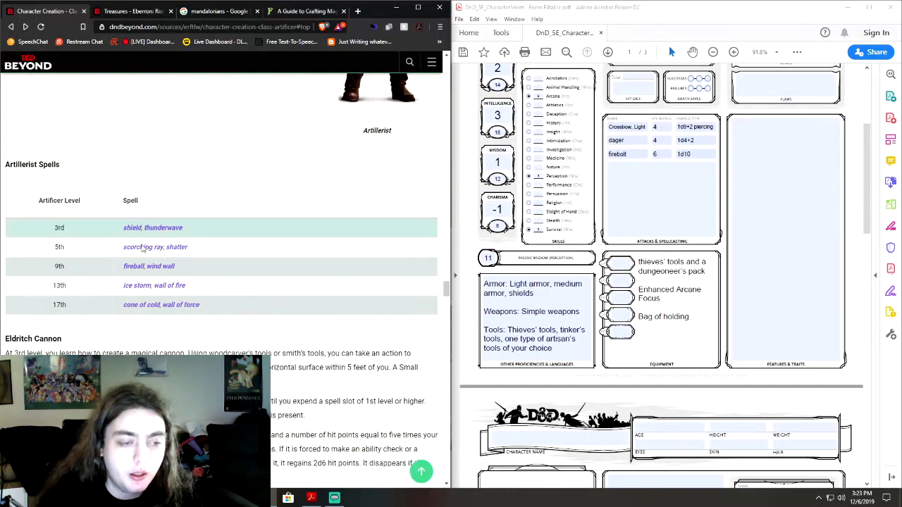
{"action": "scroll", "scroll_direction": "down", "scroll_amount": 3}
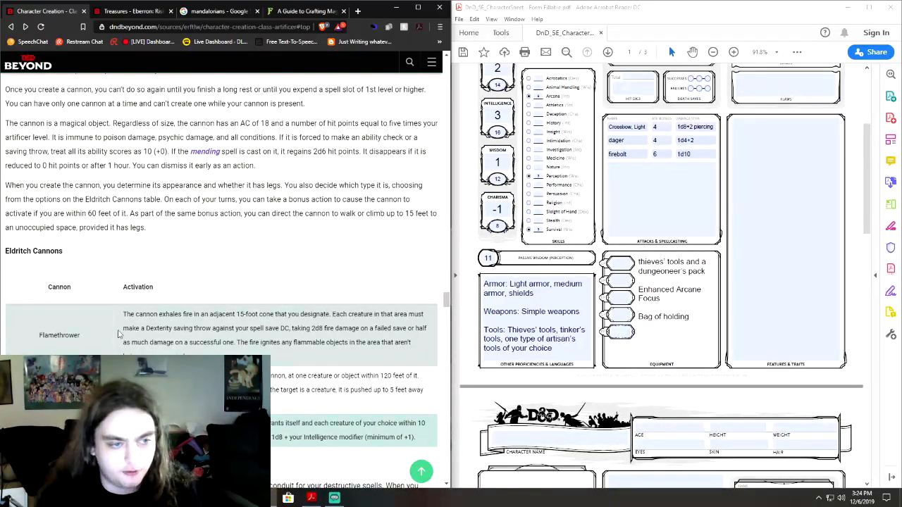
Step: Scroll to the Eldritch Cannons table showing Flamethrower, Force Ballista and Protector
{"action": "scroll", "scroll_direction": "down", "scroll_amount": 3}
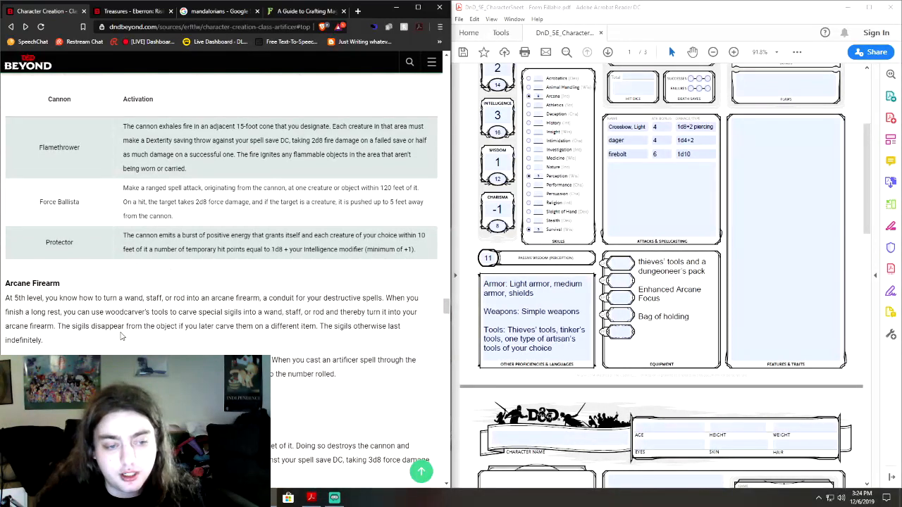
{"action": "mouse_move", "coordinate": [172, 327]}
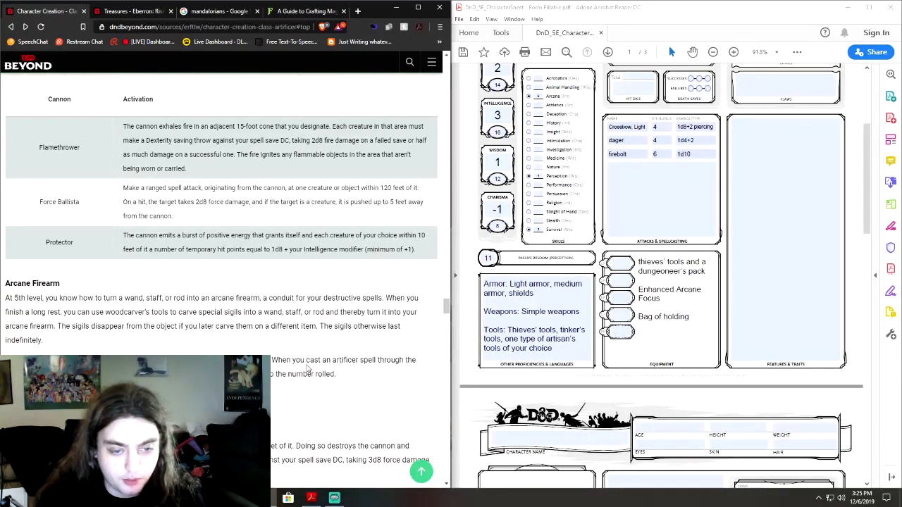
{"action": "mouse_move", "coordinate": [366, 370]}
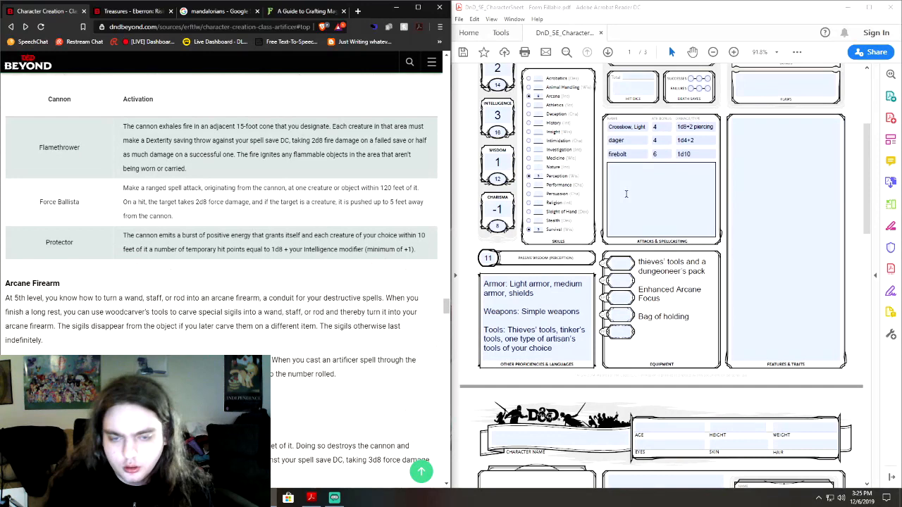
Step: Scroll up past the Artificer progression table to the Spellcasting rules
{"action": "scroll", "scroll_direction": "down", "scroll_amount": 3}
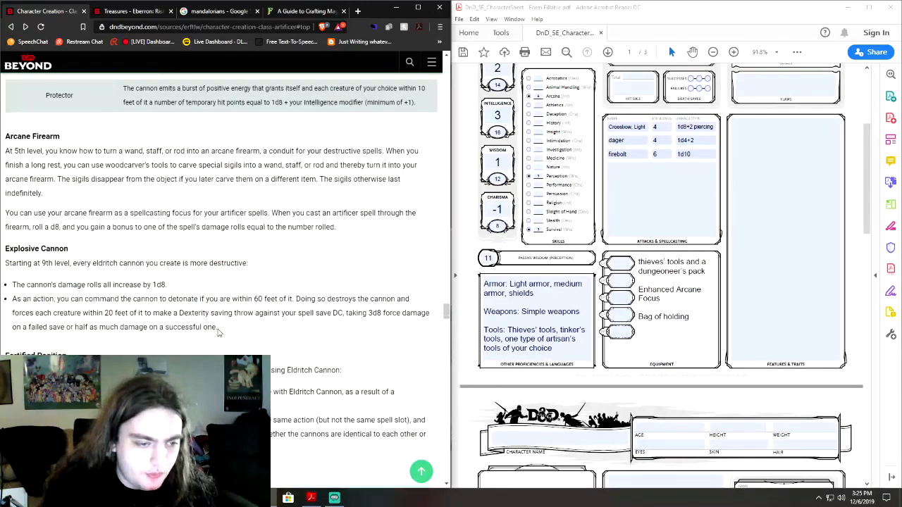
{"action": "scroll", "scroll_direction": "up", "scroll_amount": 3}
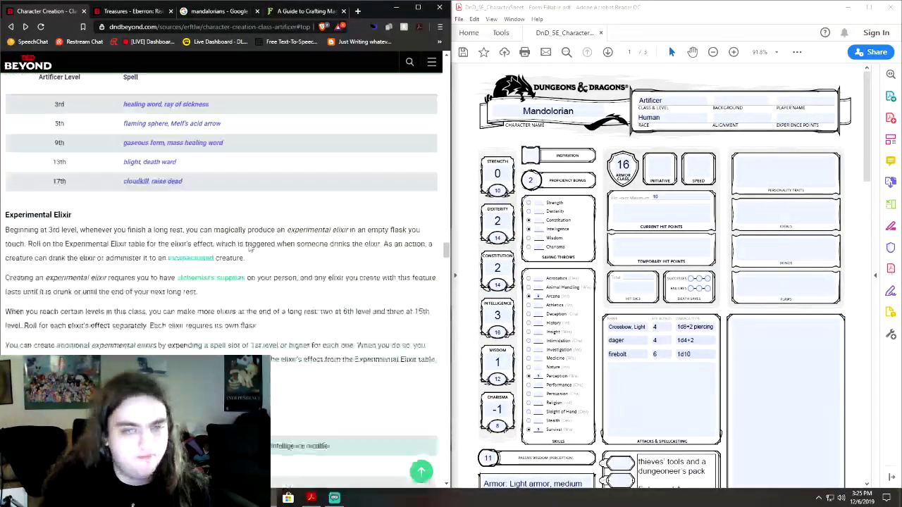
{"action": "scroll", "scroll_direction": "up", "scroll_amount": 3}
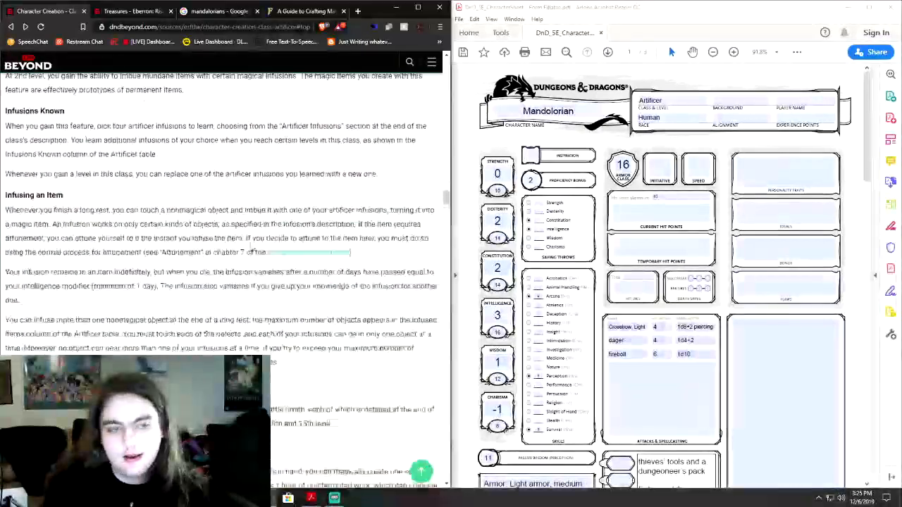
{"action": "scroll", "scroll_direction": "up", "scroll_amount": 3}
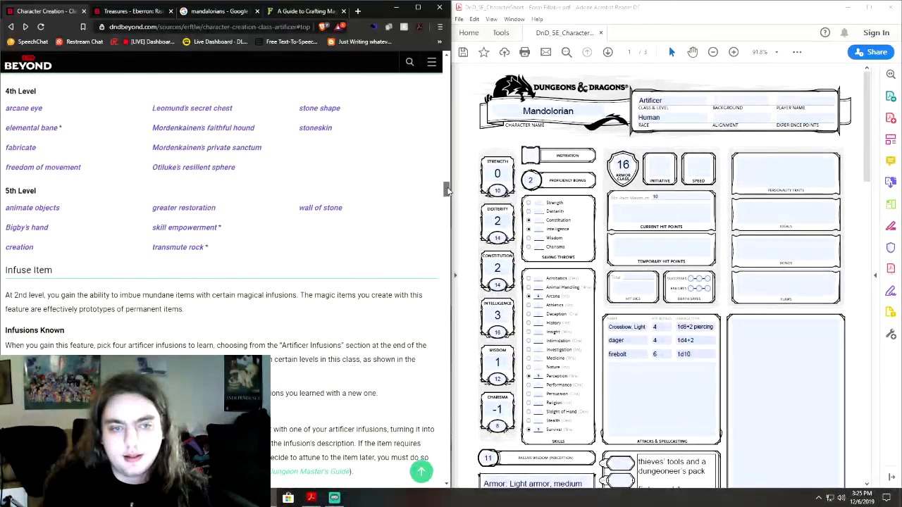
{"action": "scroll", "scroll_direction": "up", "scroll_amount": 3}
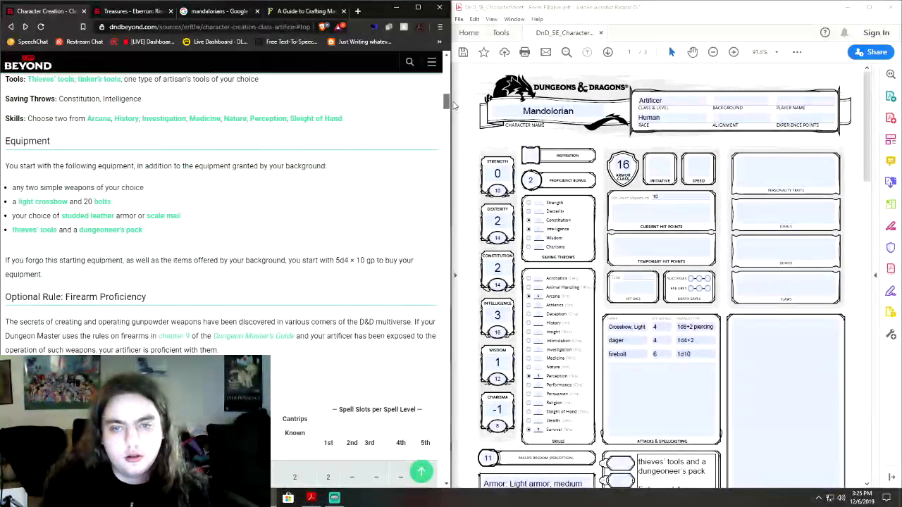
{"action": "scroll", "scroll_direction": "down", "scroll_amount": 3}
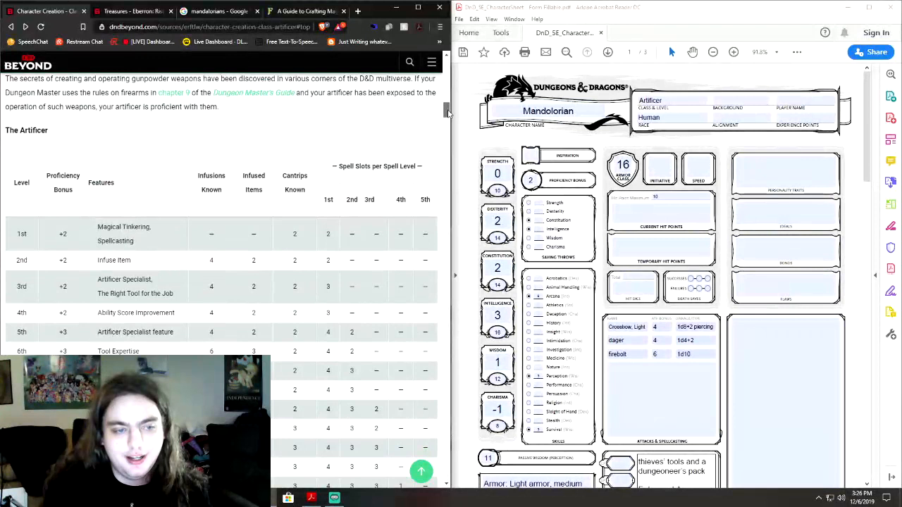
{"action": "scroll", "scroll_direction": "down", "scroll_amount": 3}
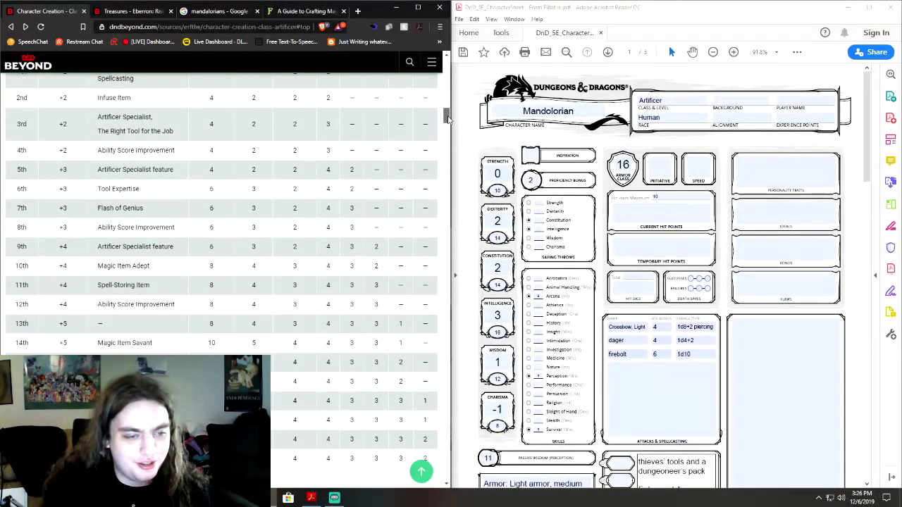
{"action": "scroll", "scroll_direction": "down", "scroll_amount": 3}
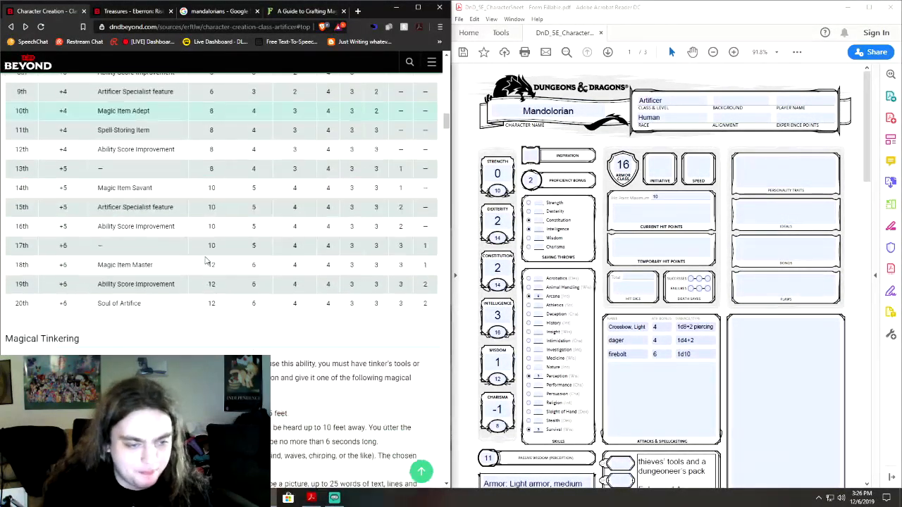
{"action": "scroll", "scroll_direction": "down", "scroll_amount": 3}
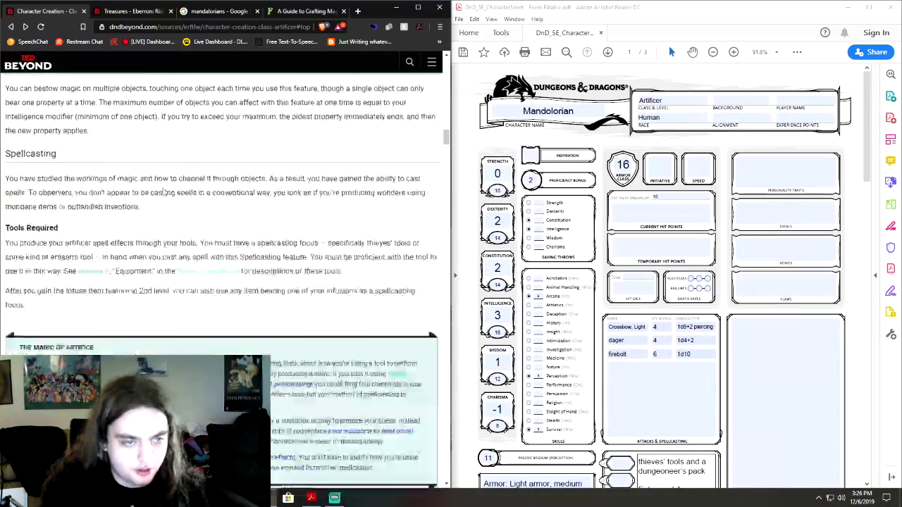
{"action": "scroll", "scroll_direction": "down", "scroll_amount": 3}
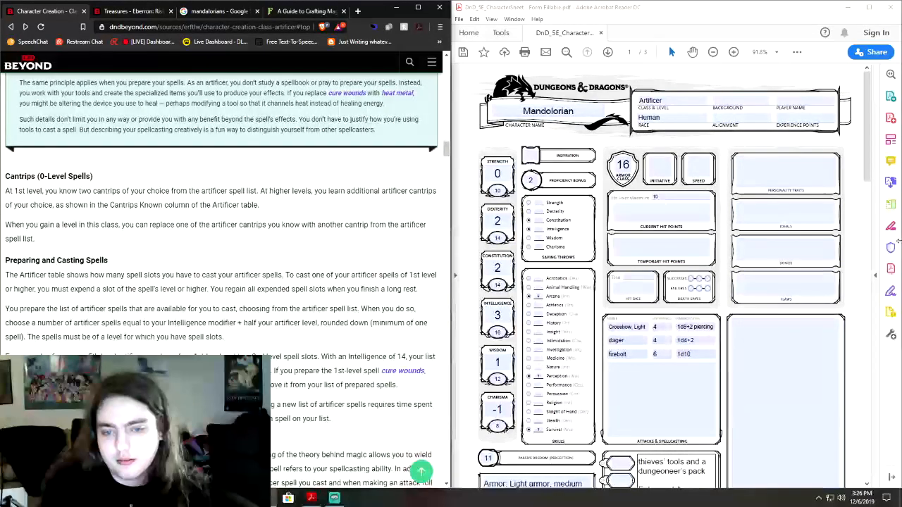
{"action": "left_click", "coordinate": [694, 341]}
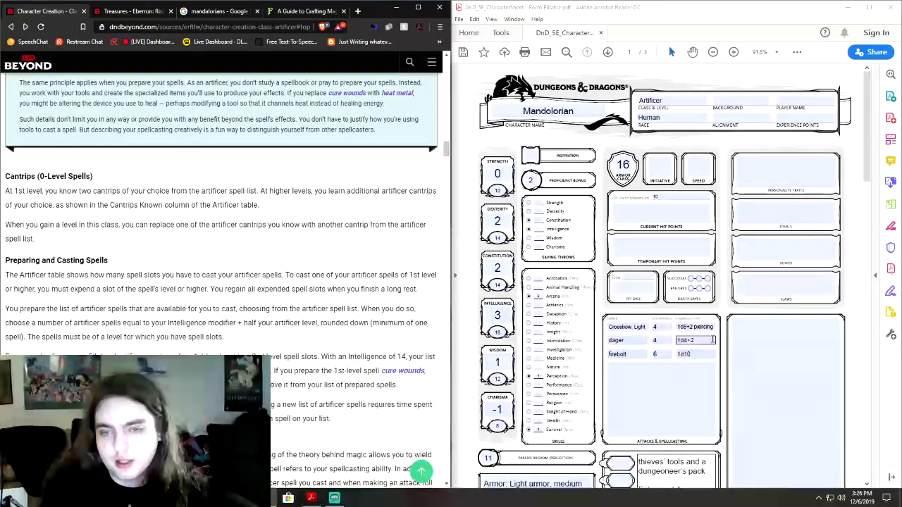